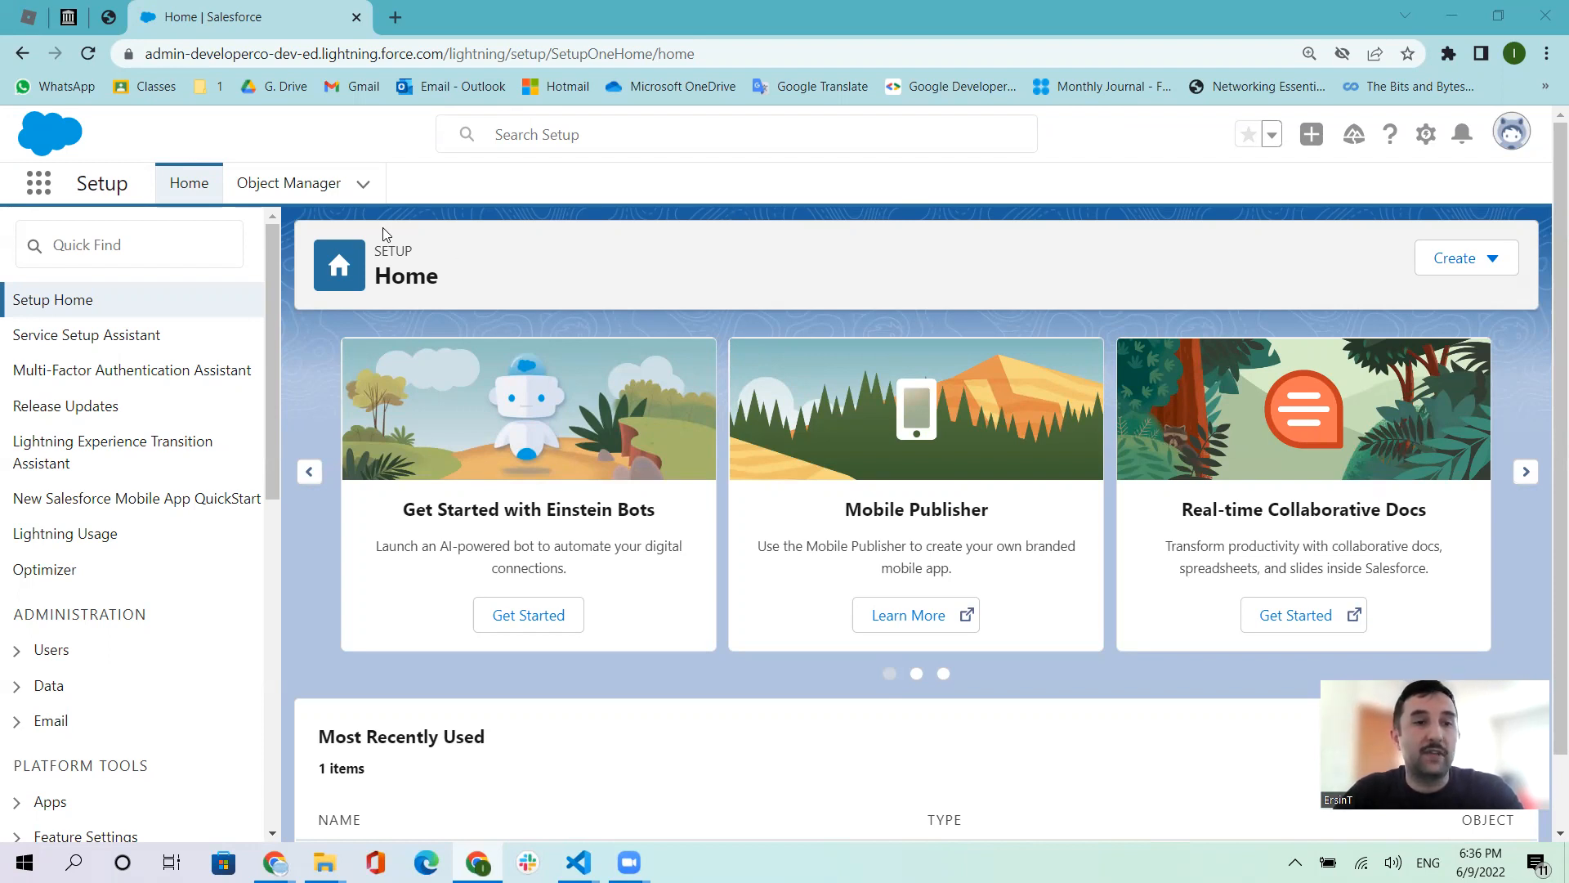
mouse_move(695, 683)
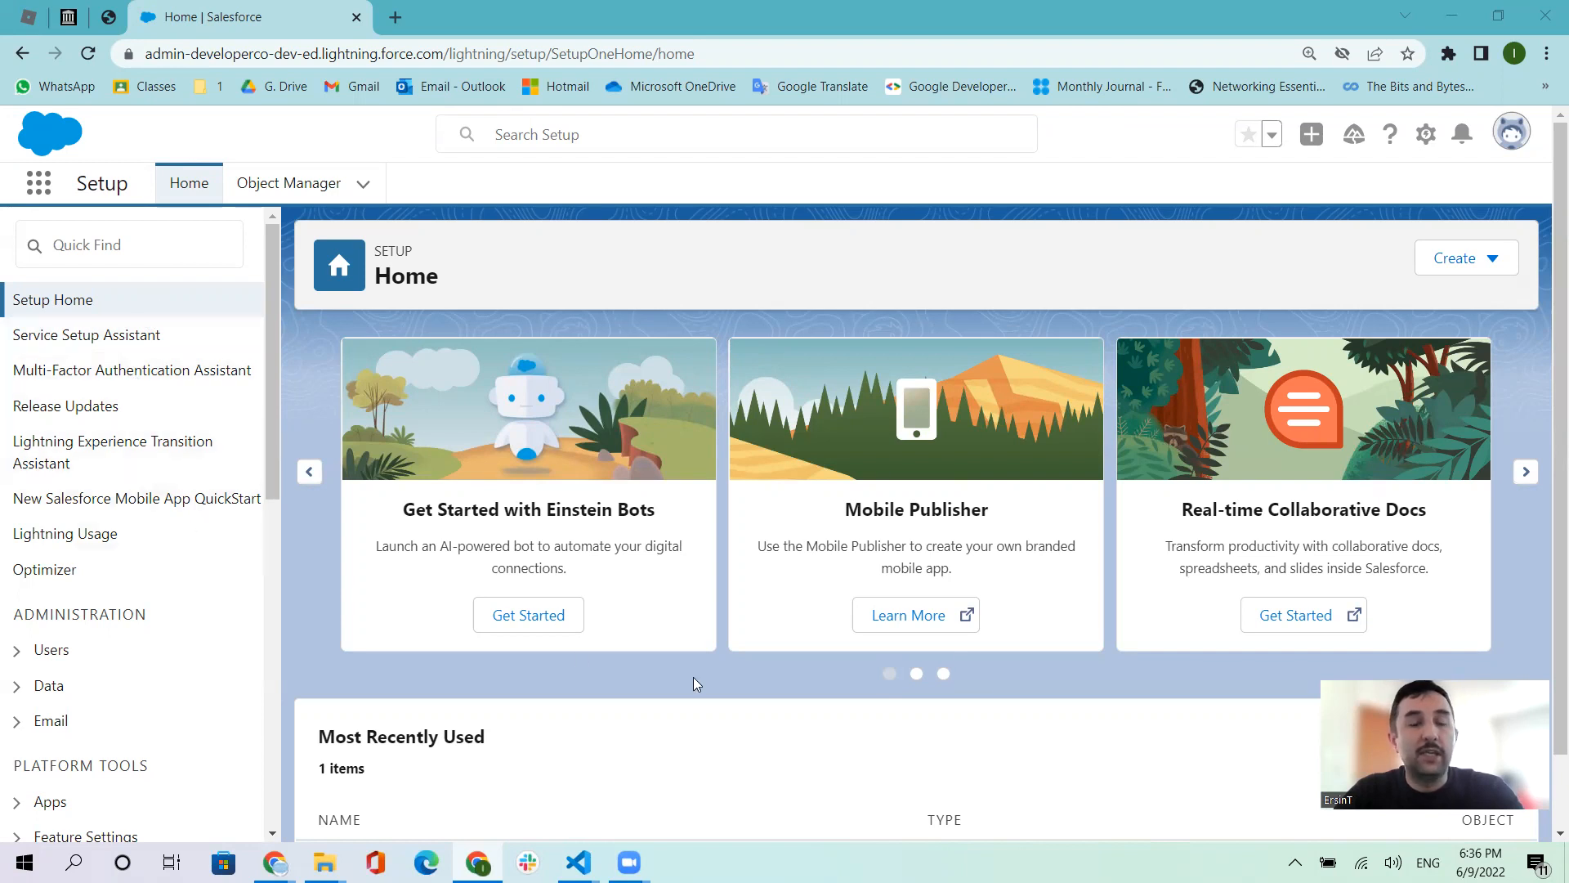
mouse_move(820, 275)
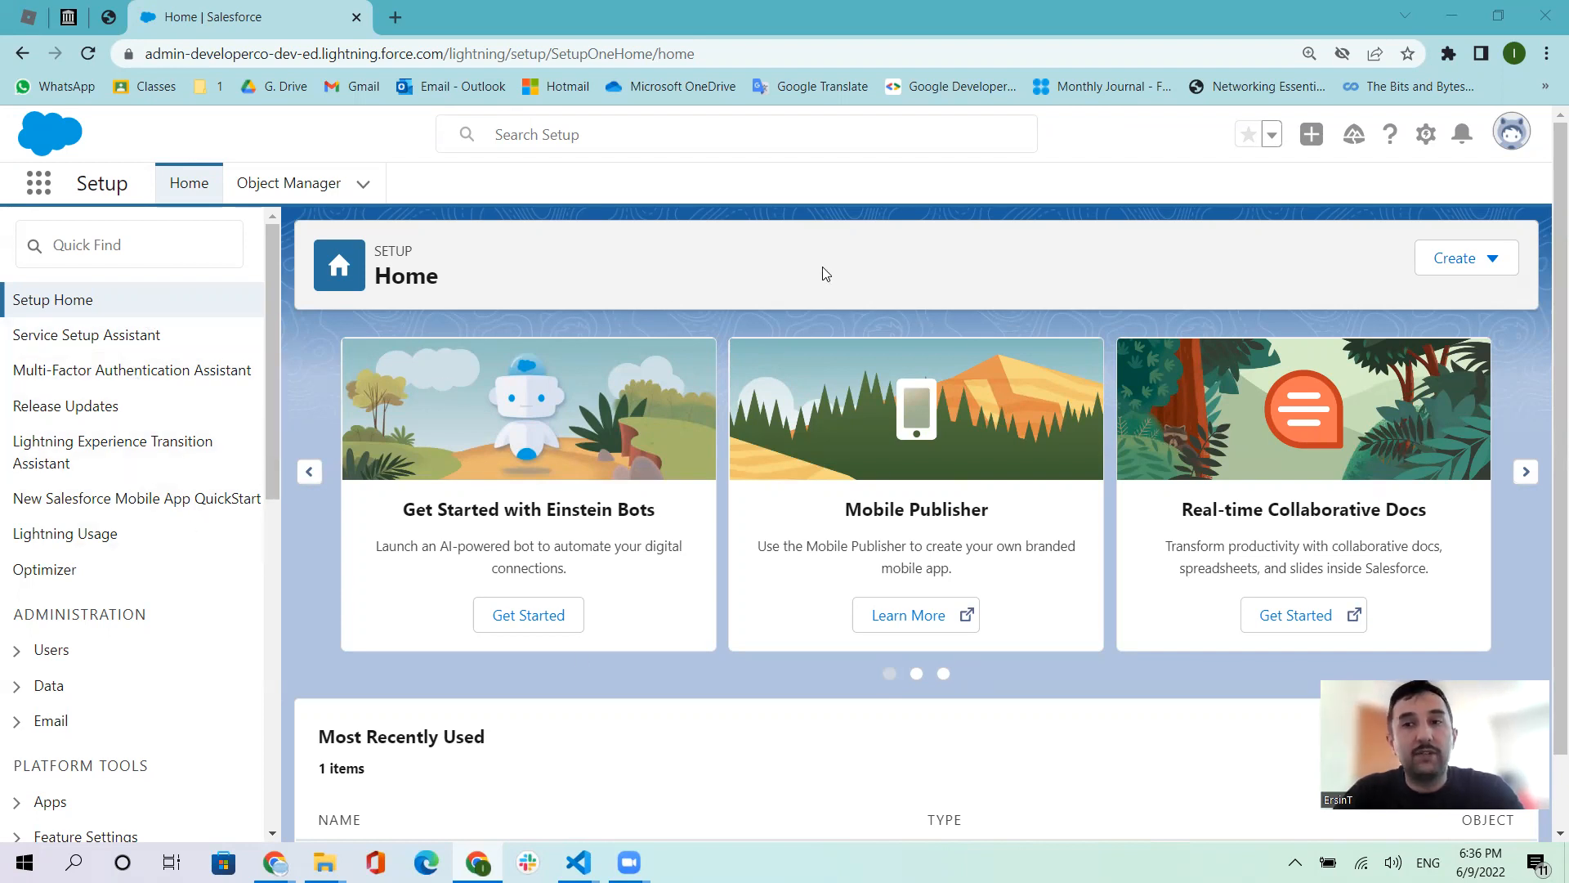
mouse_move(1195, 233)
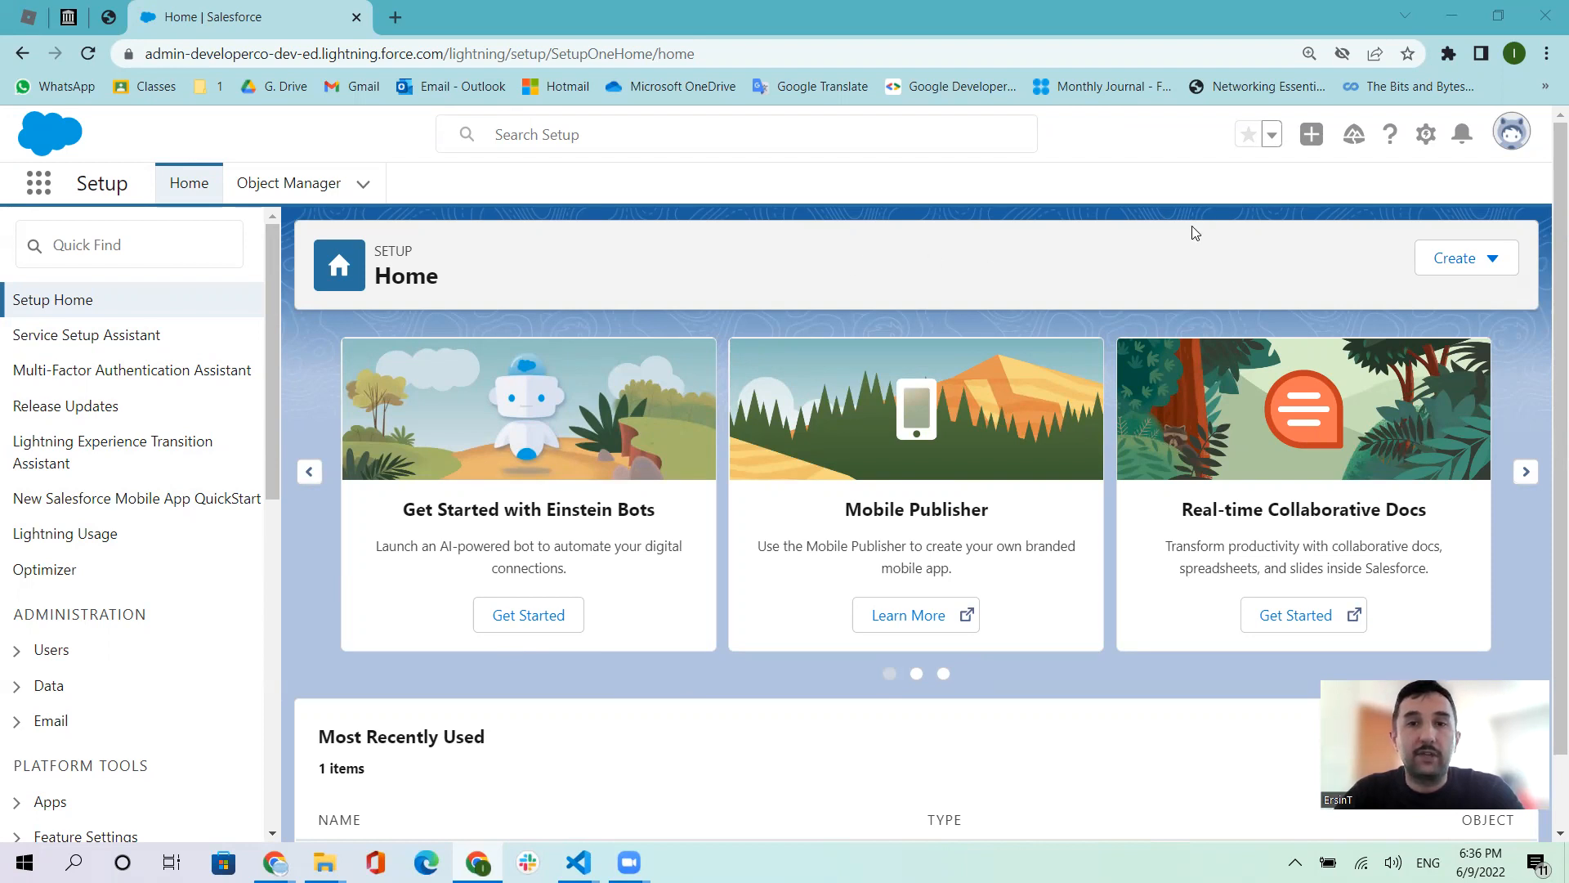
mouse_move(995, 296)
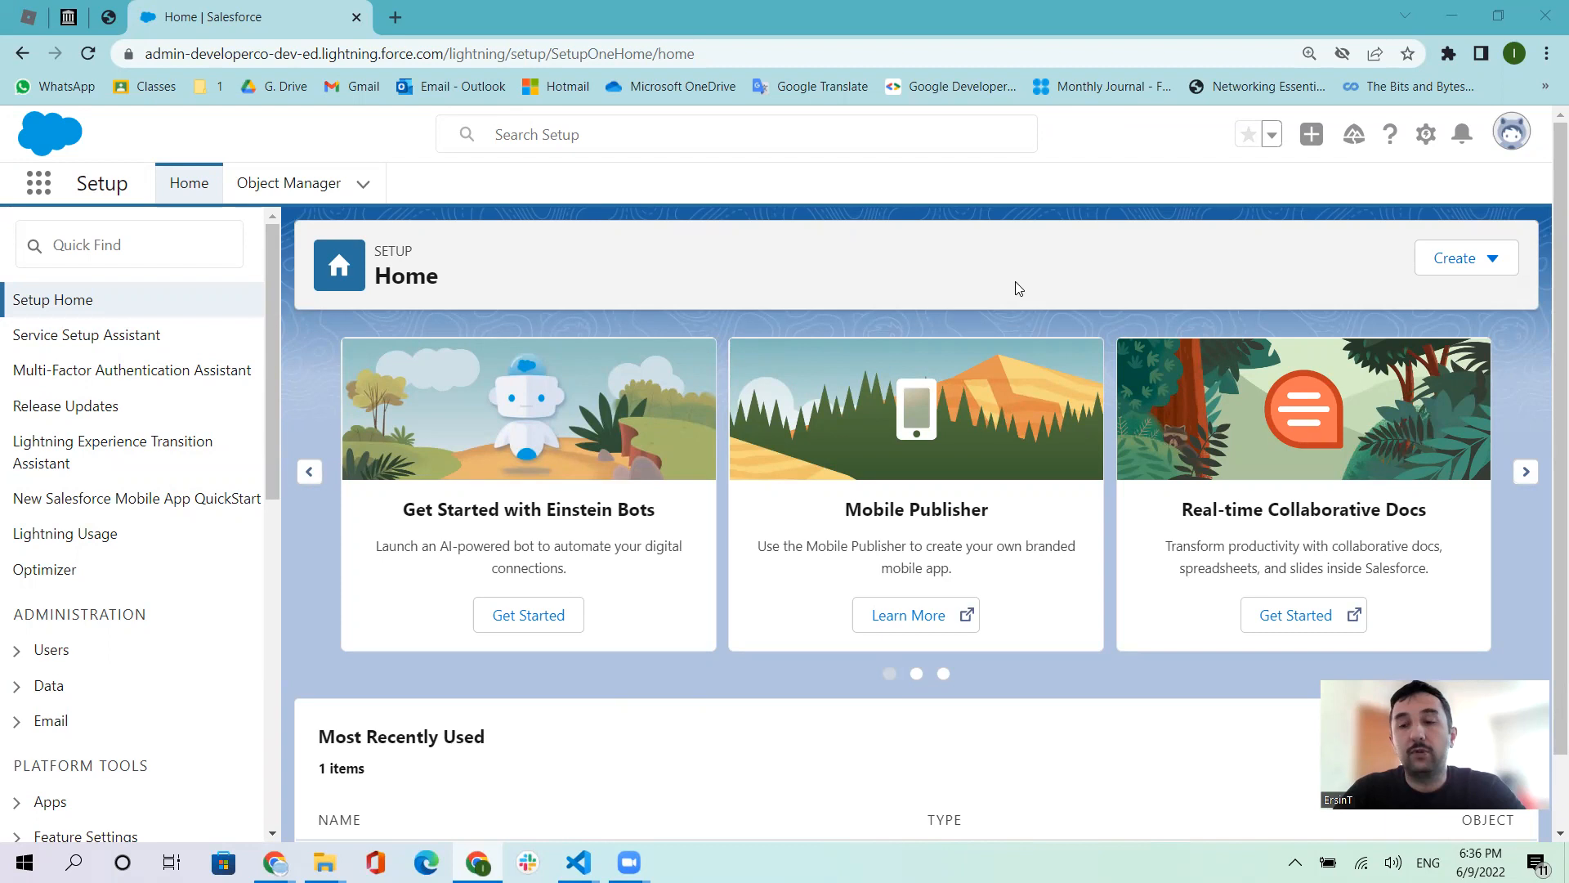
mouse_move(1442, 189)
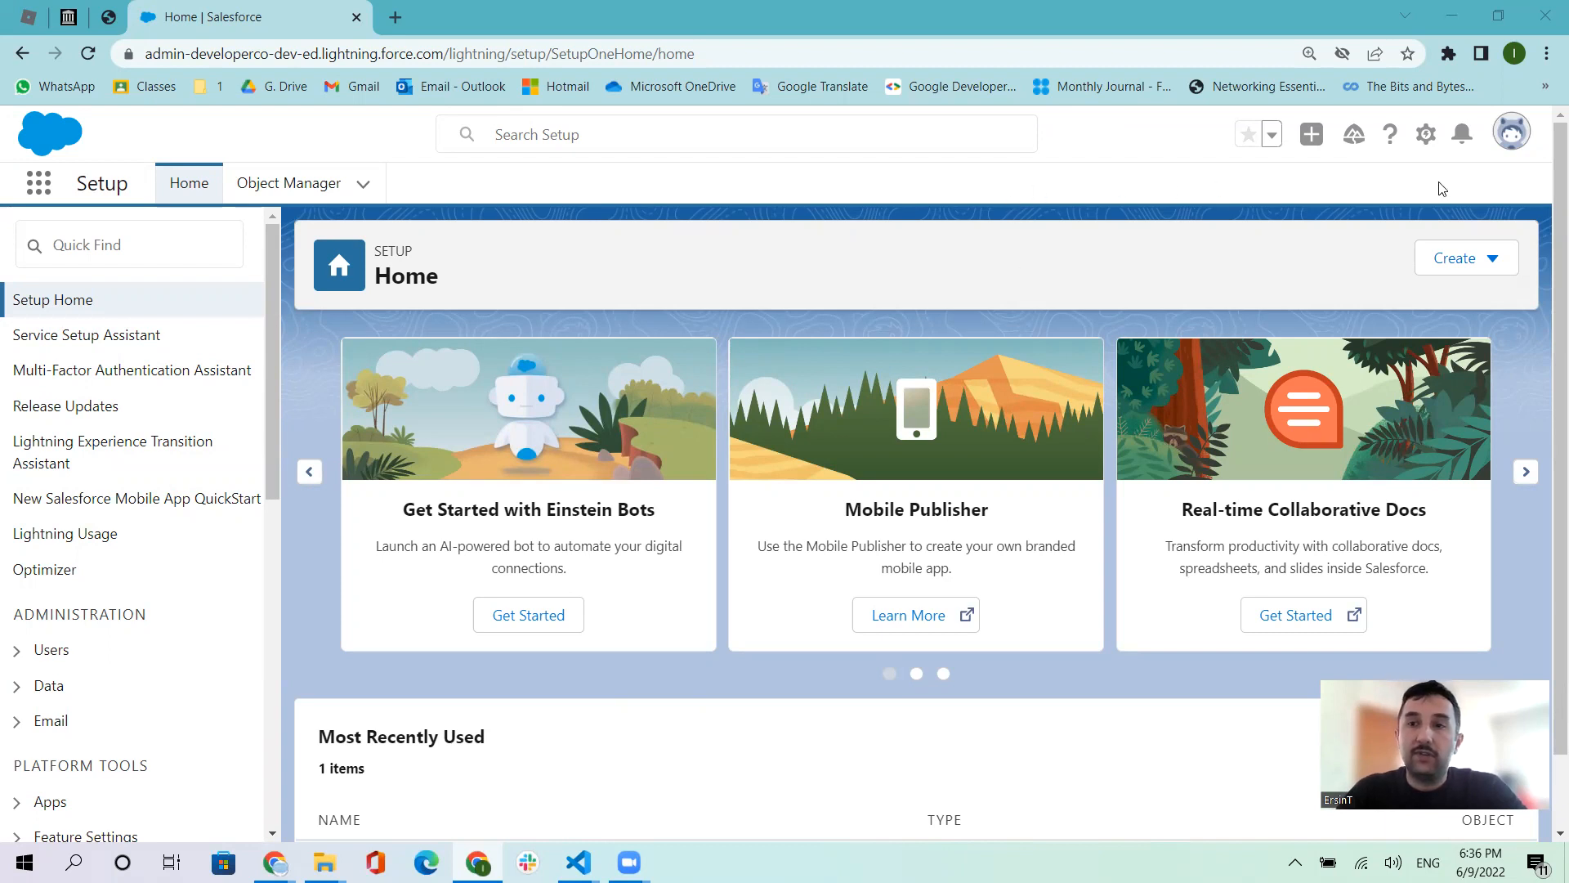
Open Developer Console from the Setup gear menu in a separate browser tab.
click(1426, 134)
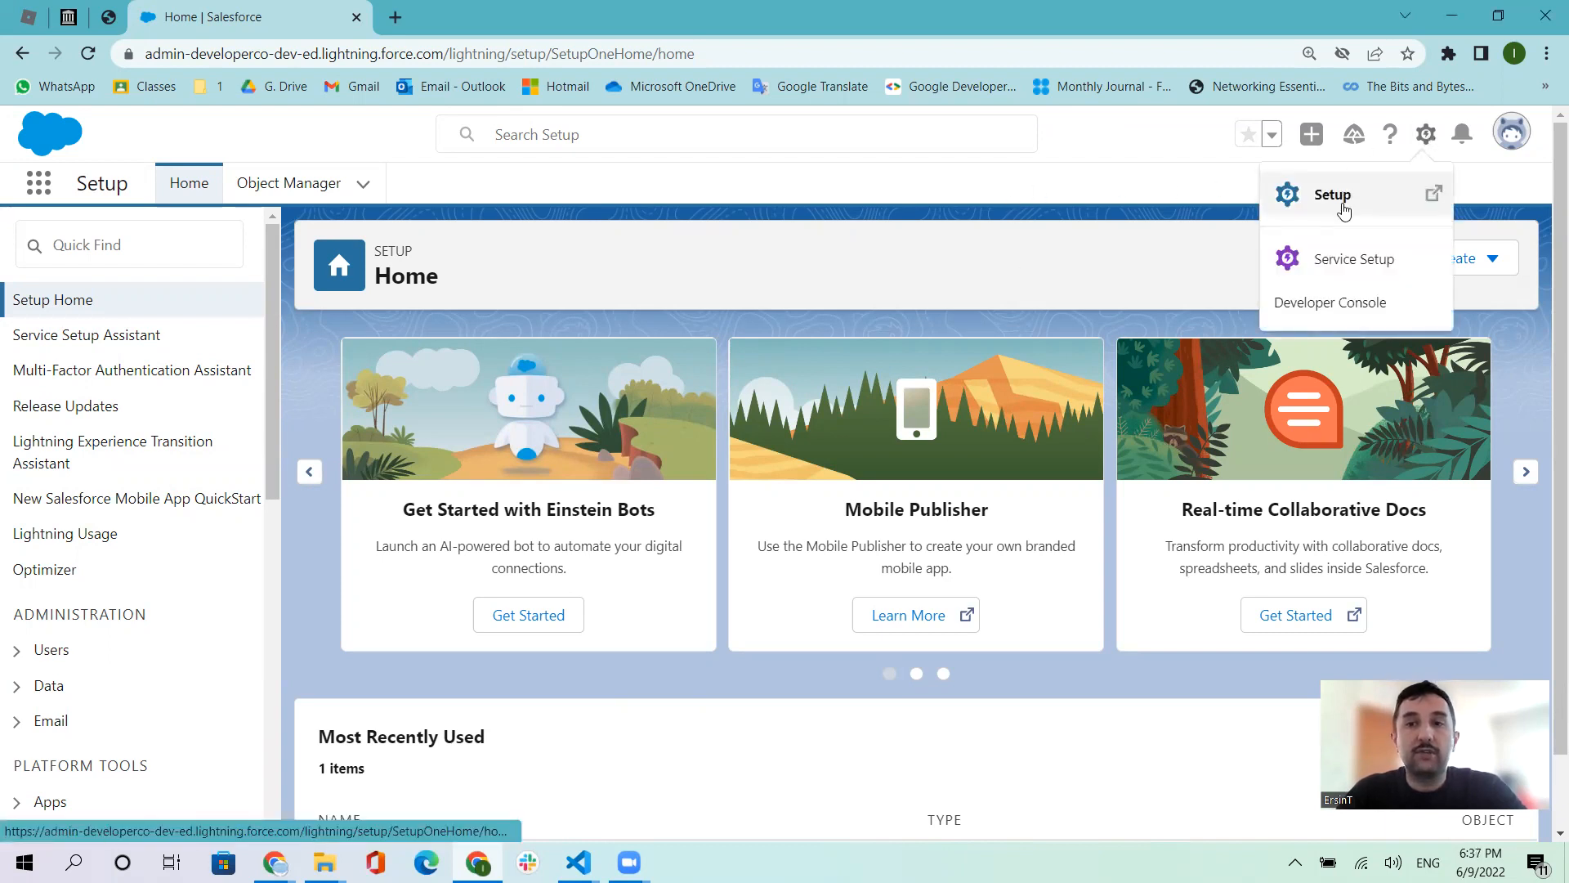
mouse_move(1329, 303)
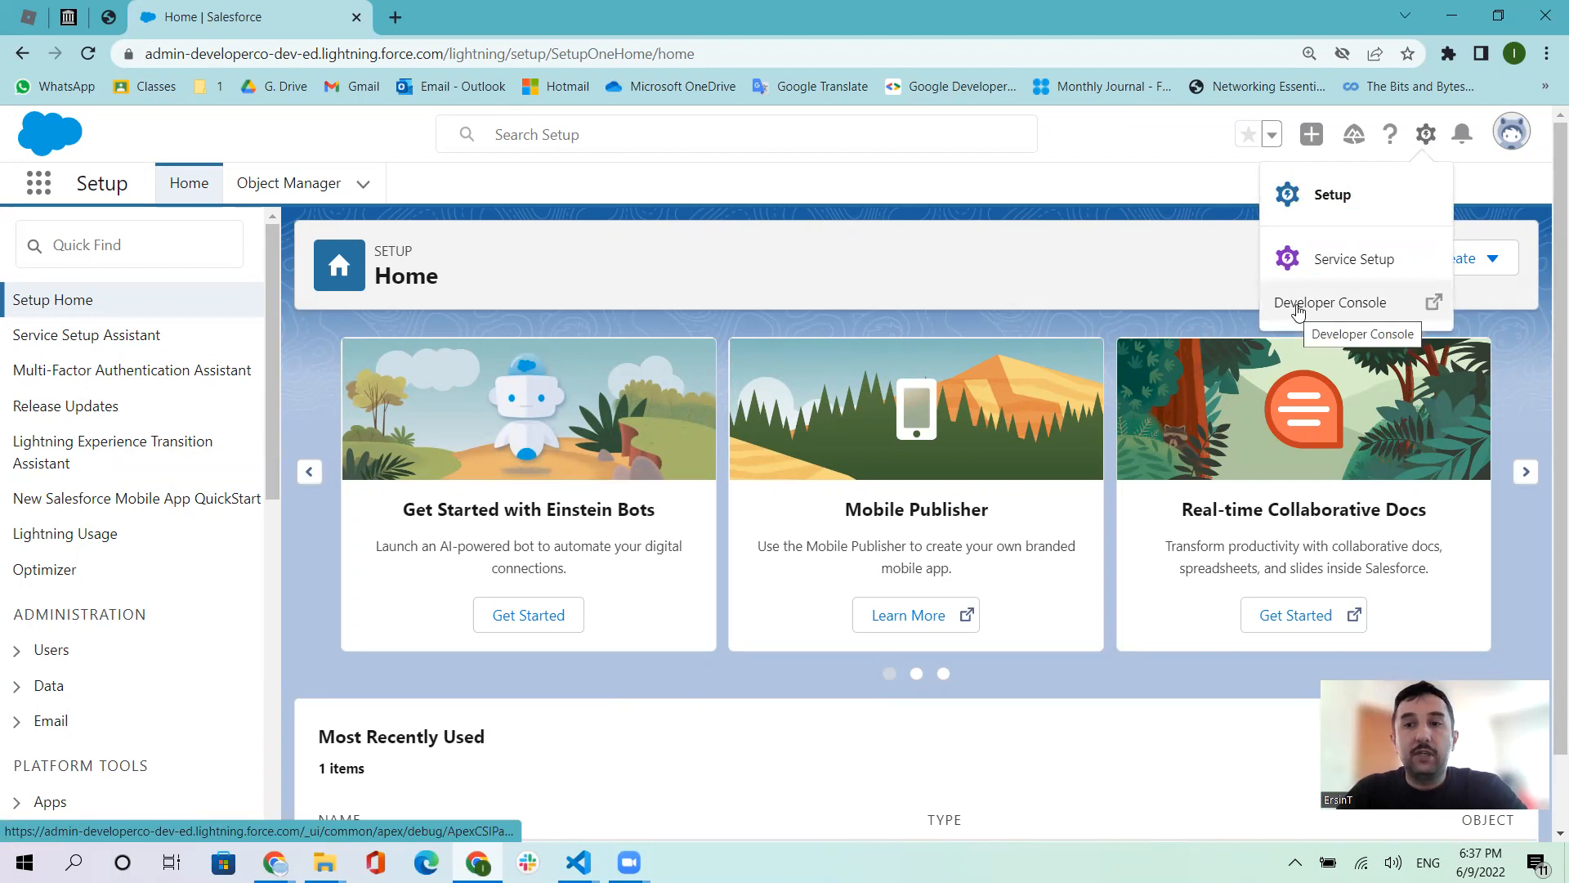
right_click(1329, 301)
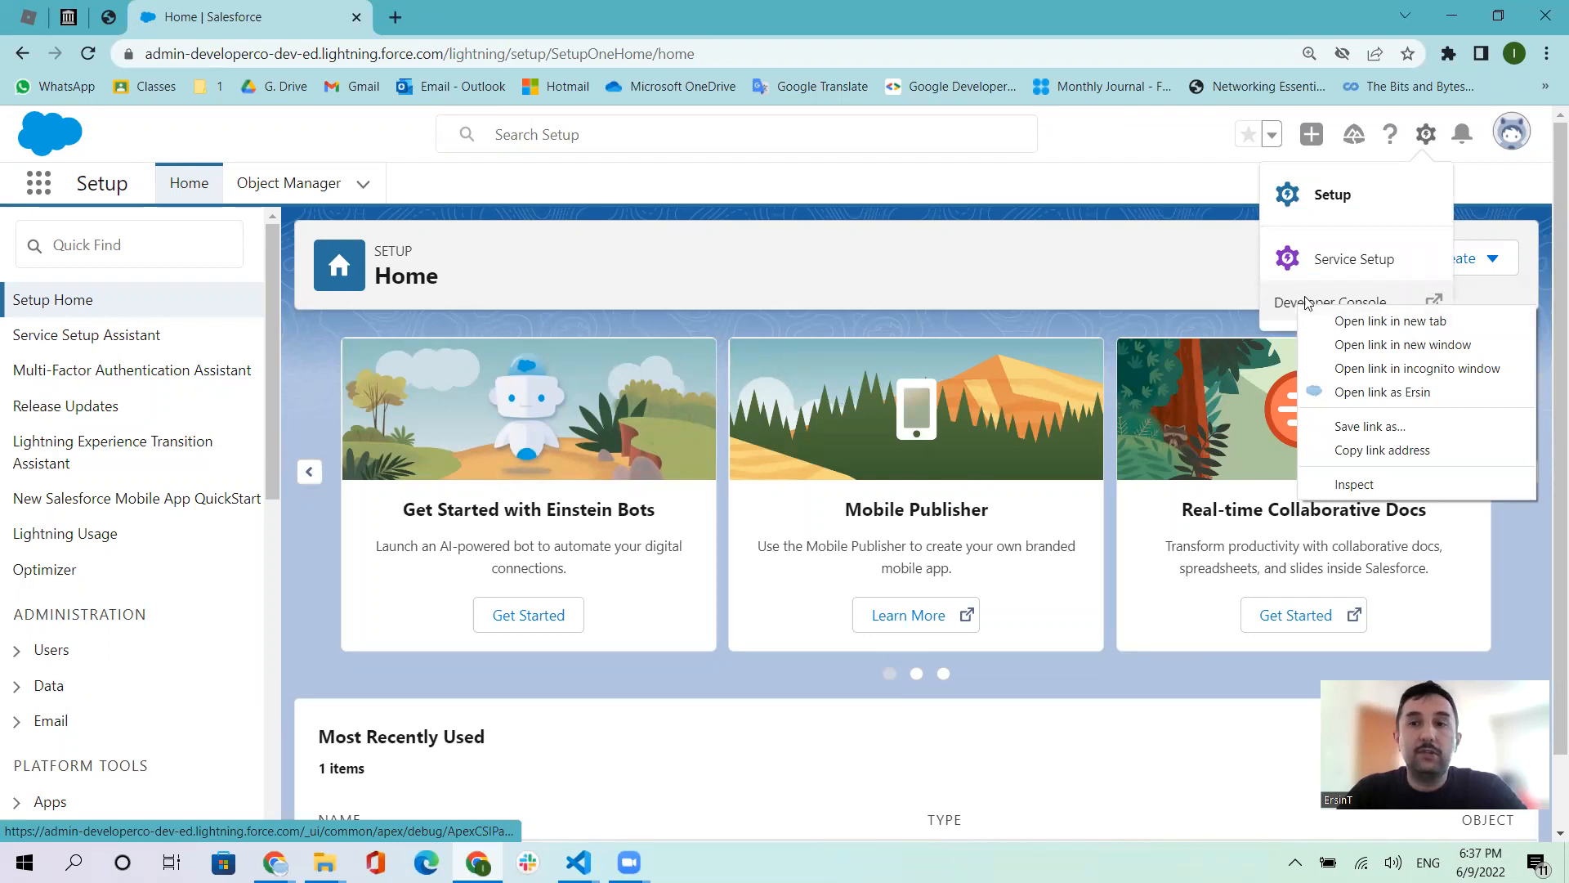
click(1403, 344)
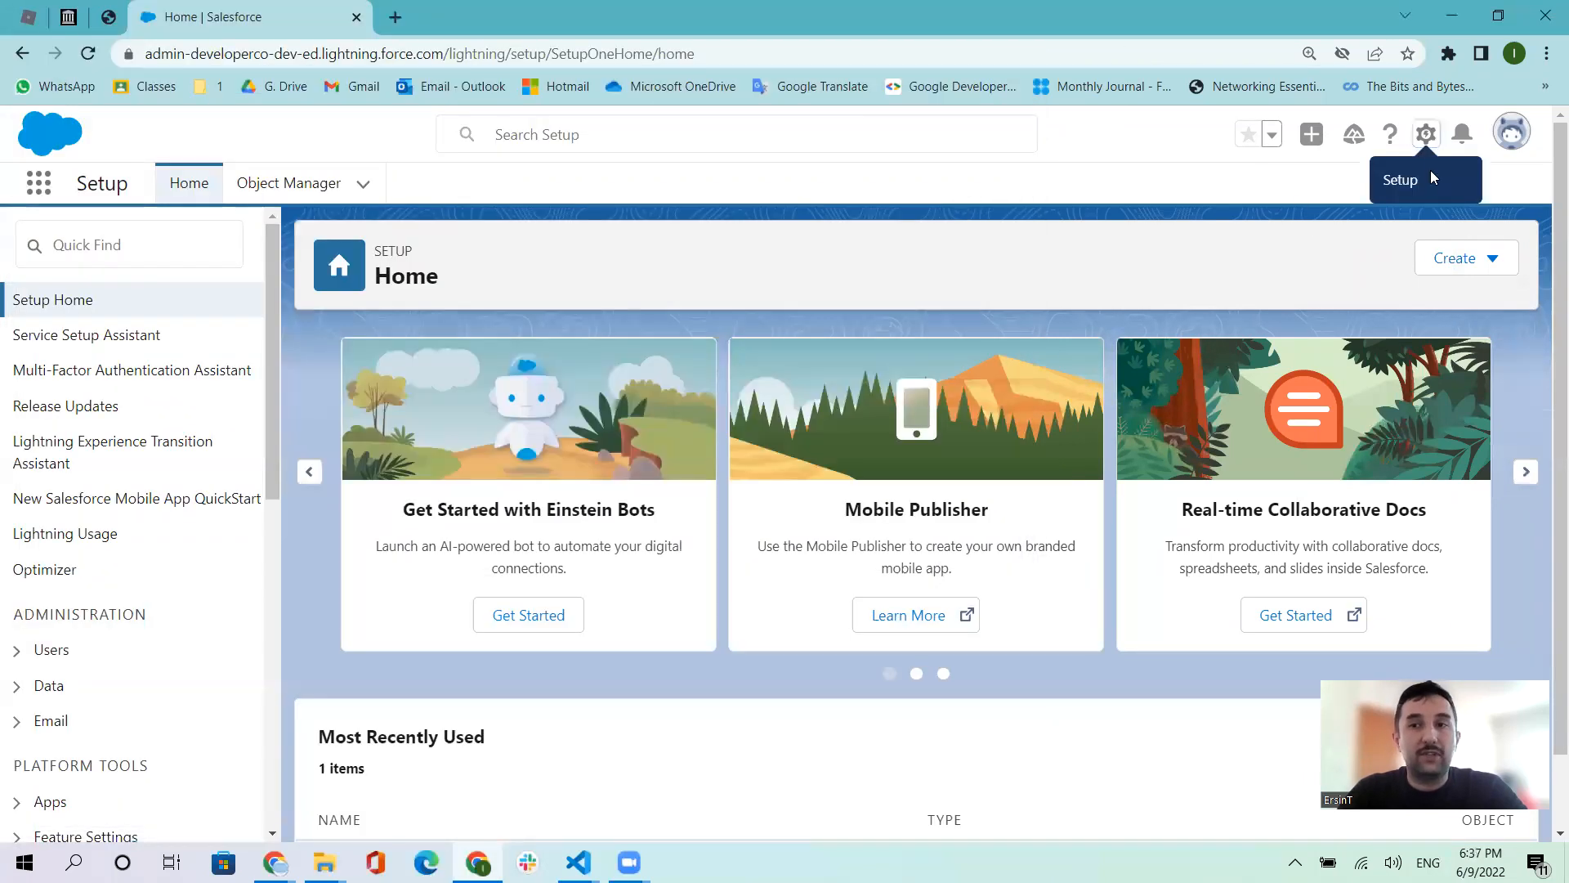
click(1426, 133)
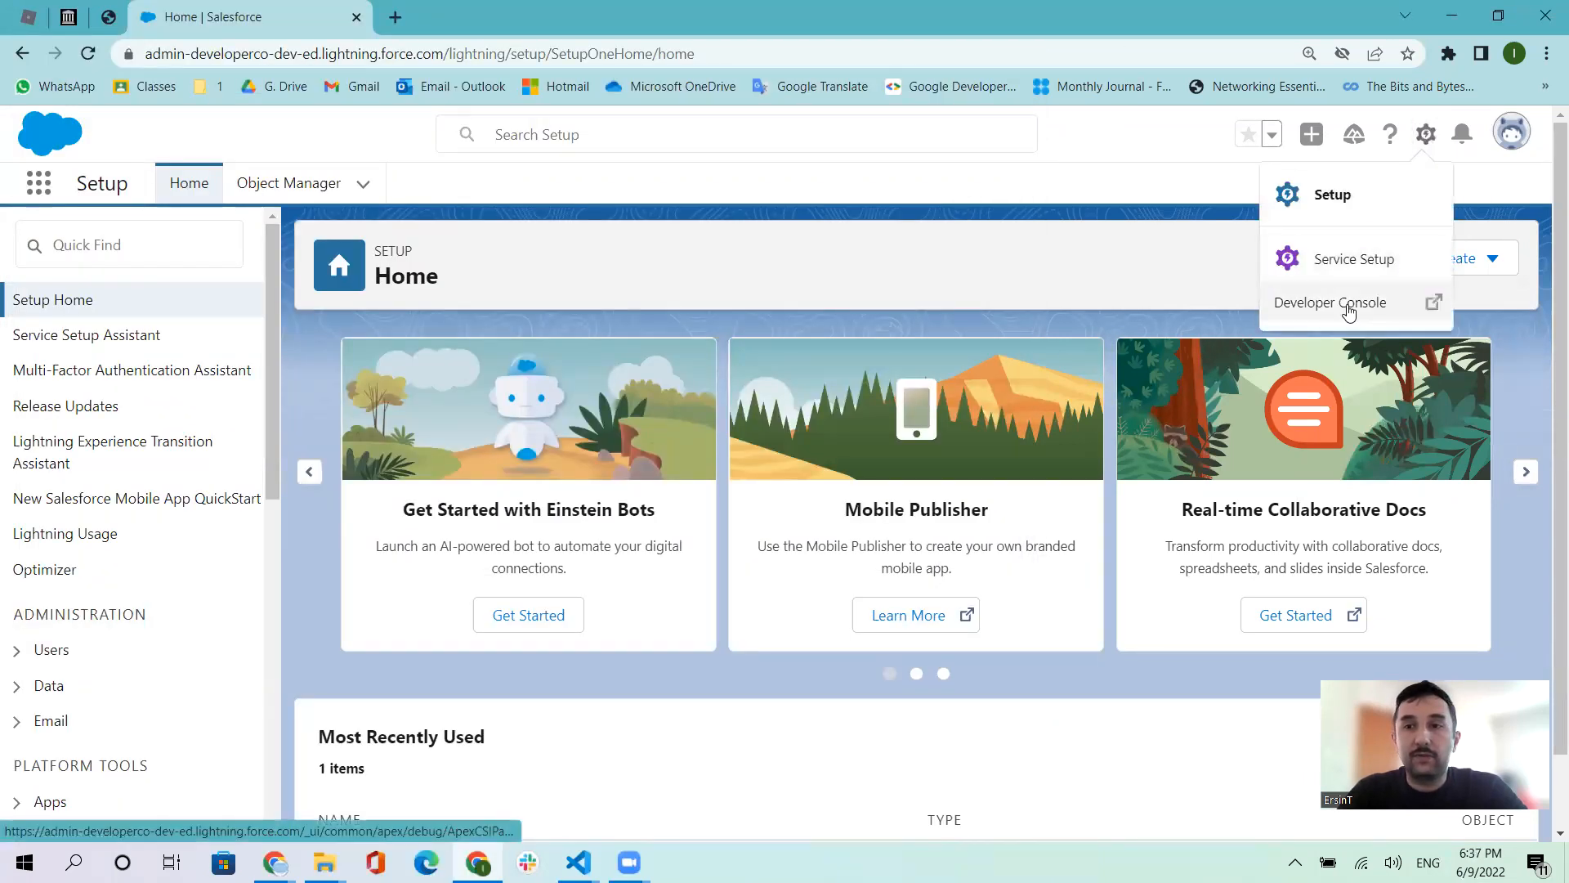
right_click(1330, 302)
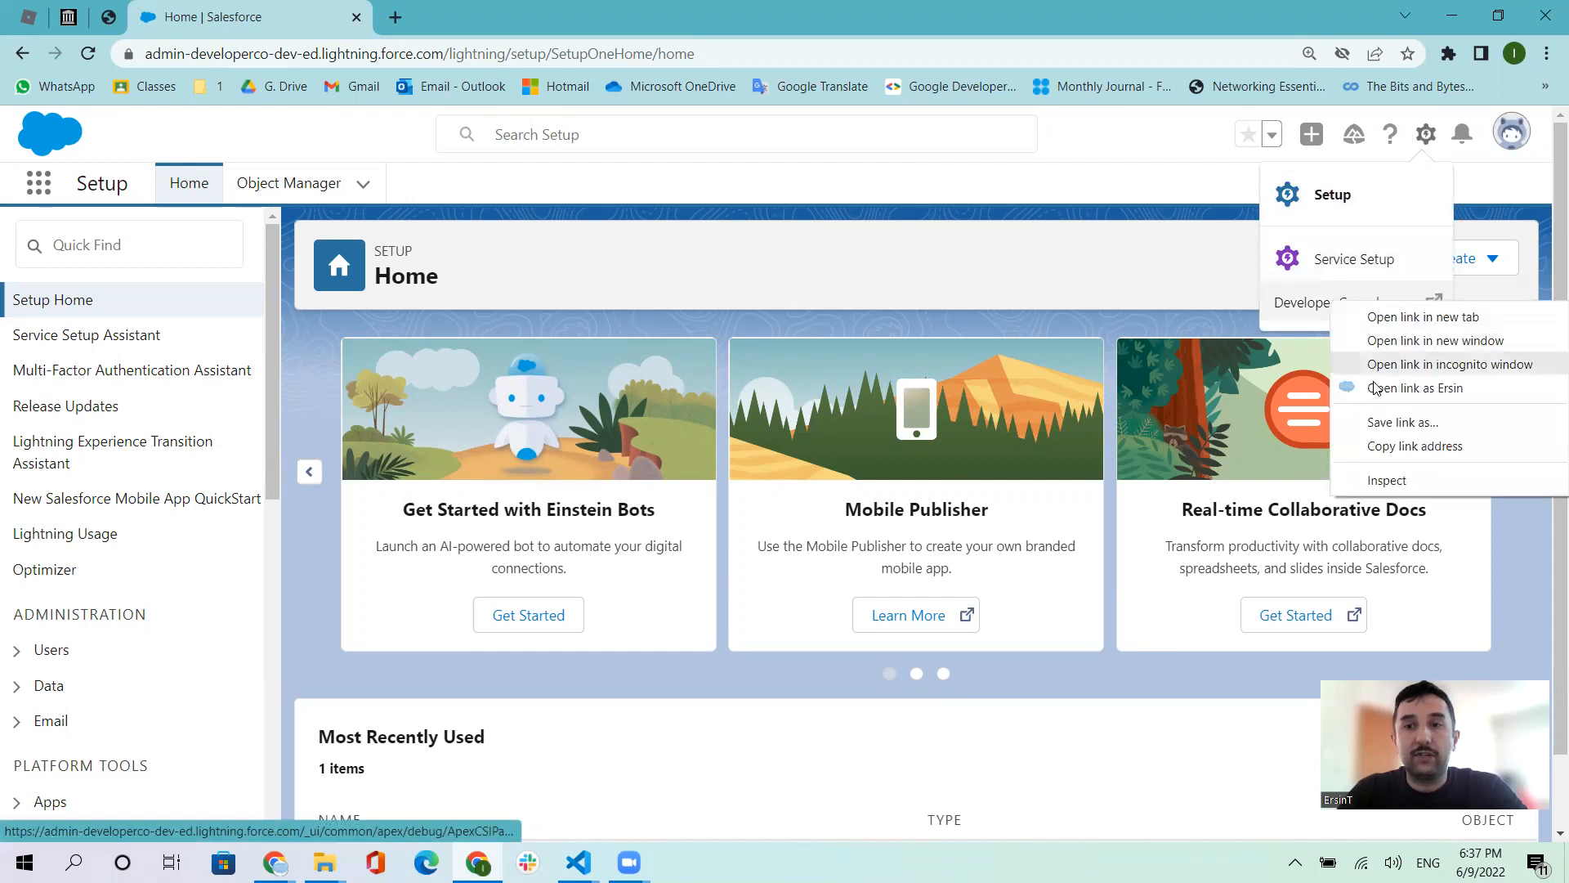
mouse_move(1421, 317)
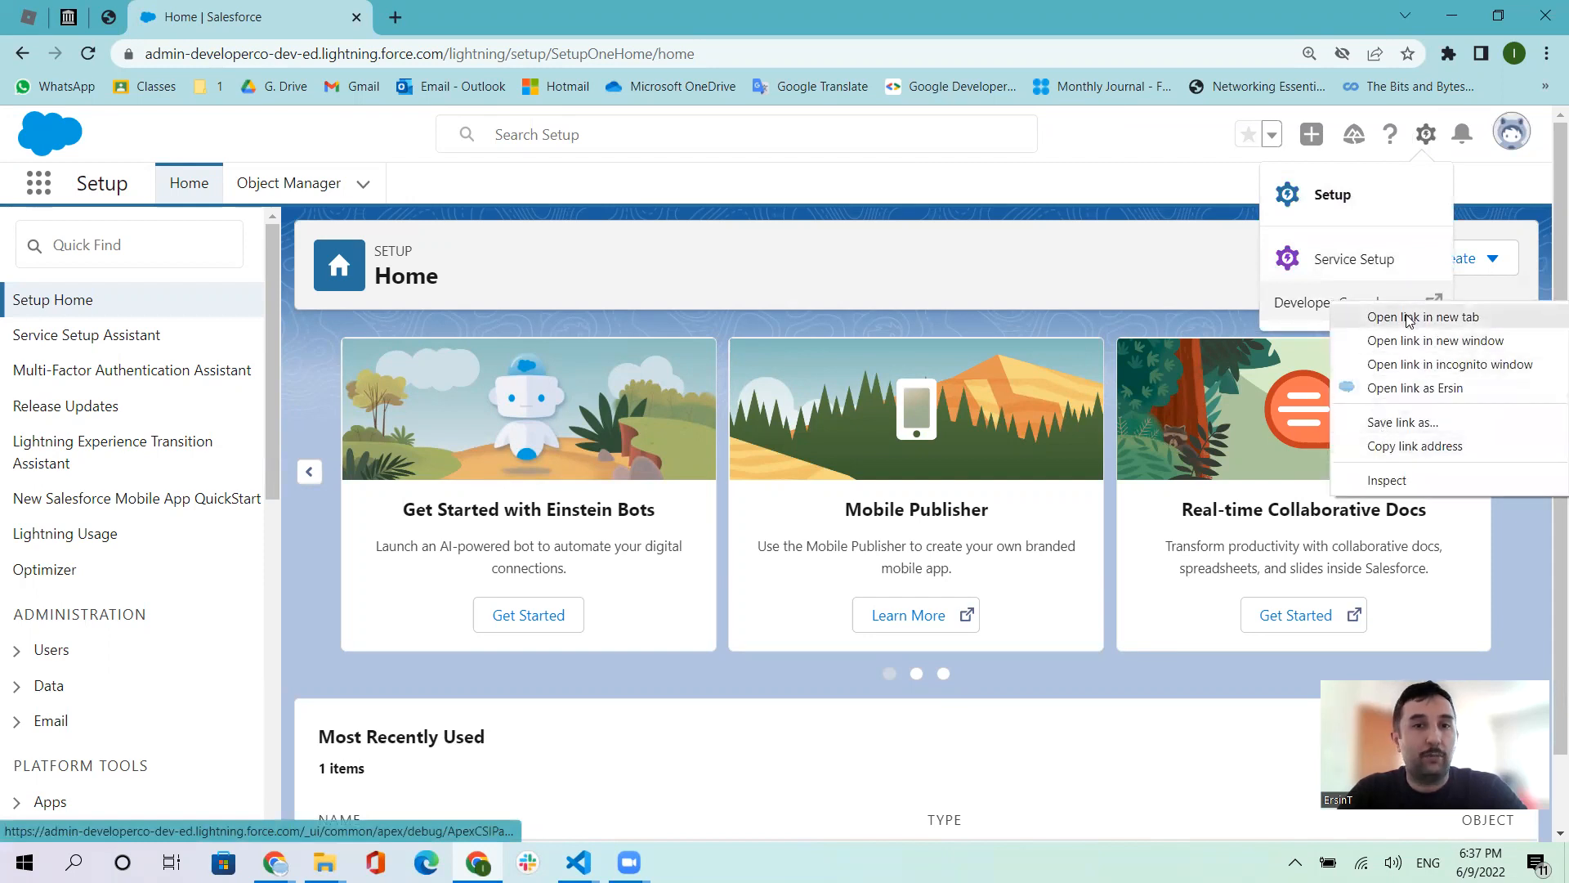
click(1425, 318)
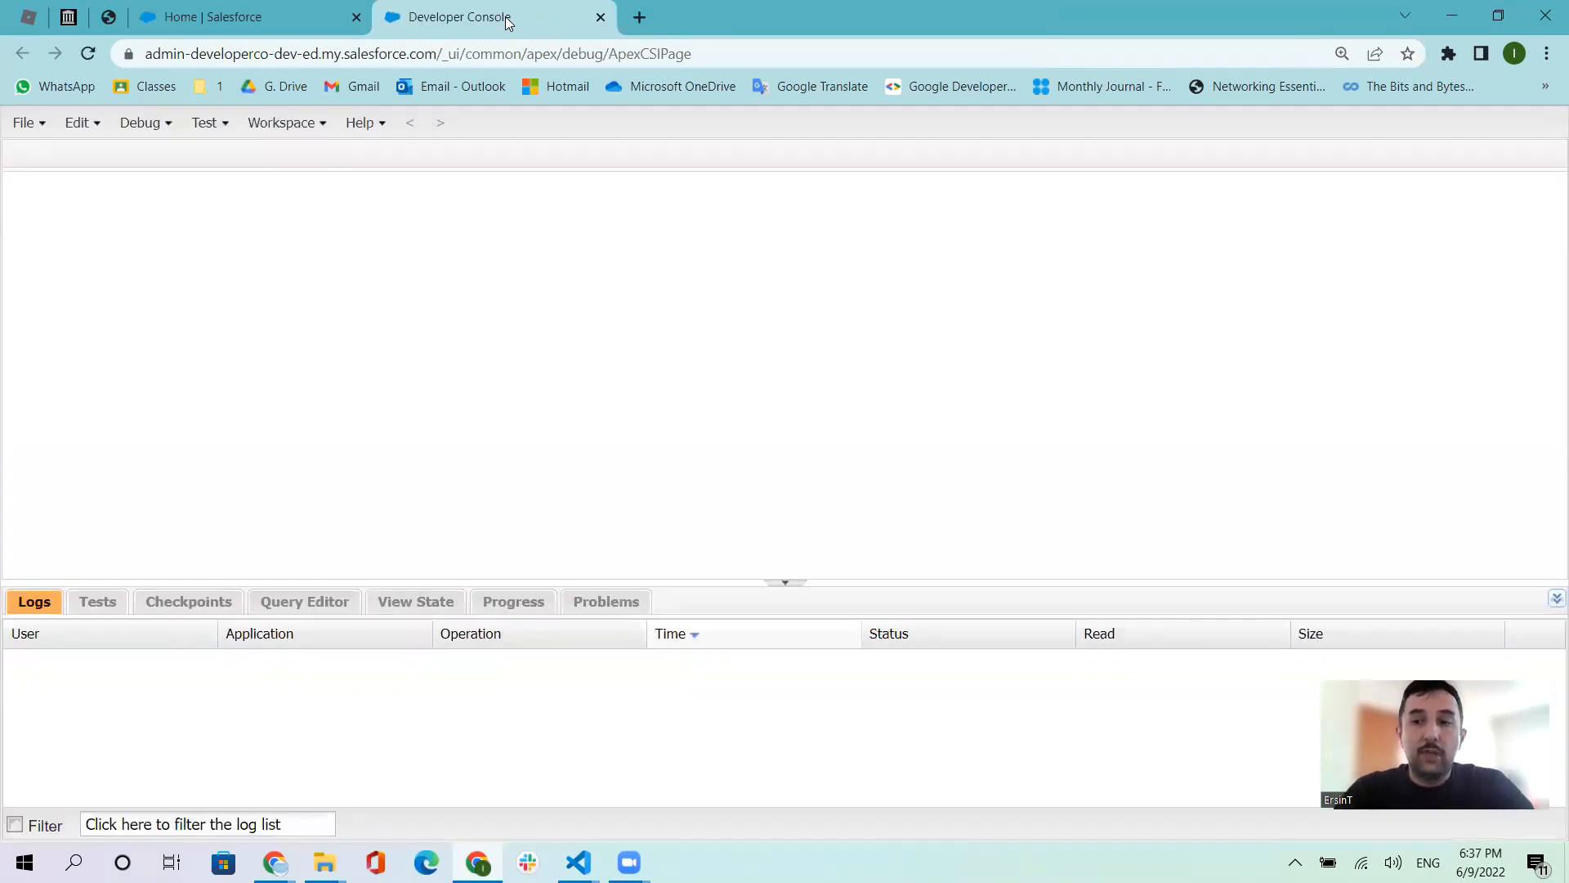
mouse_move(544, 94)
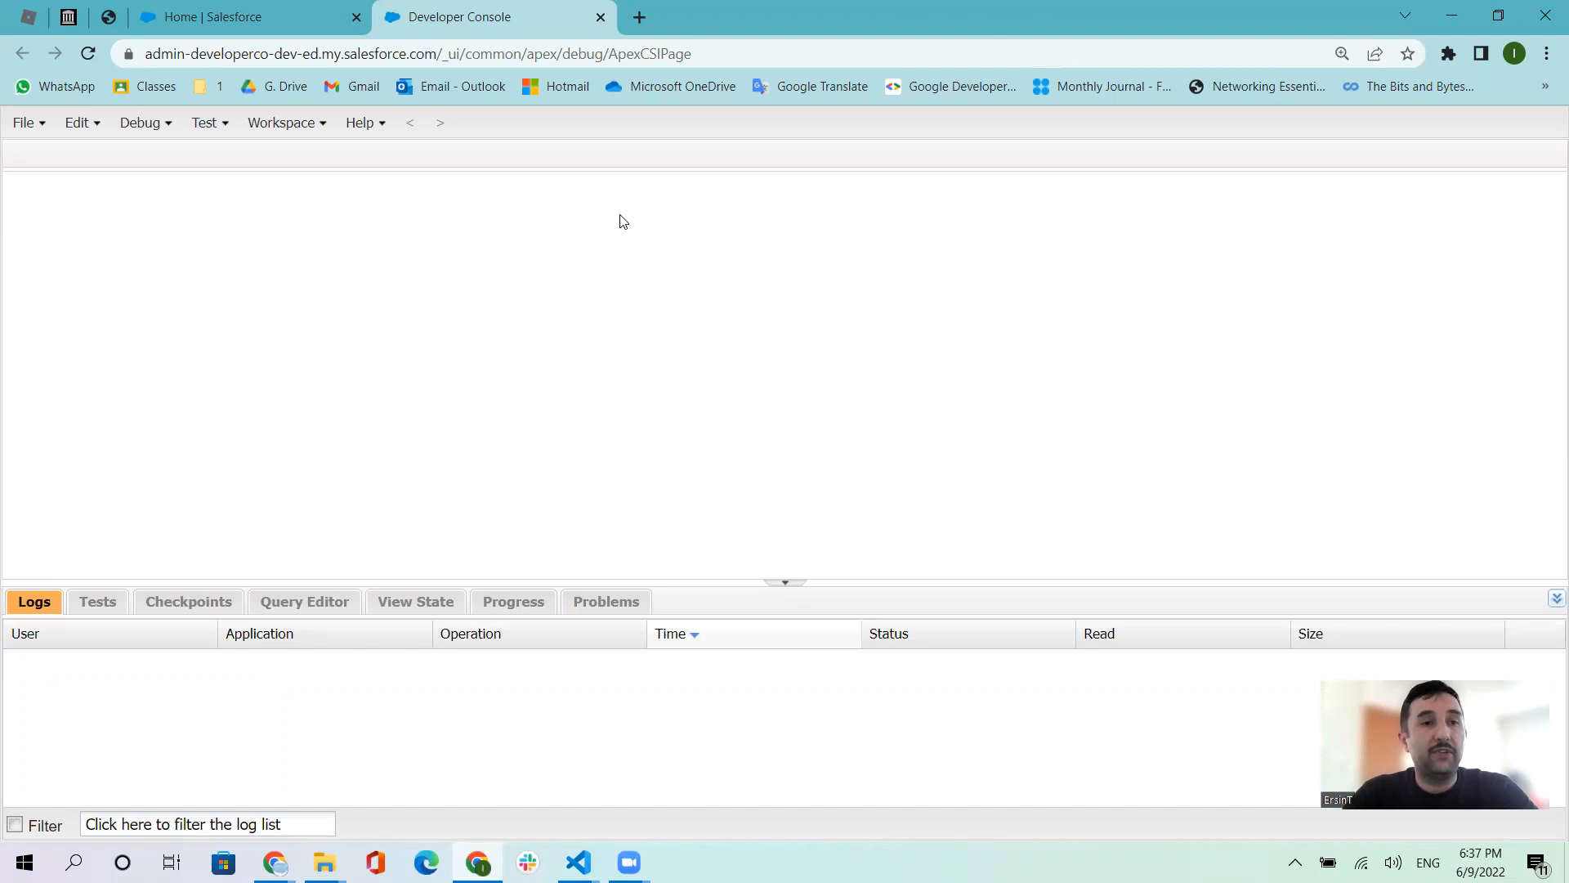
Open the Execute Anonymous window from the Debug menu.
click(138, 122)
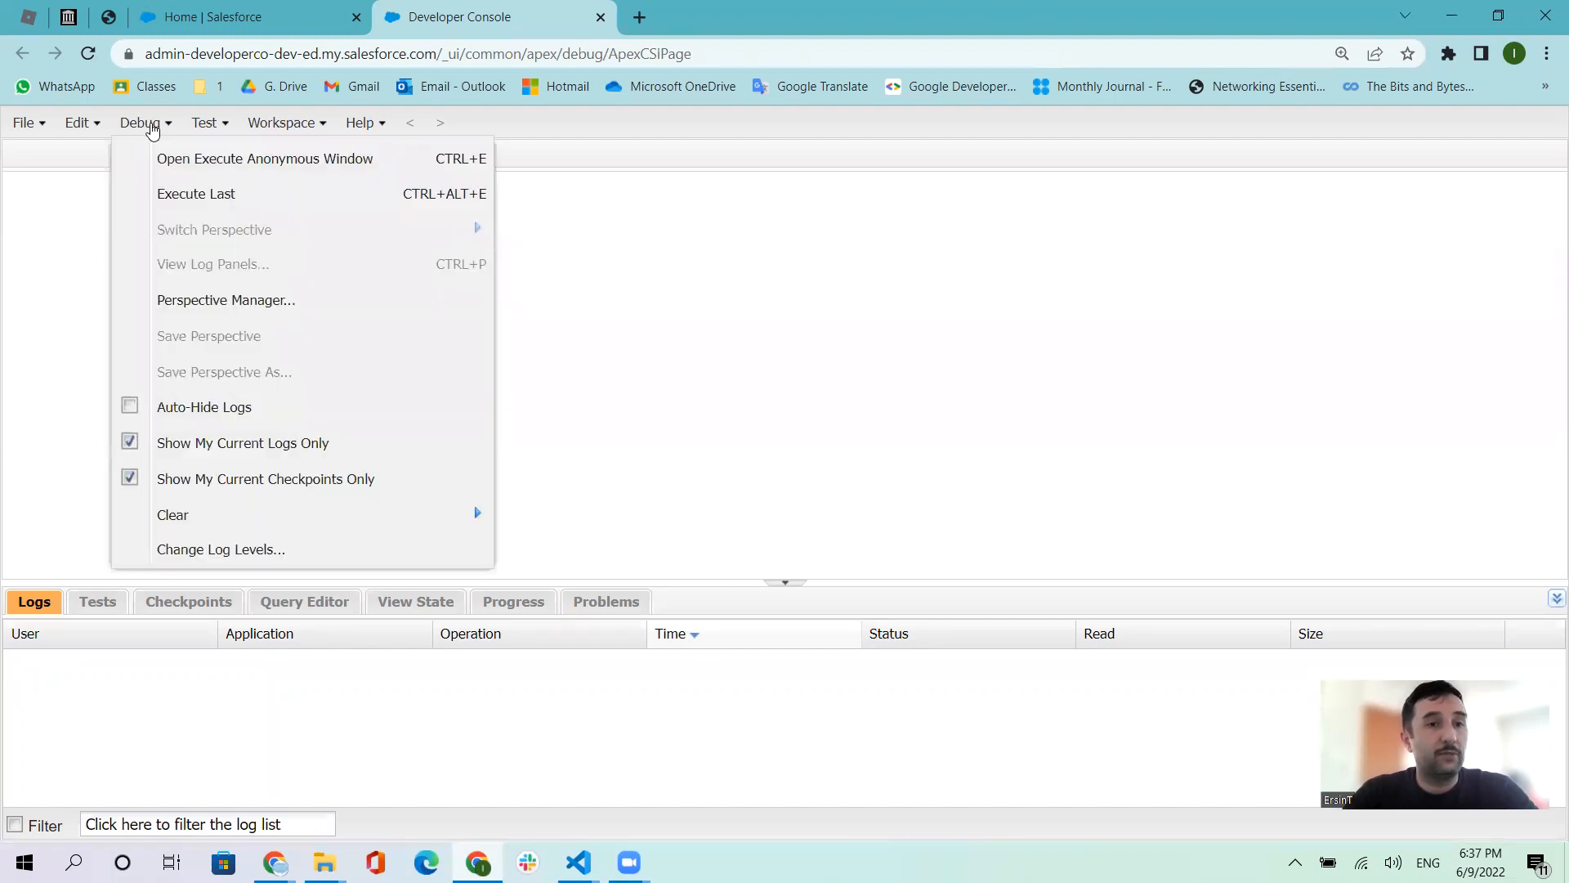
mouse_move(264, 157)
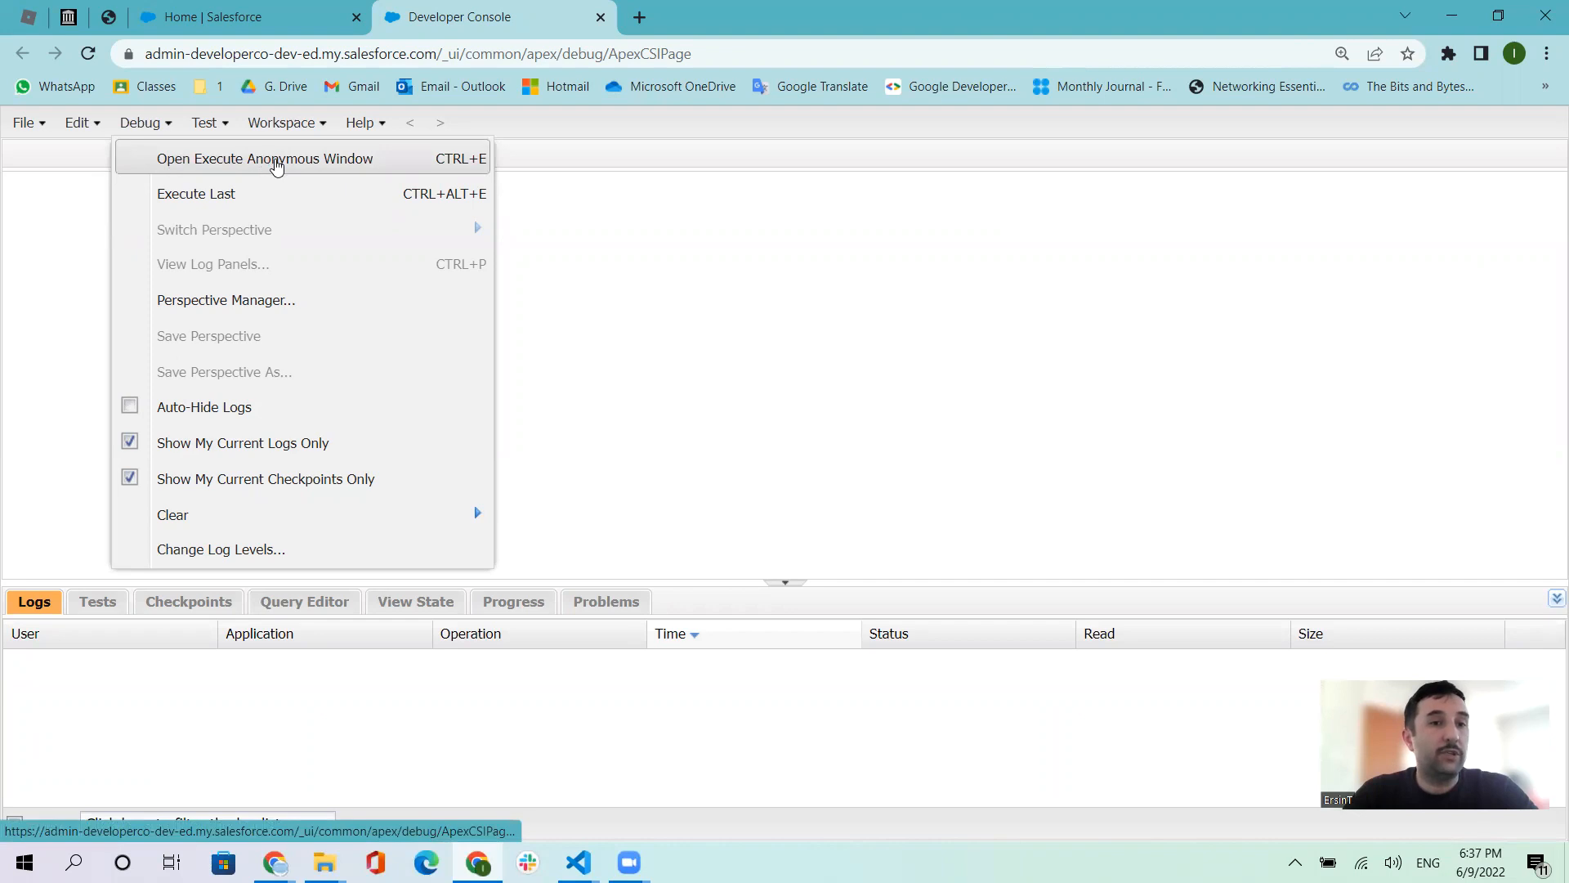
click(264, 158)
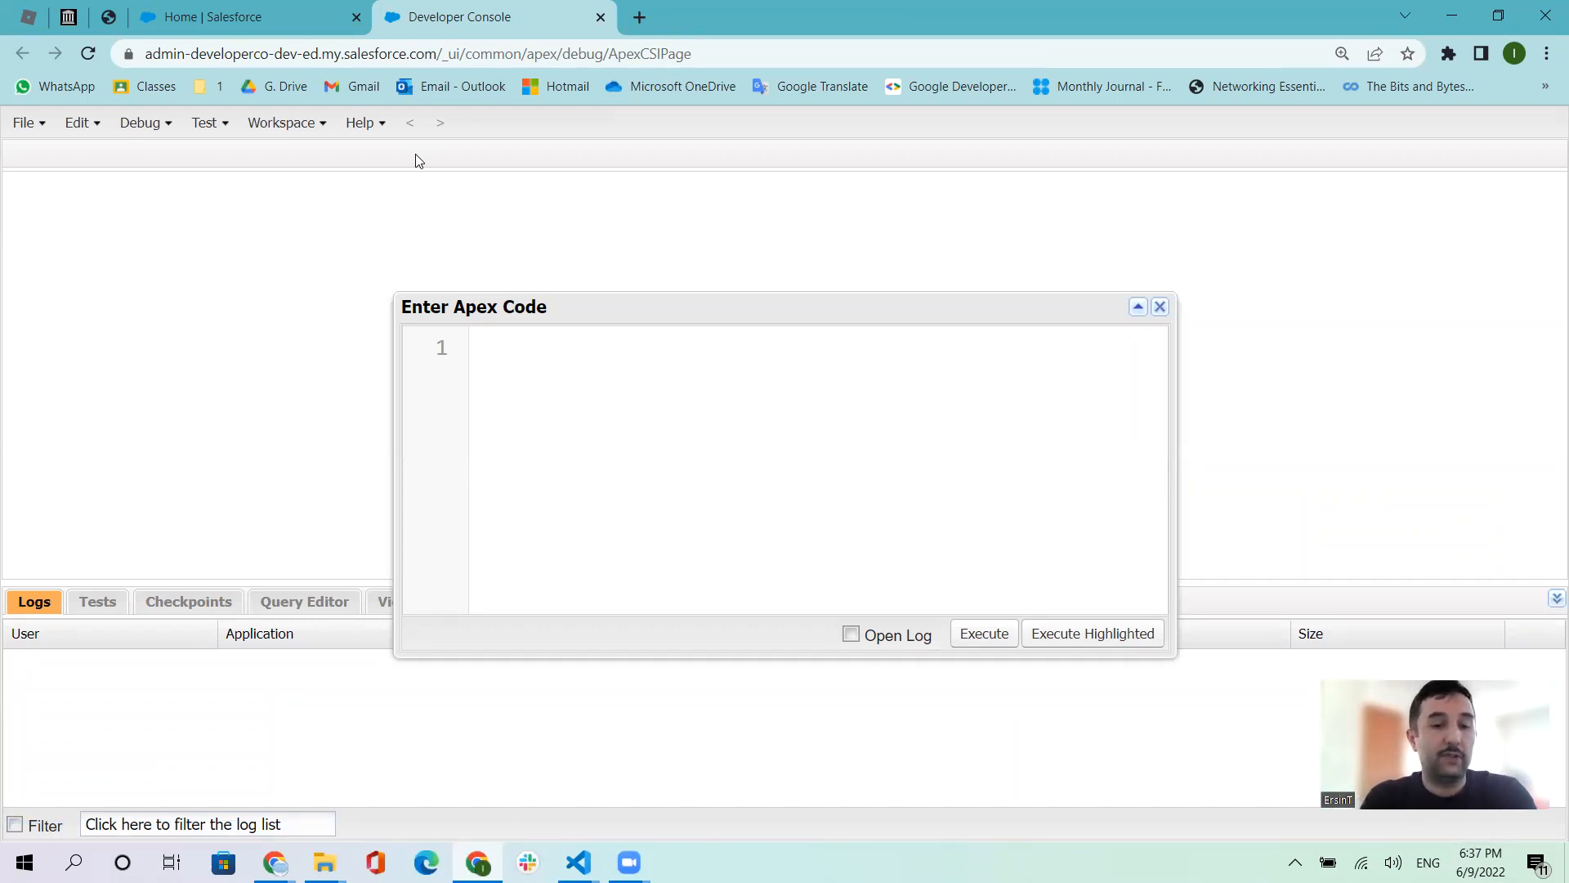
Write line 1 as System.debug('Hello world');.
text(System)
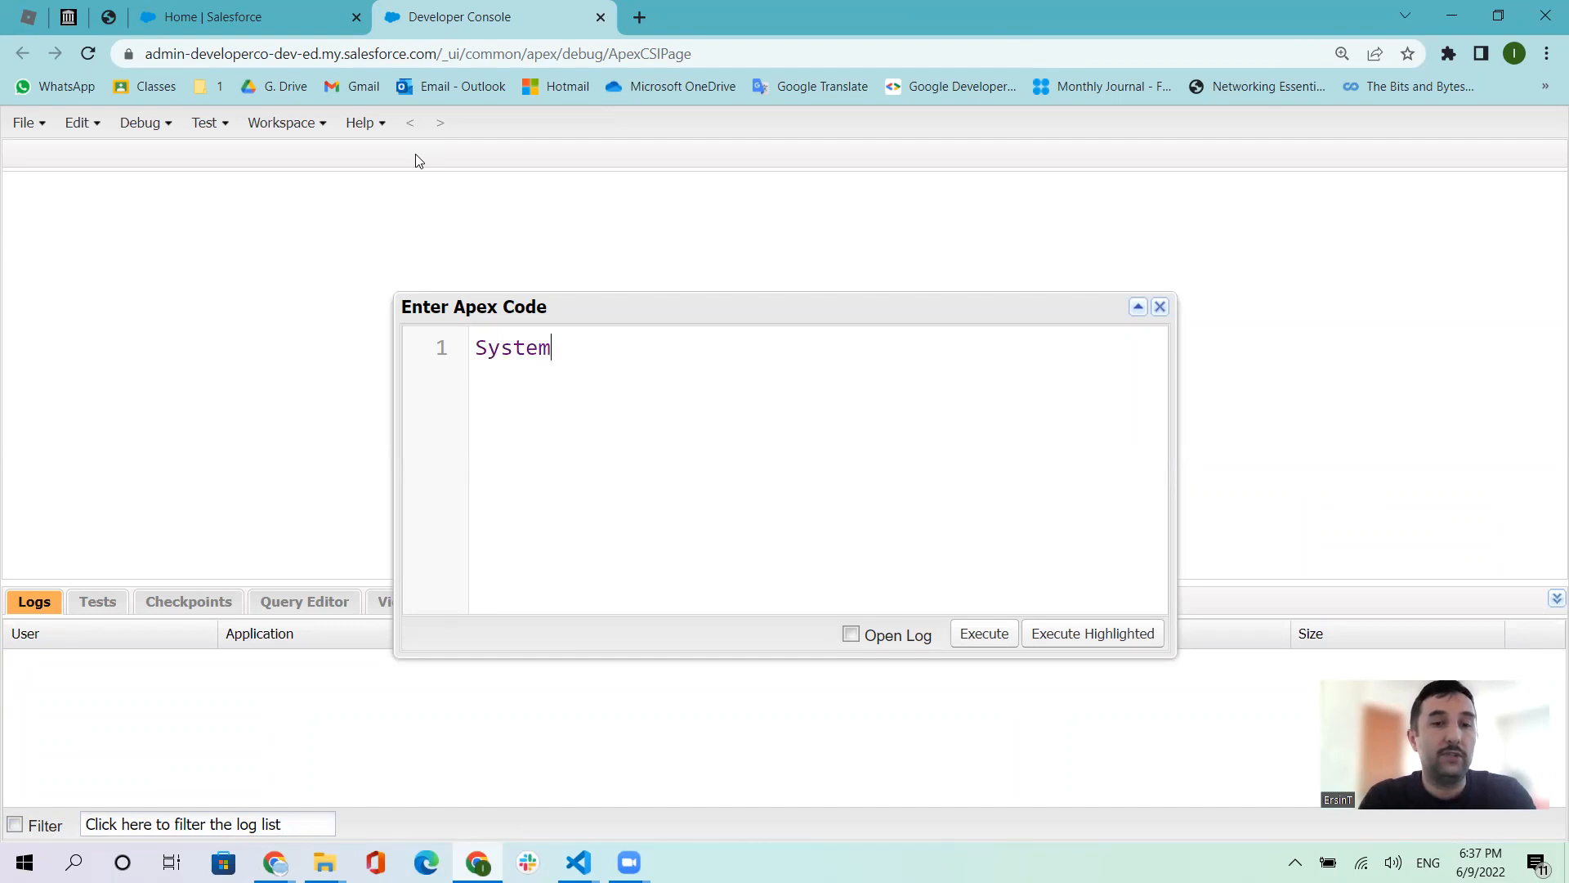
text(.debug()
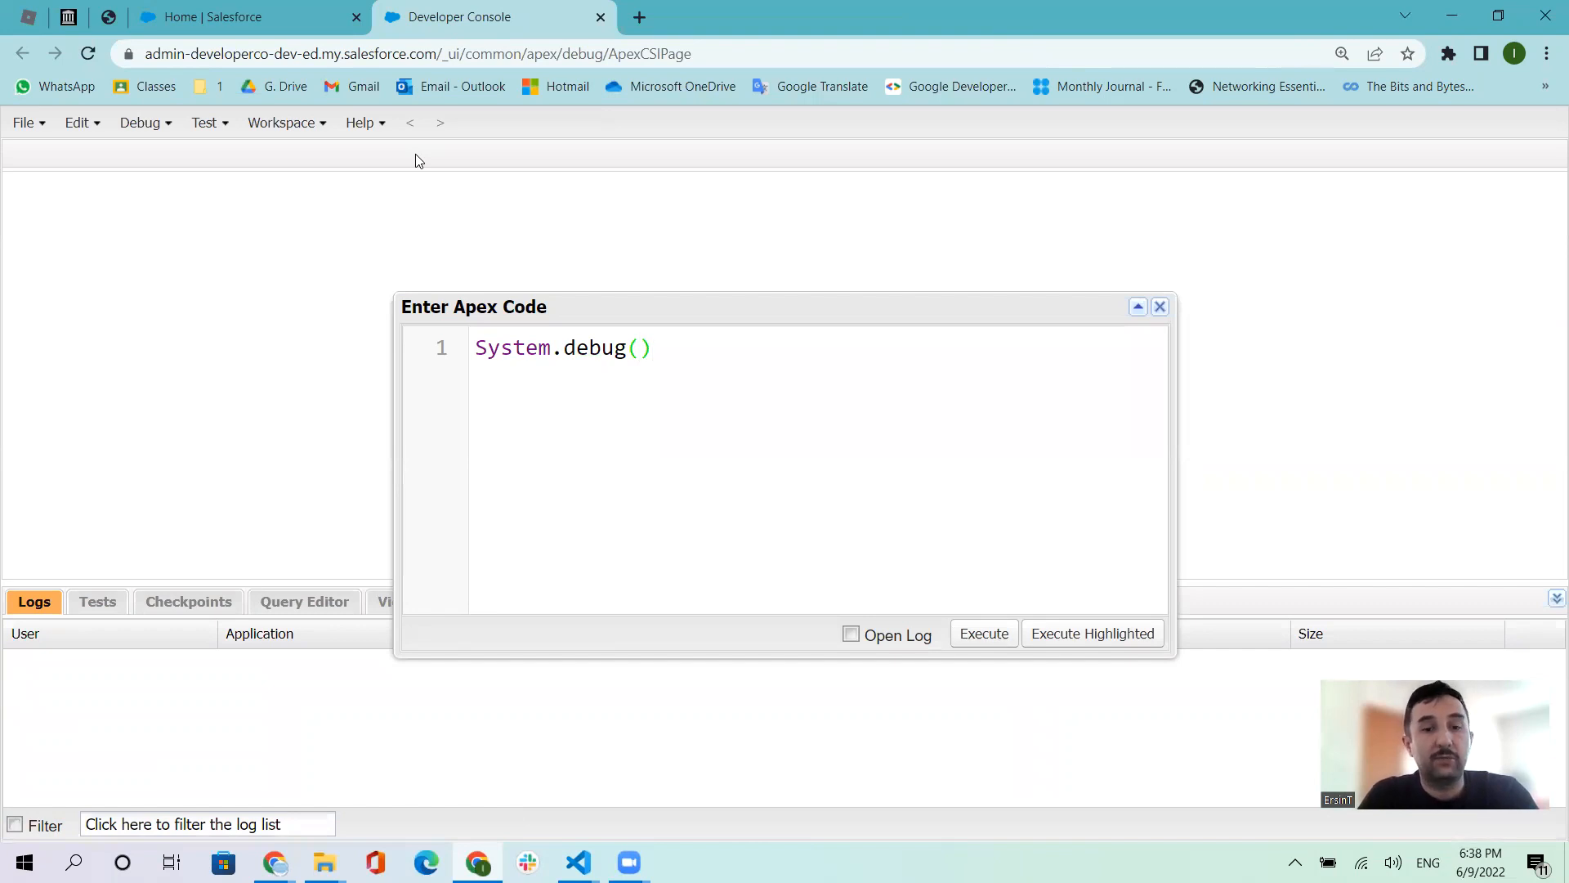
text('')
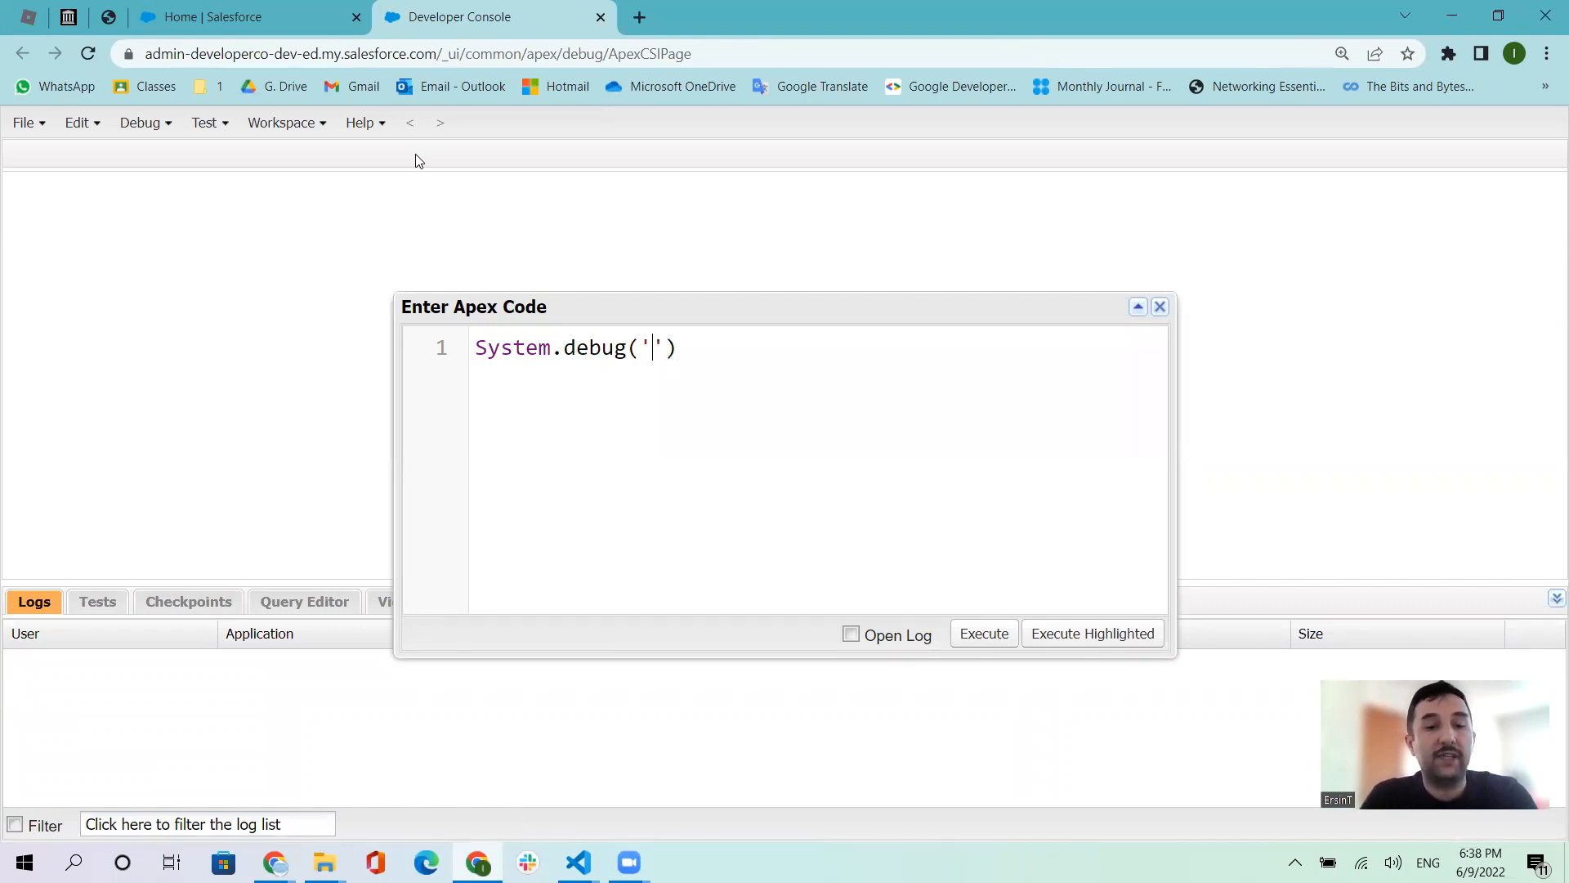
text(Hello w)
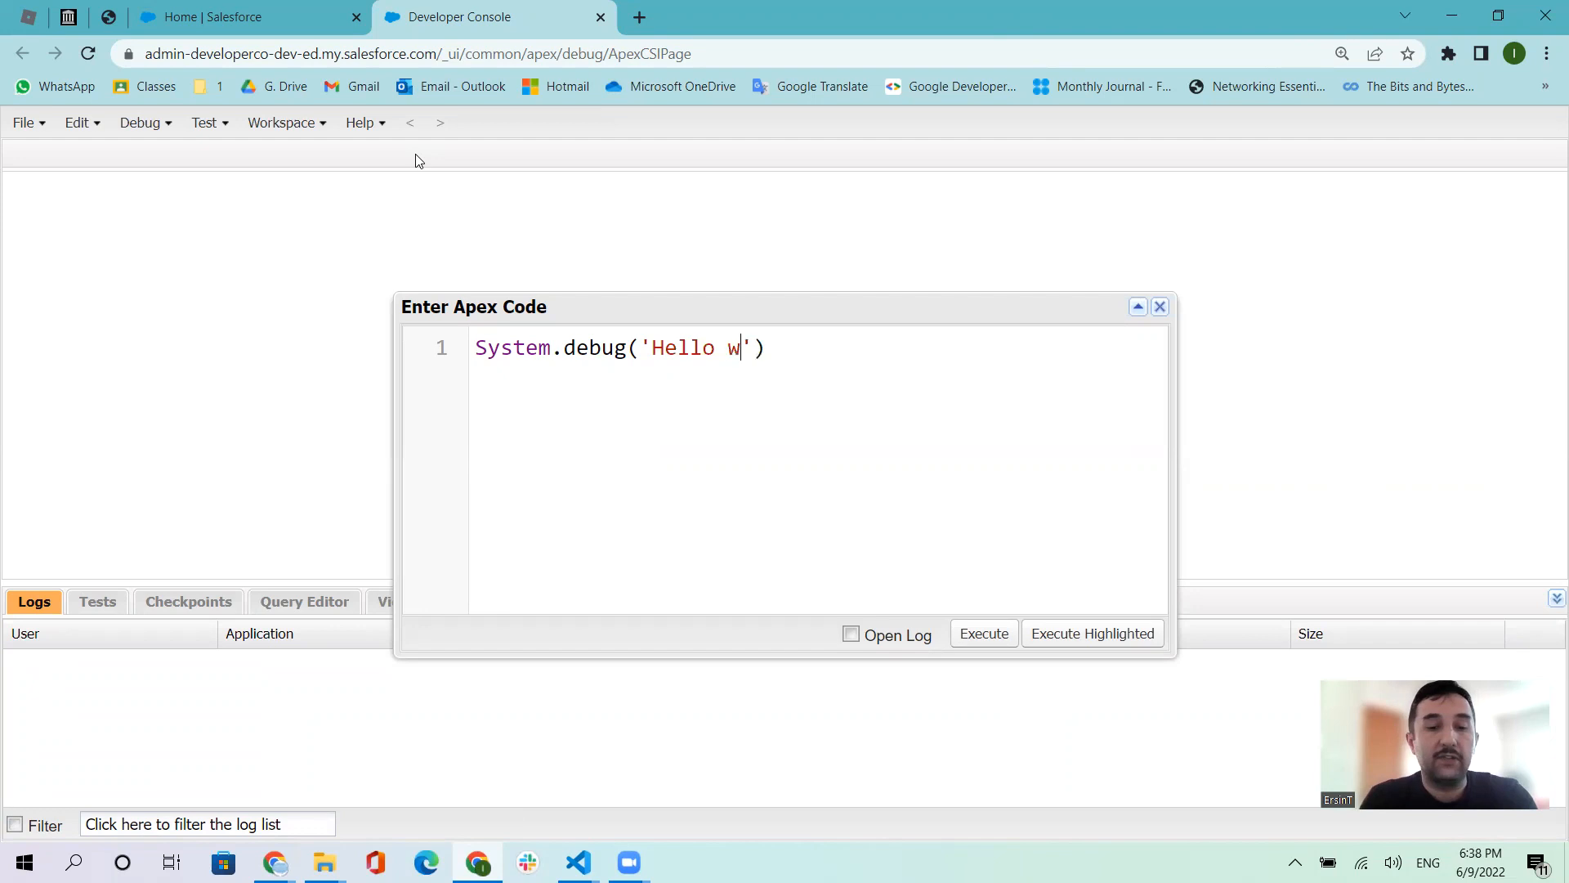
text(orld)
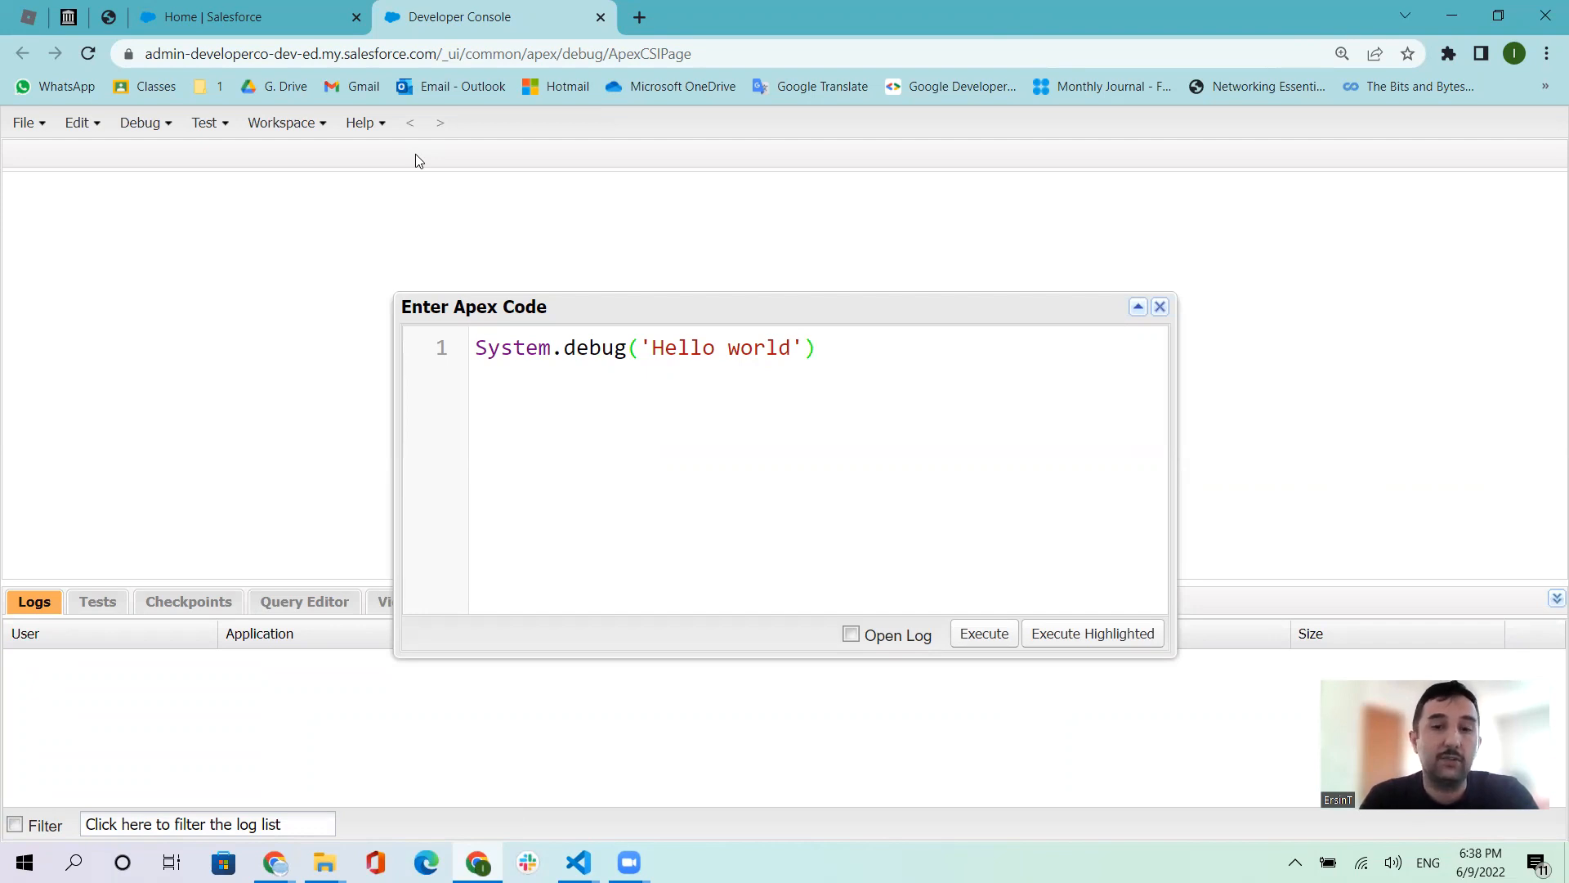
text(;)
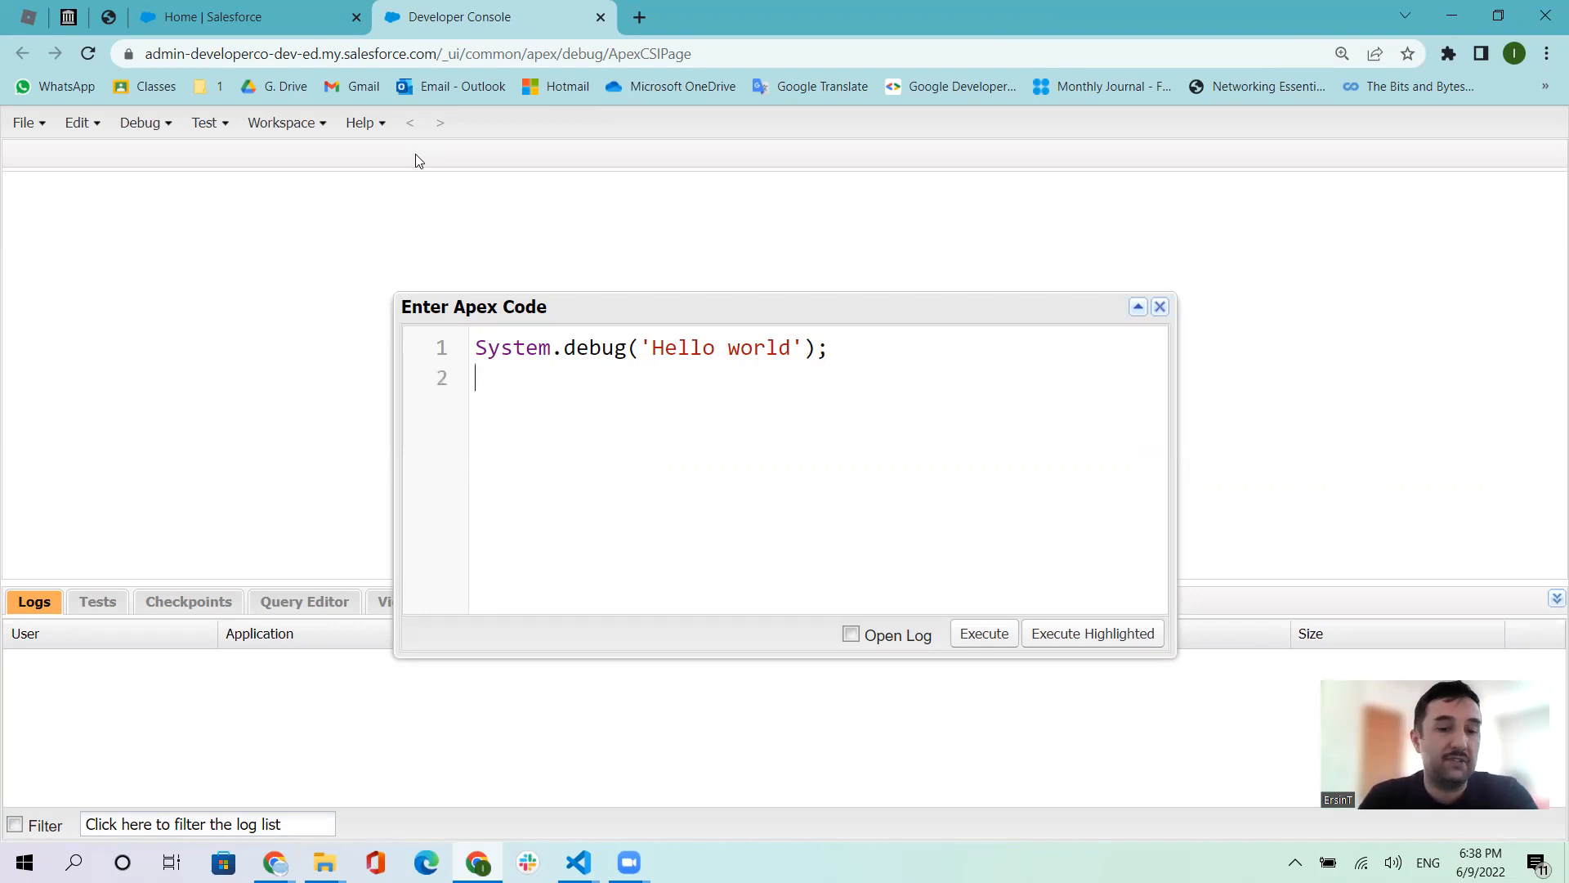
Add System.debug(5); as line 2 and execute the anonymous code.
text(S)
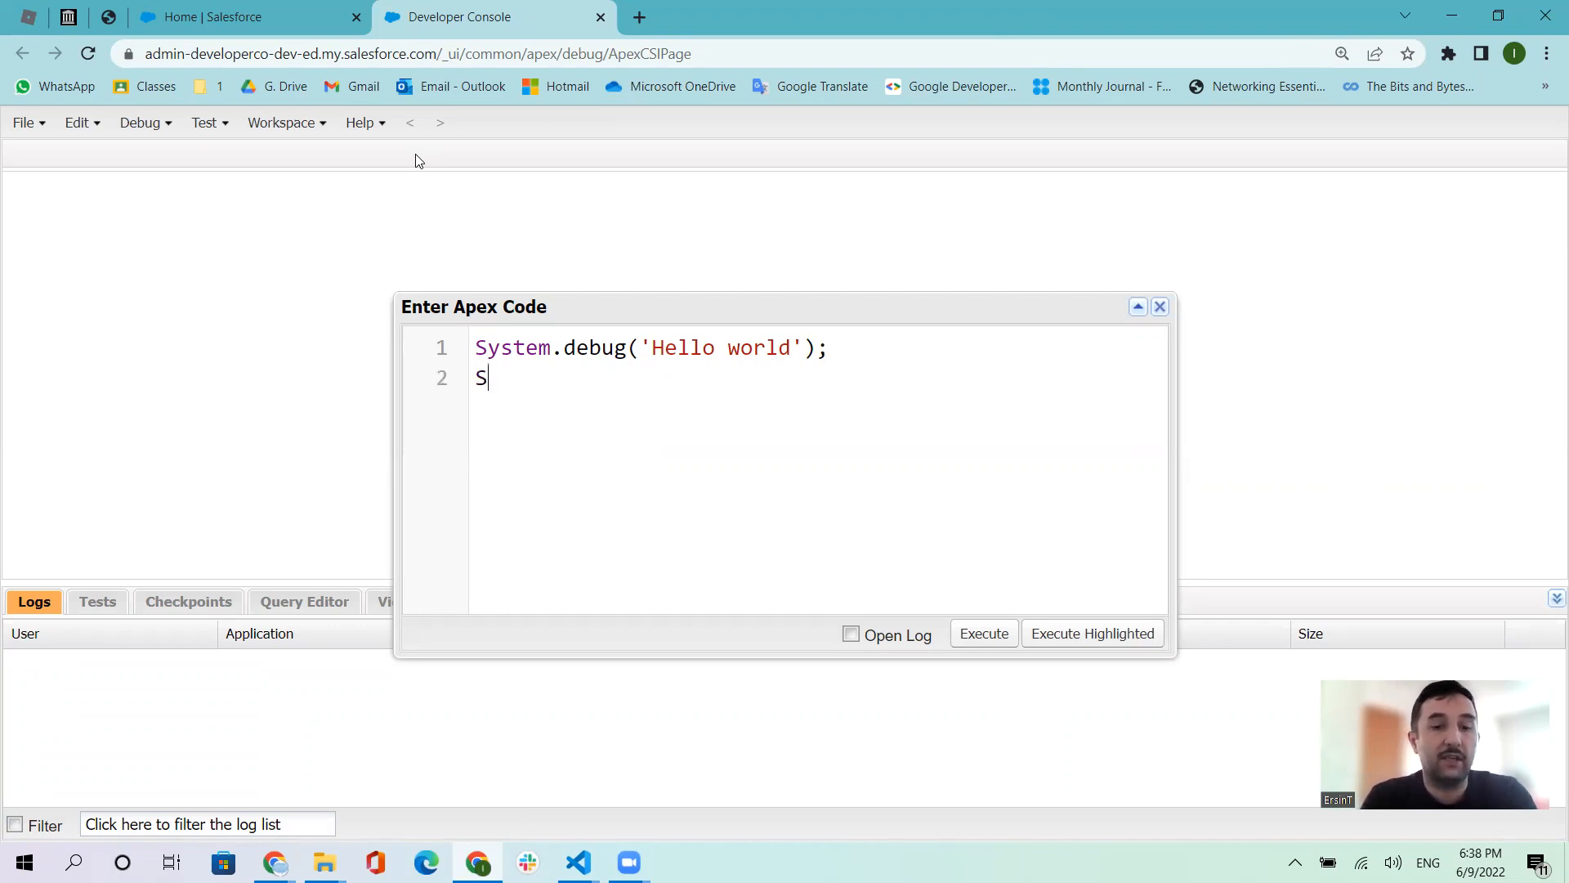
text(ystem.de)
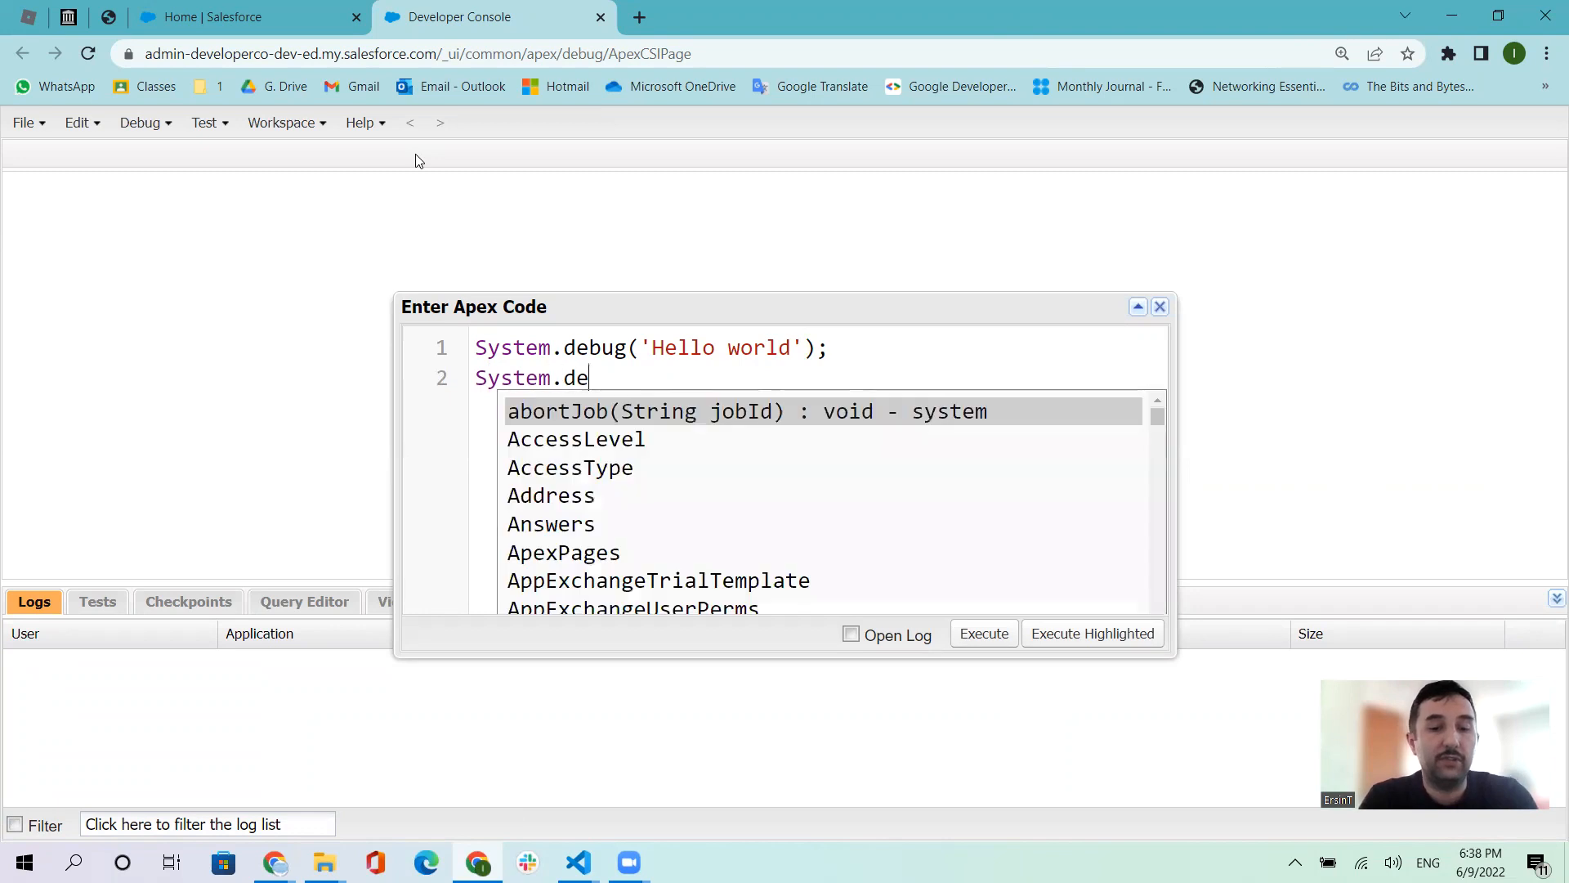
text(bug()
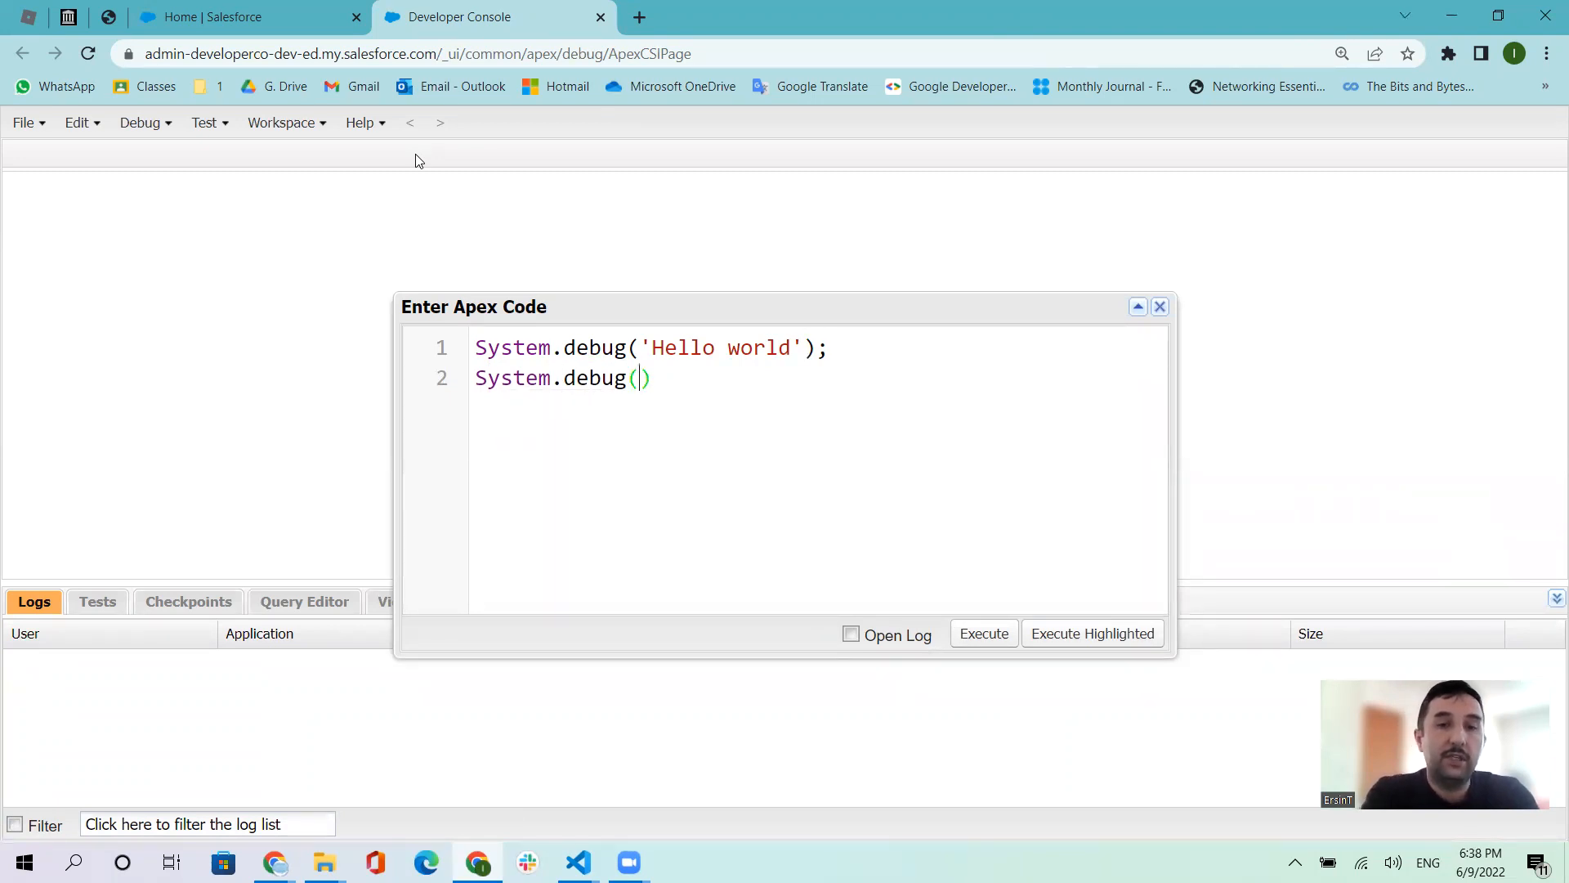
text();)
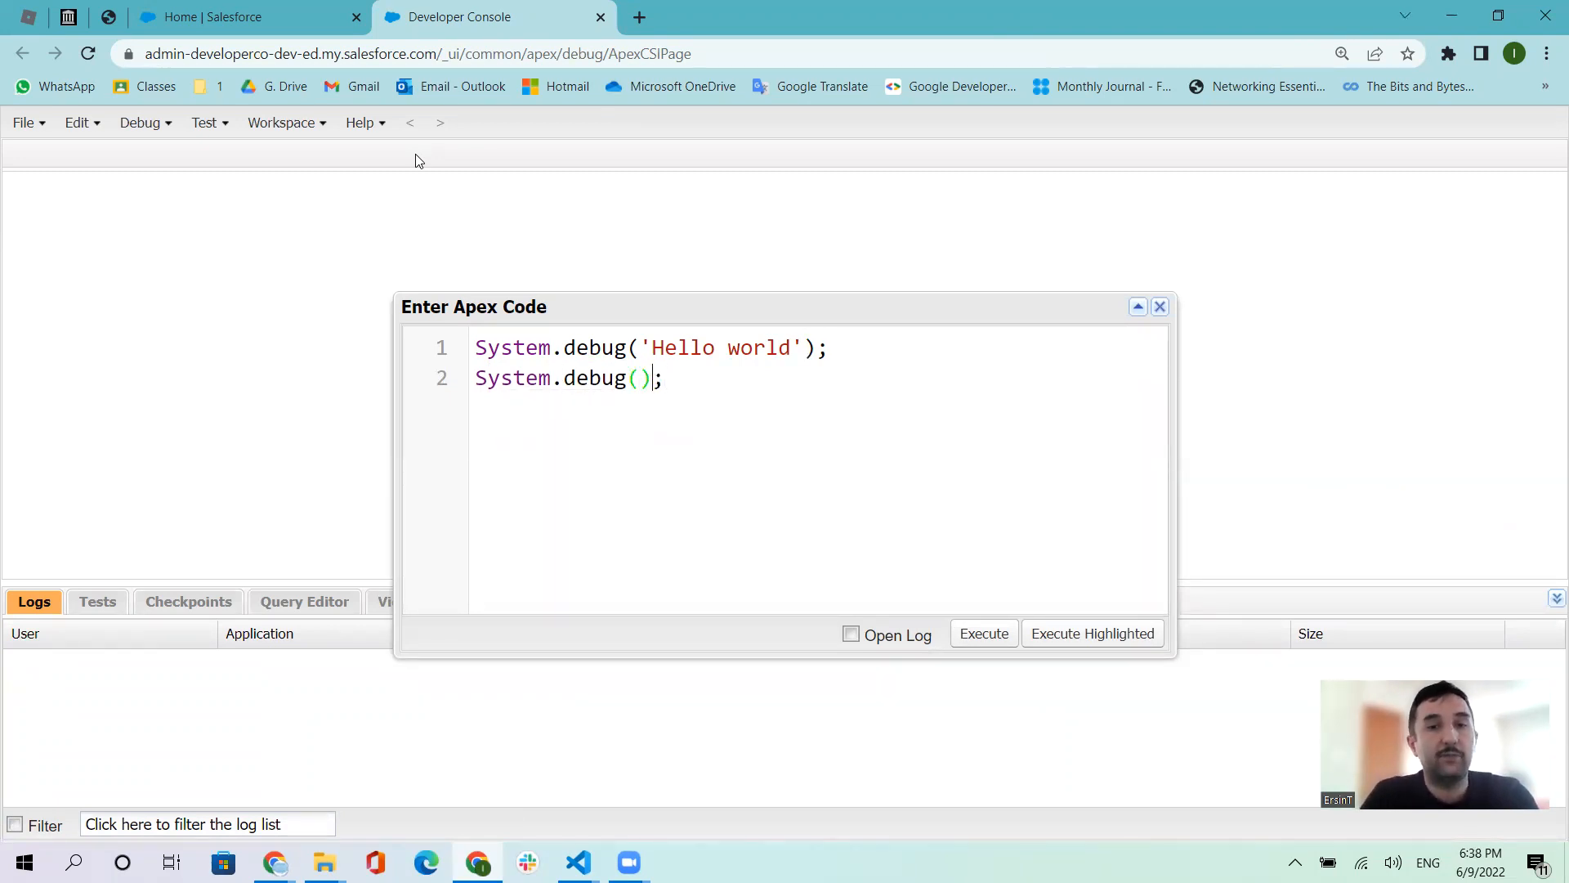
text(5)
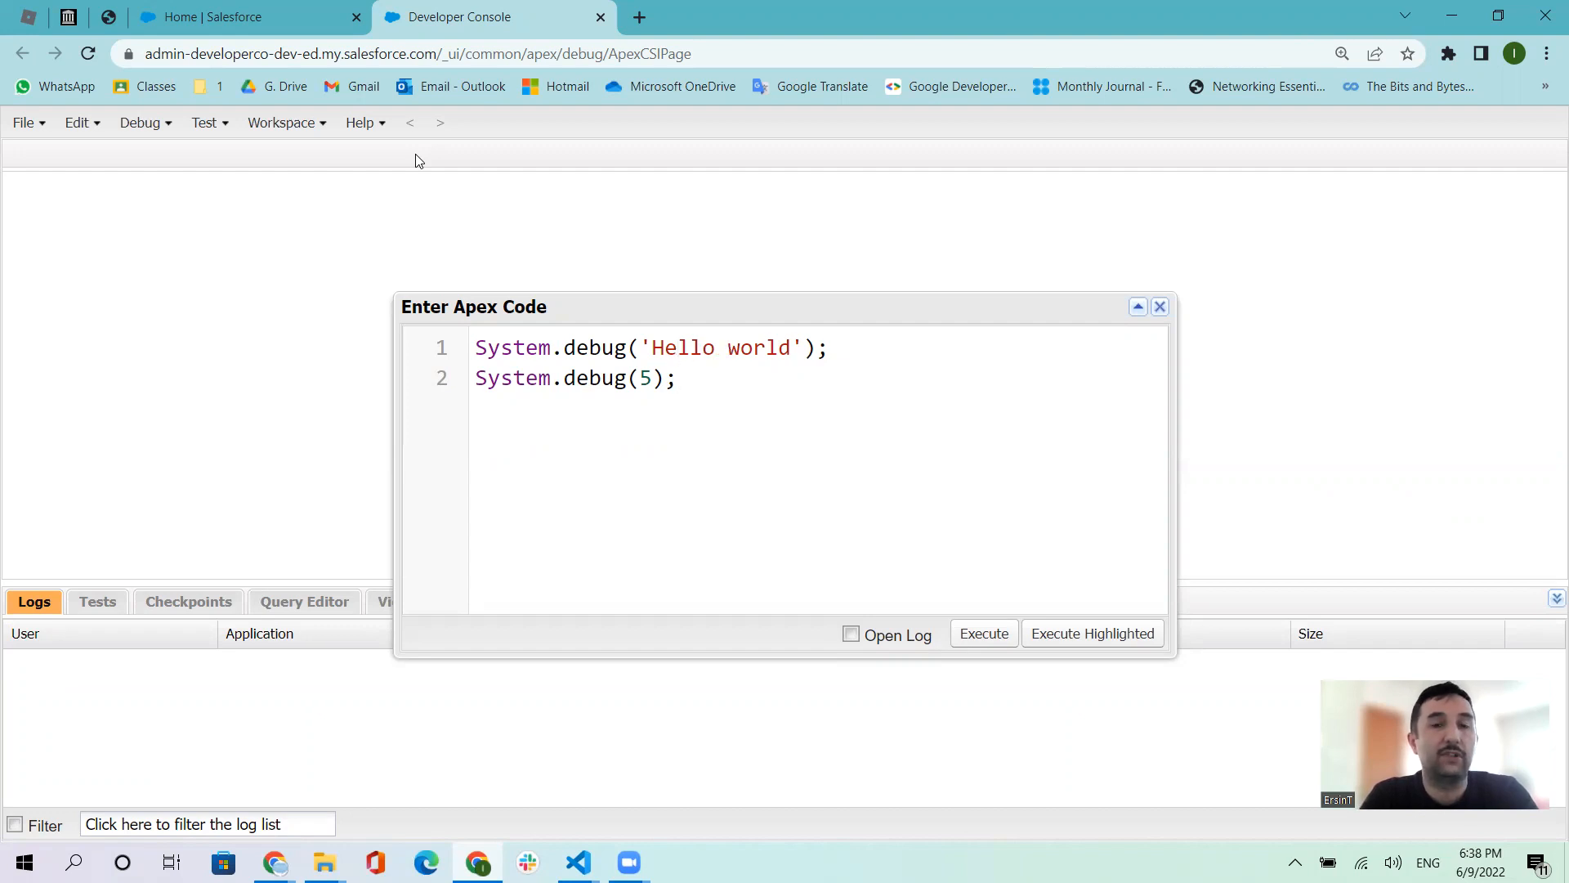
click(667, 347)
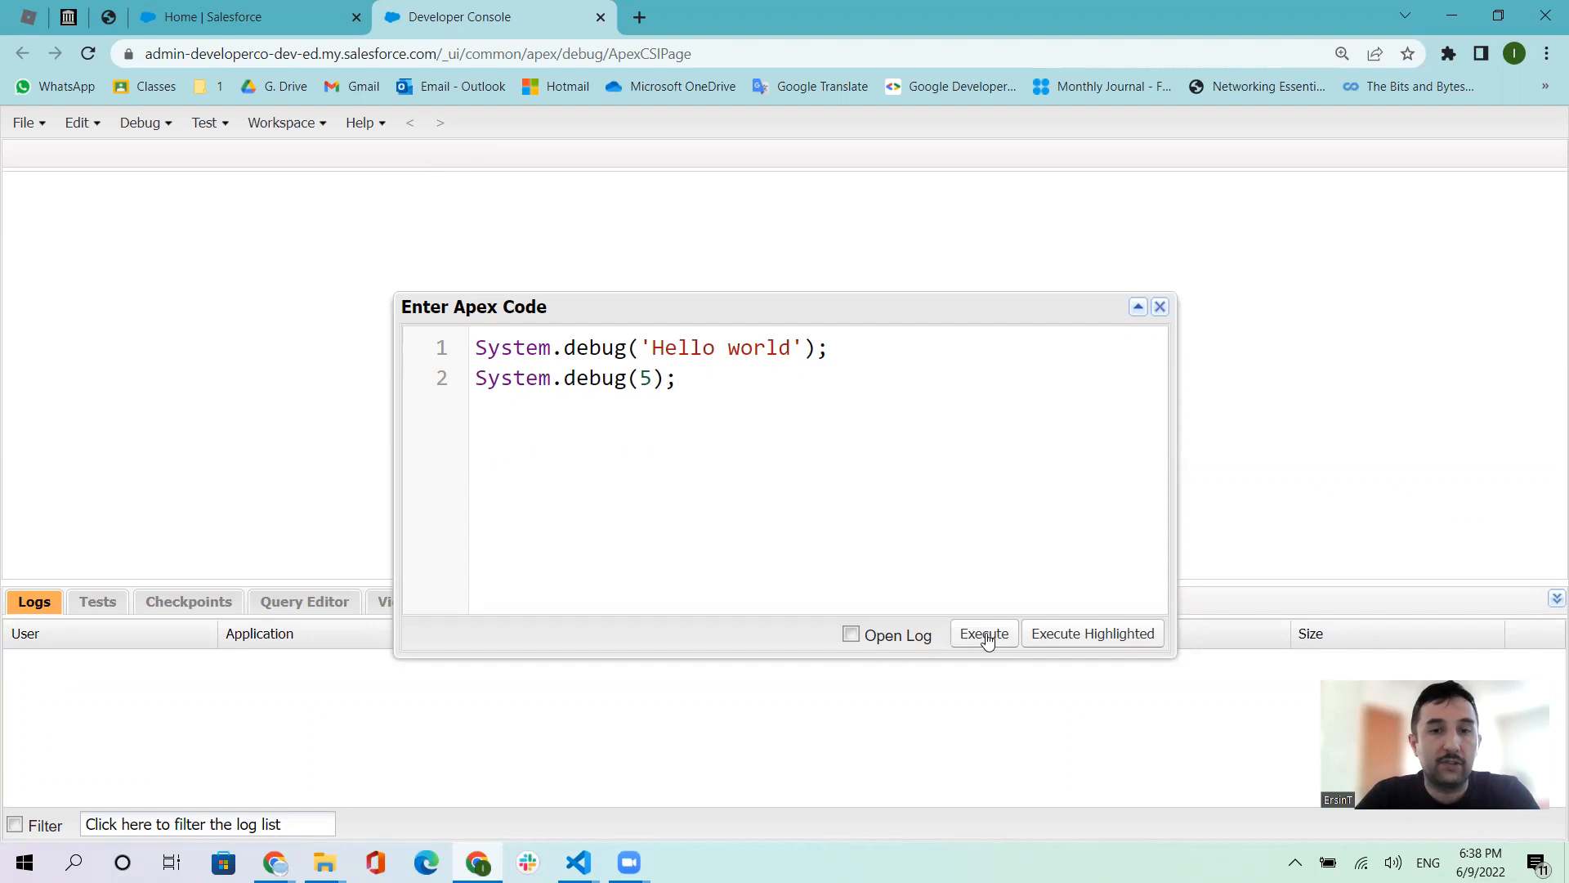
click(982, 632)
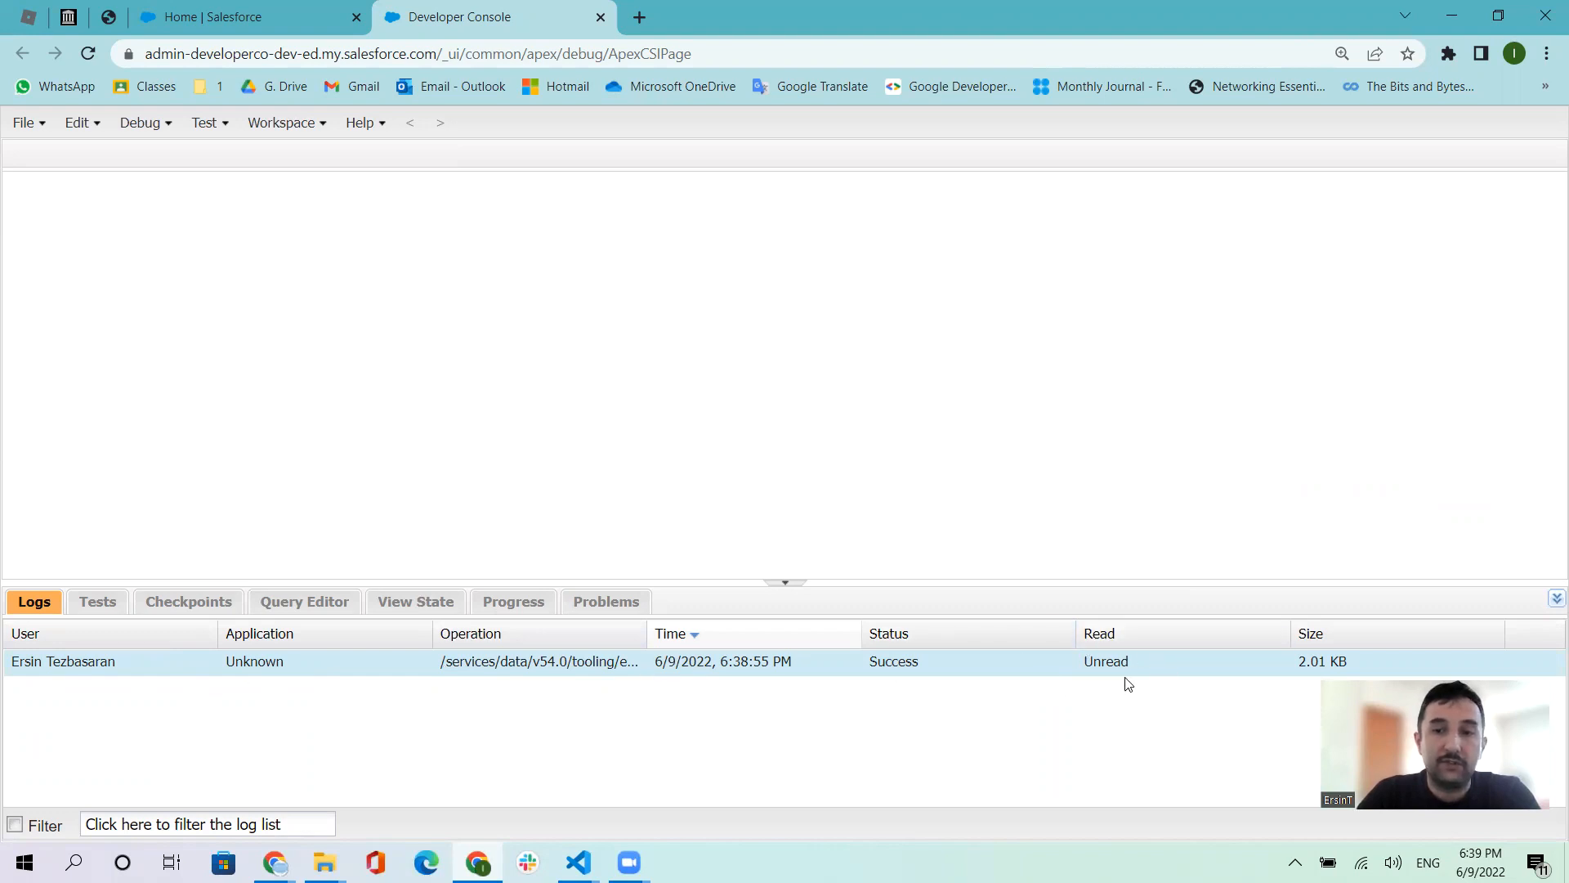
mouse_move(128, 679)
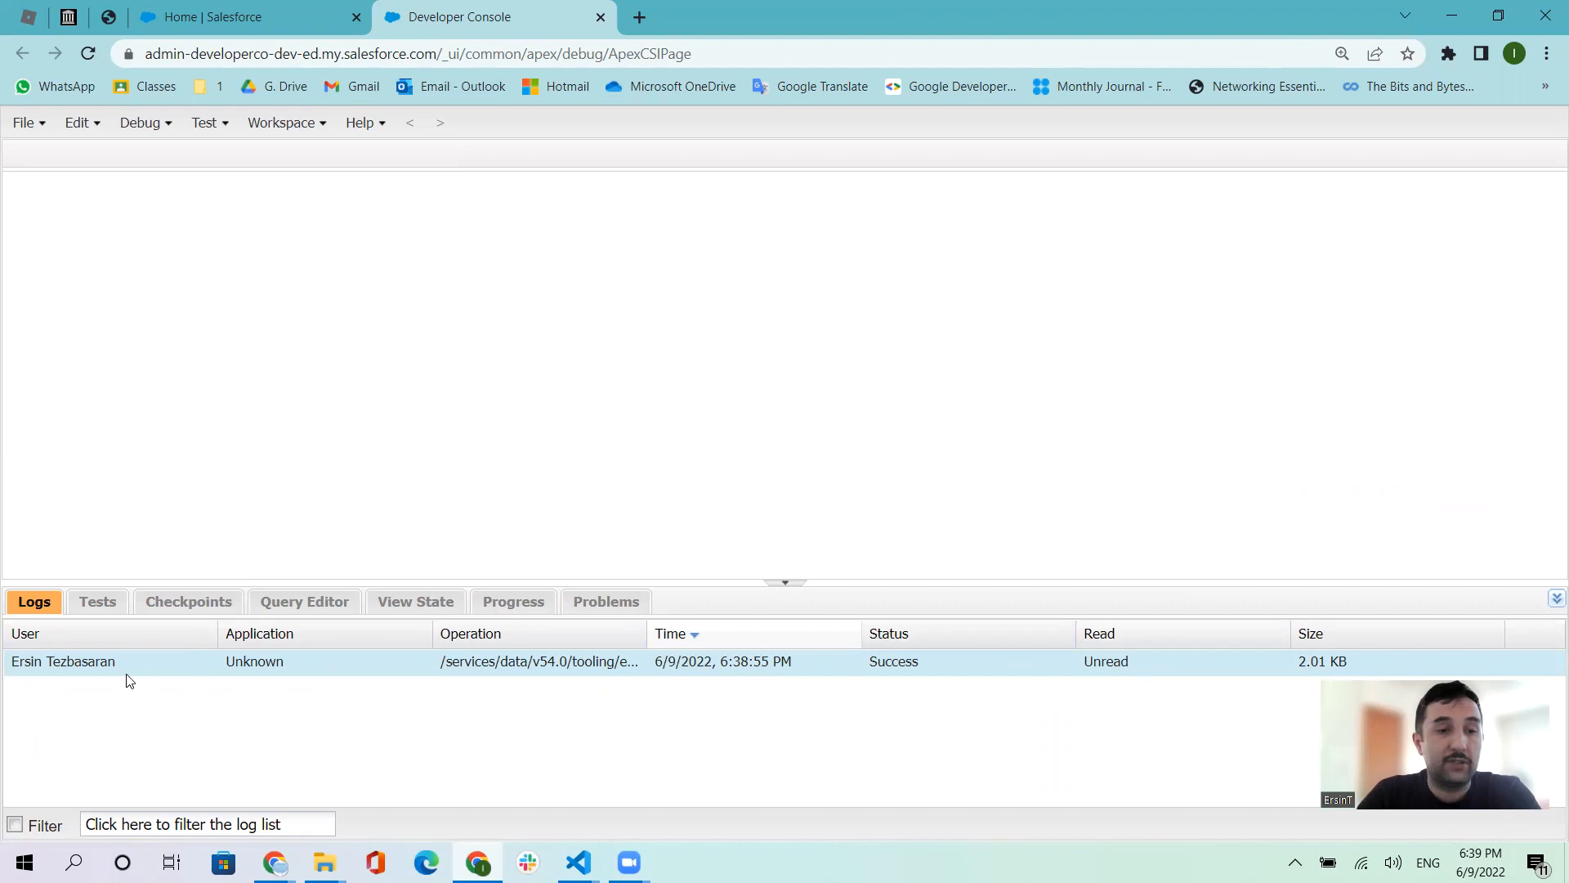
Open the new log and filter it to Debug Only, showing 'Hello world' and 5.
double_click(63, 660)
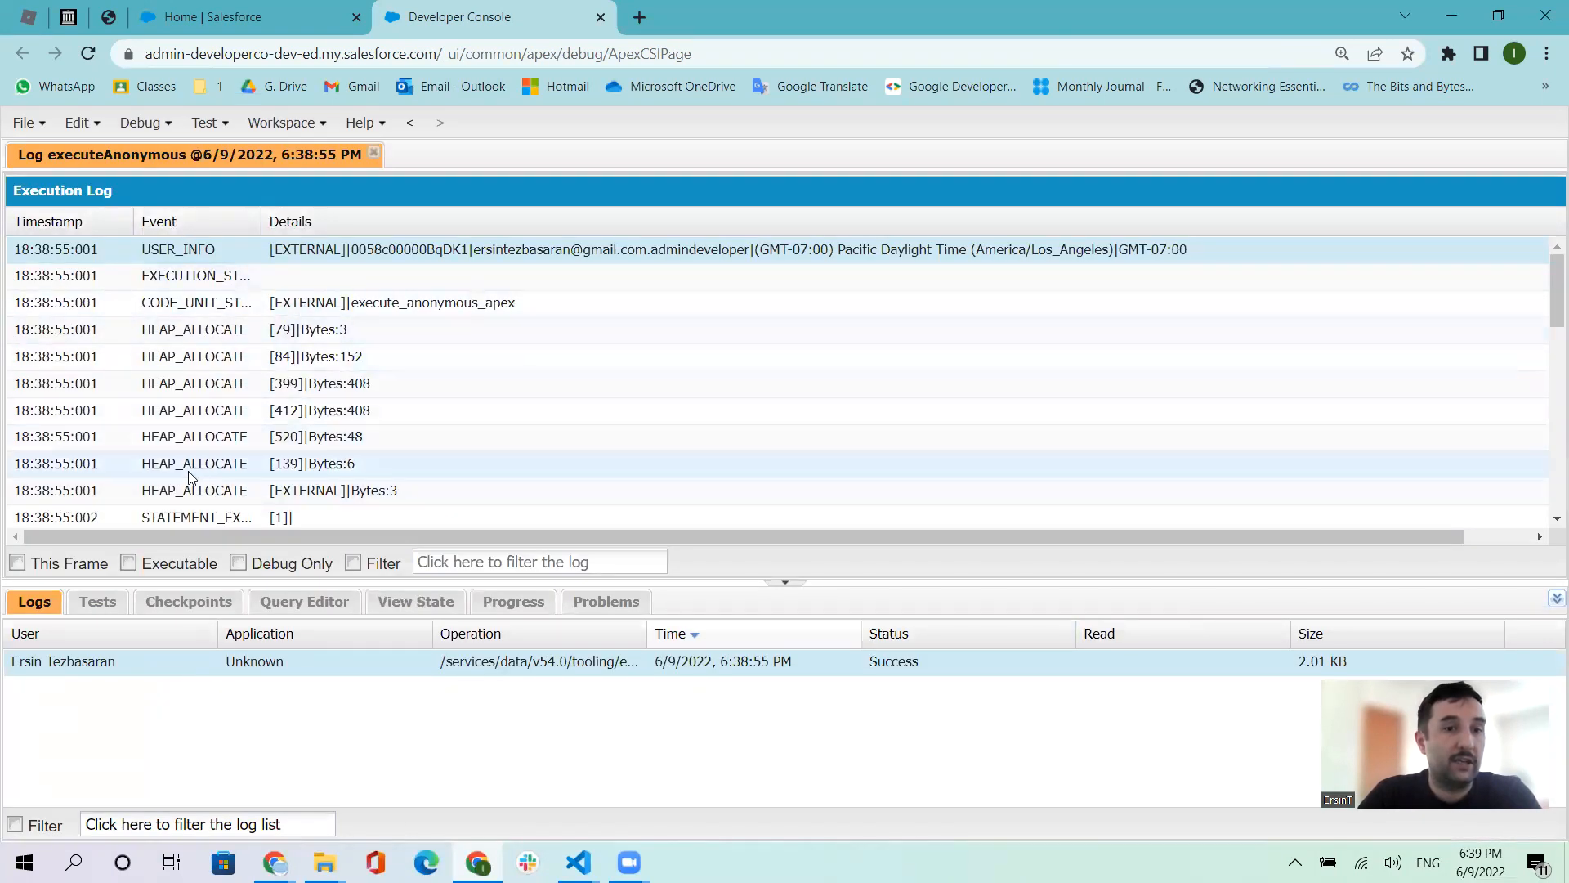
scroll(down, 3)
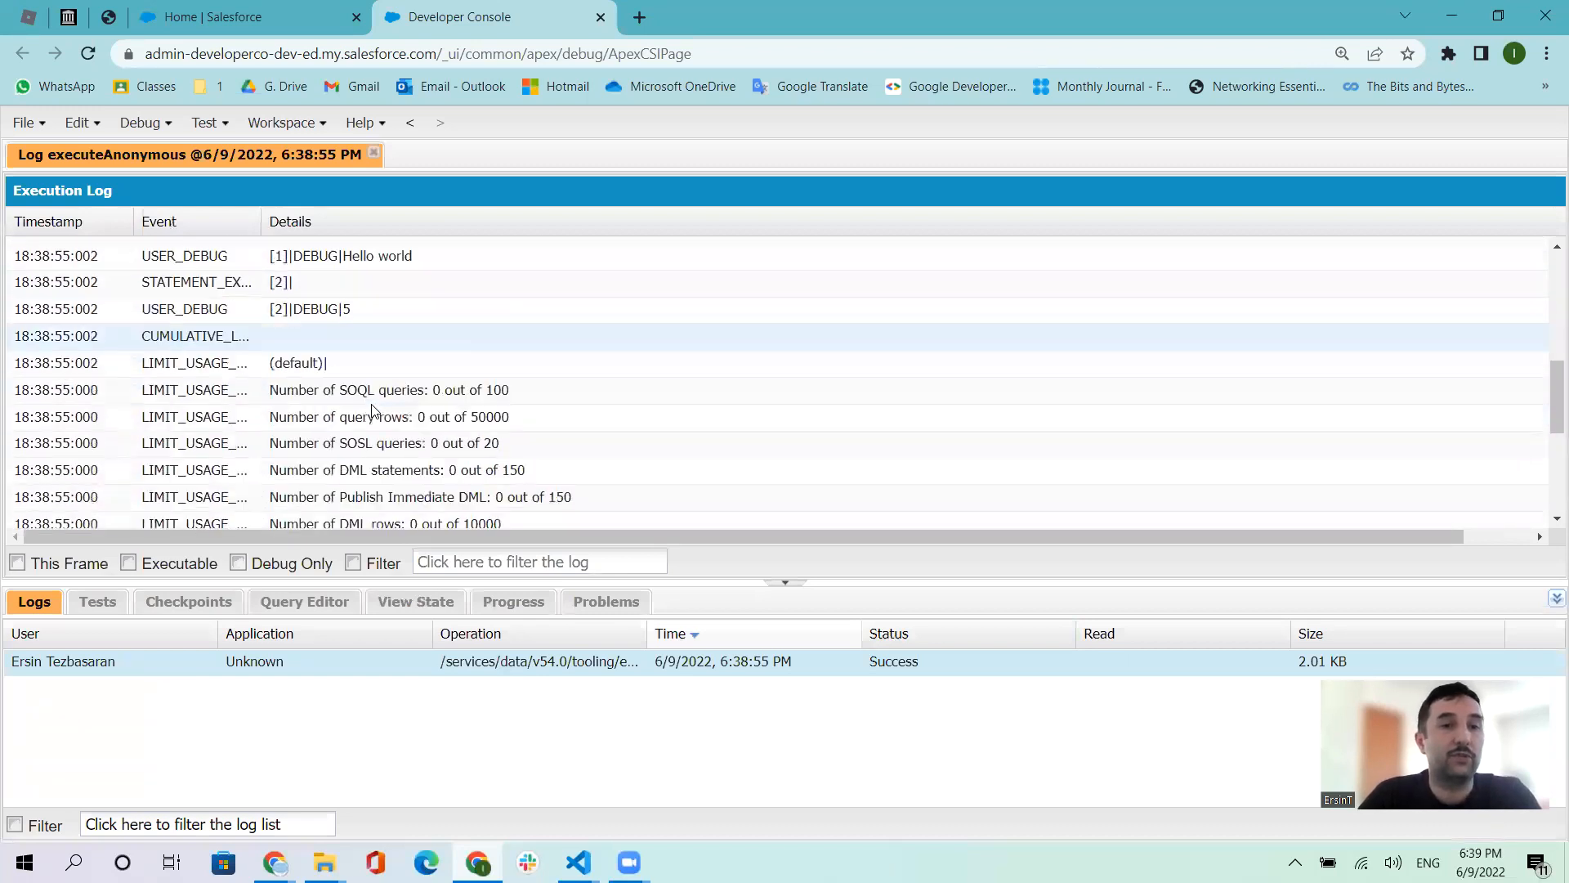
scroll(down, 3)
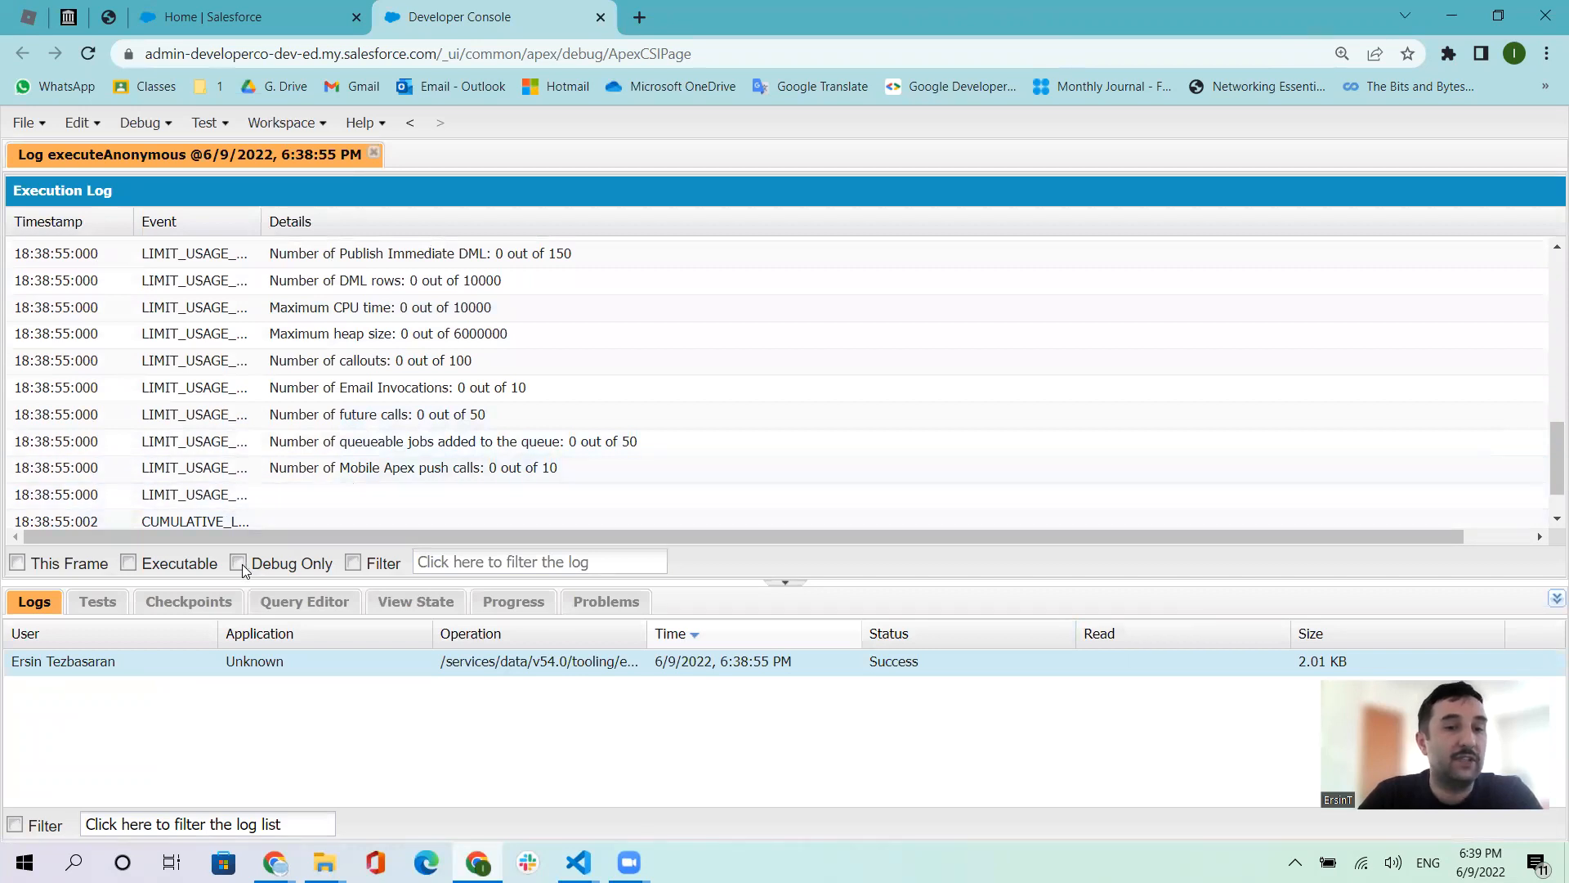
click(237, 563)
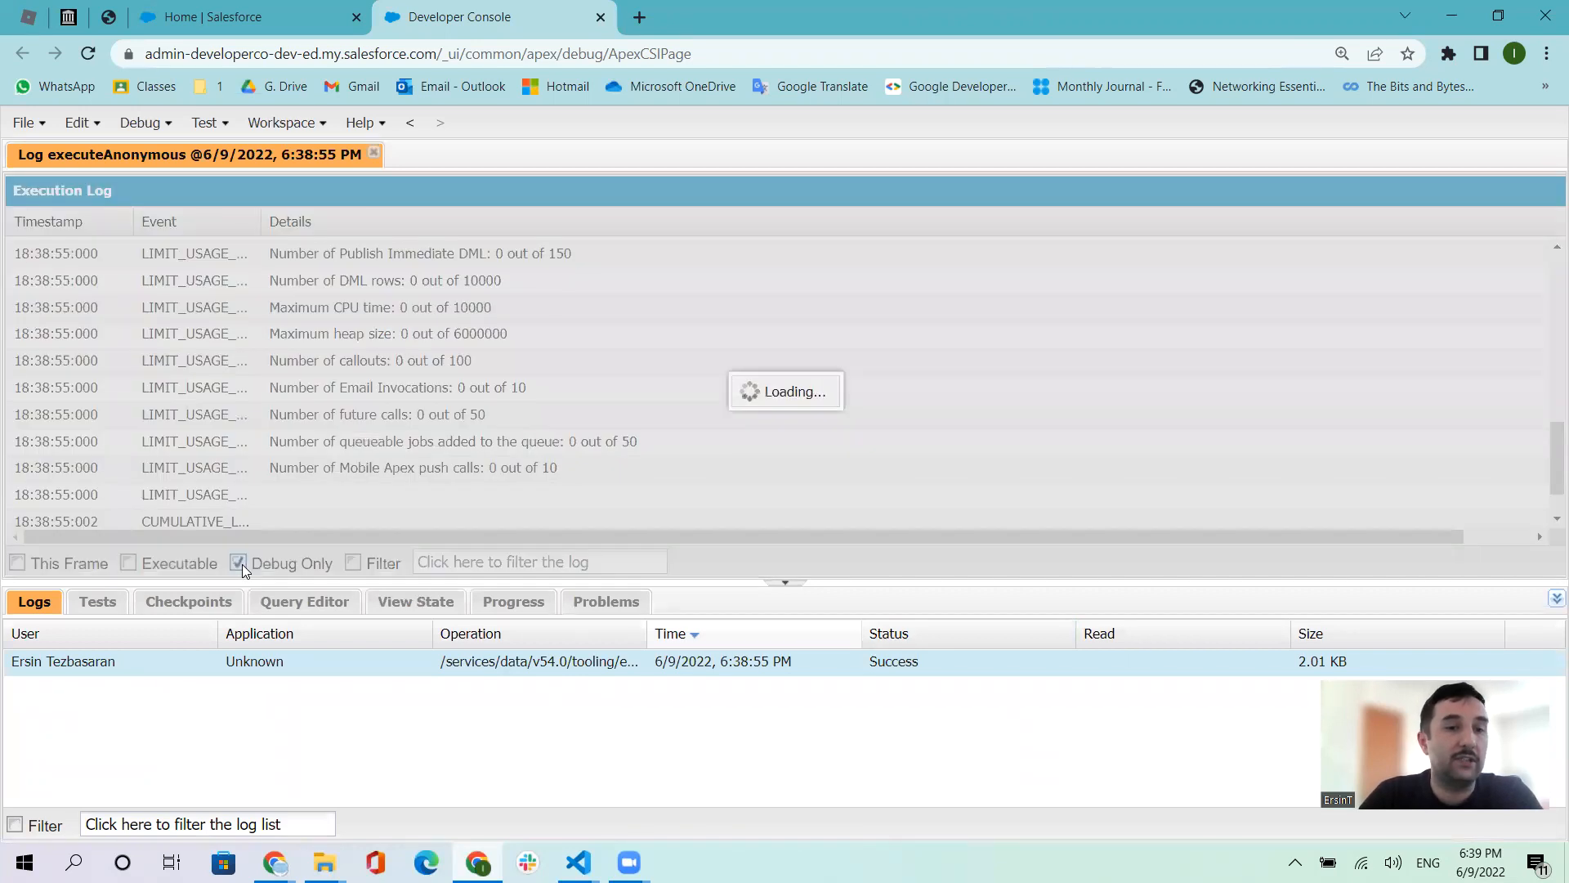
click(237, 562)
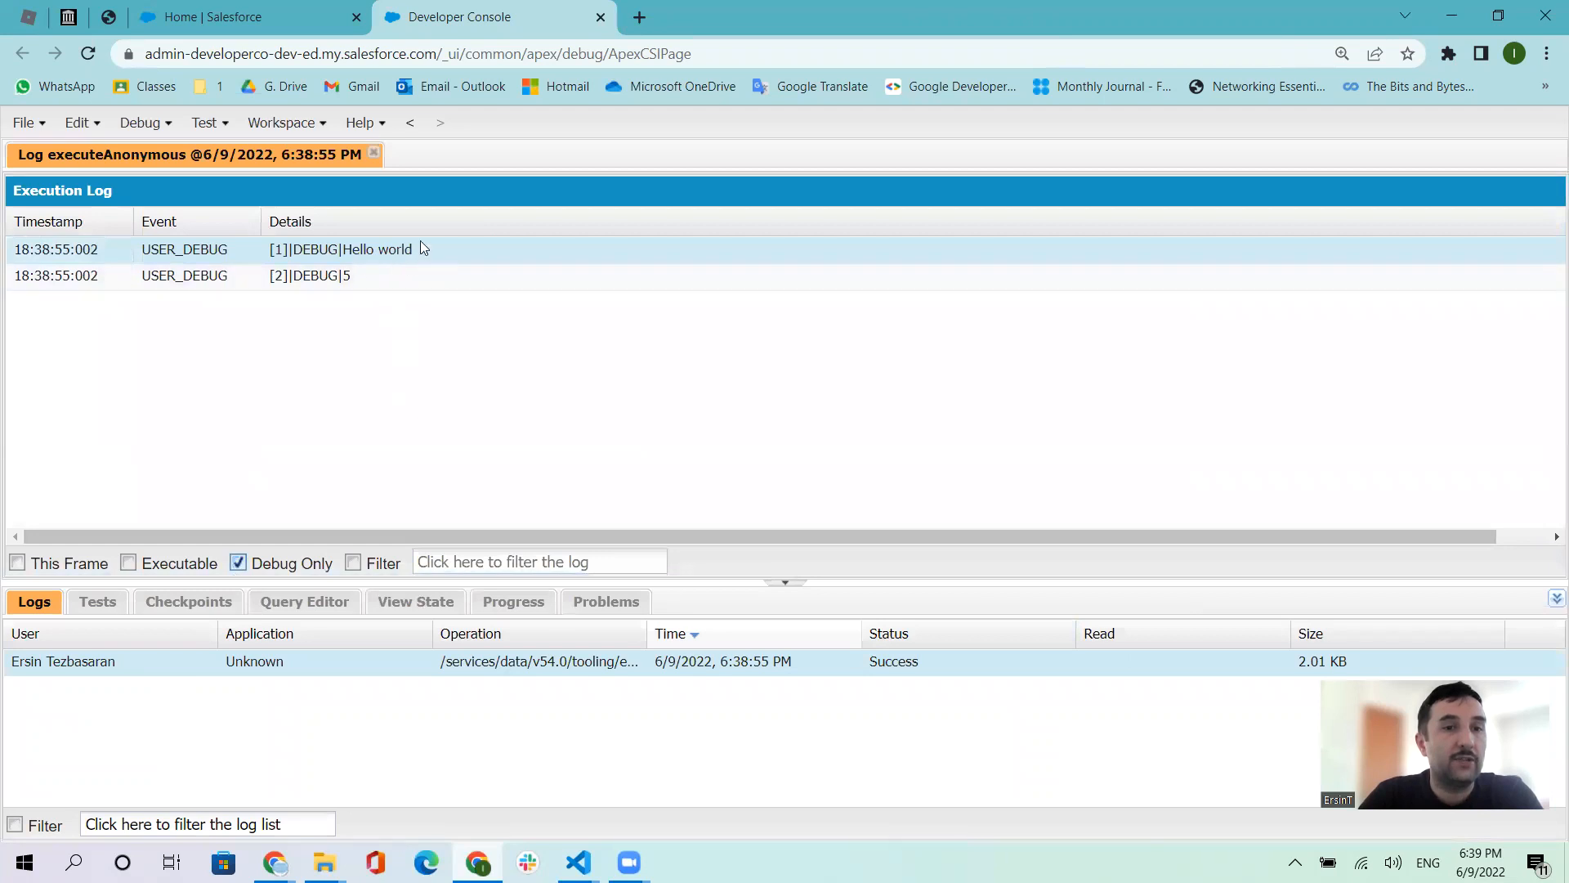
mouse_move(360, 304)
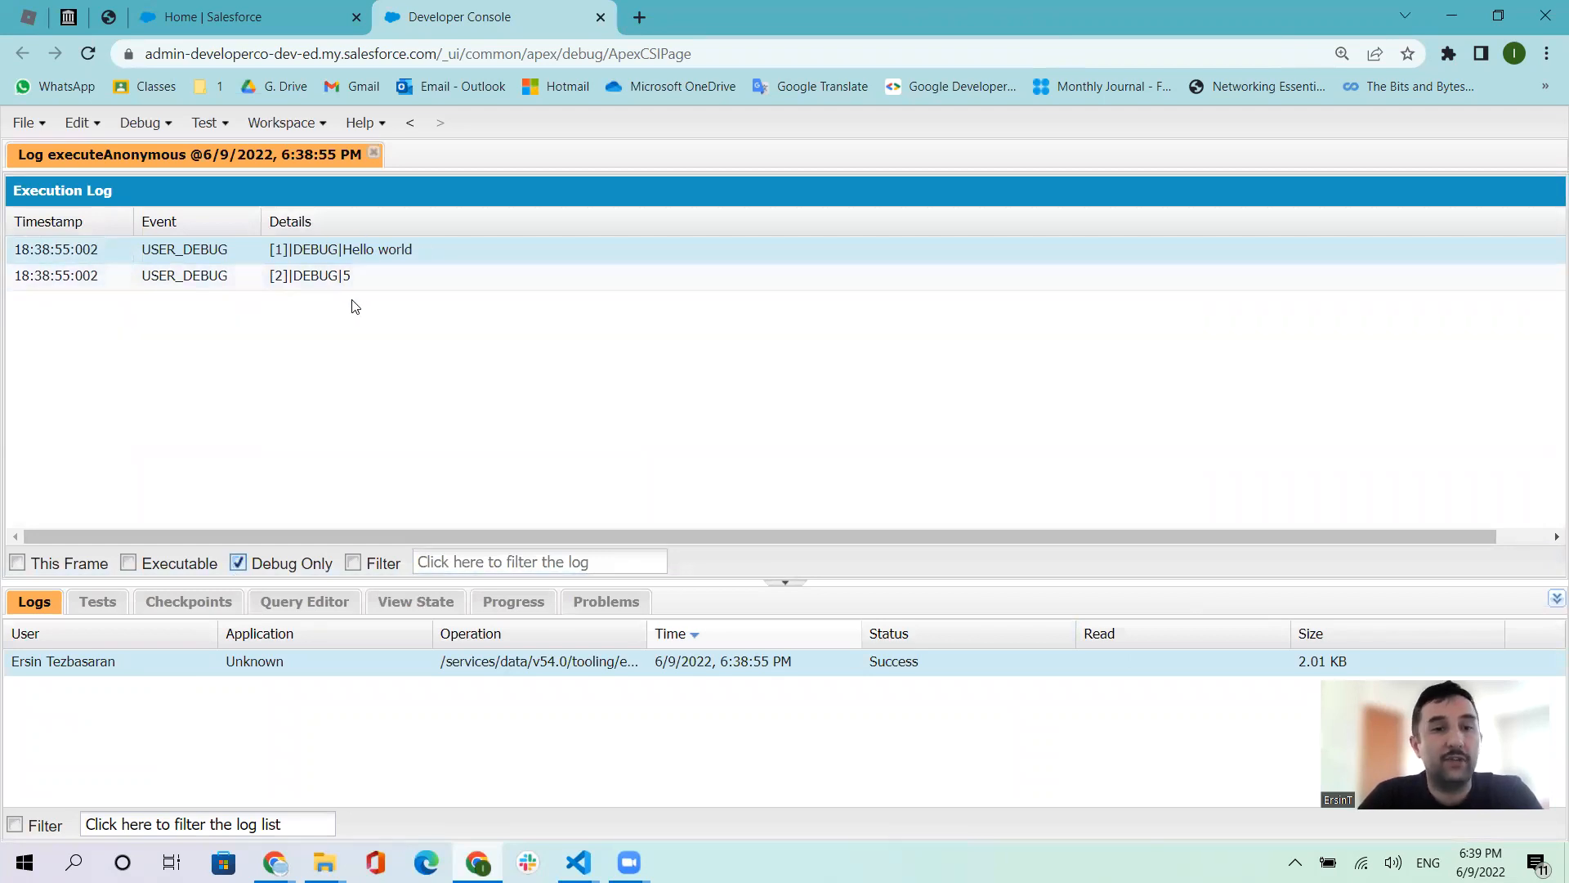
click(138, 122)
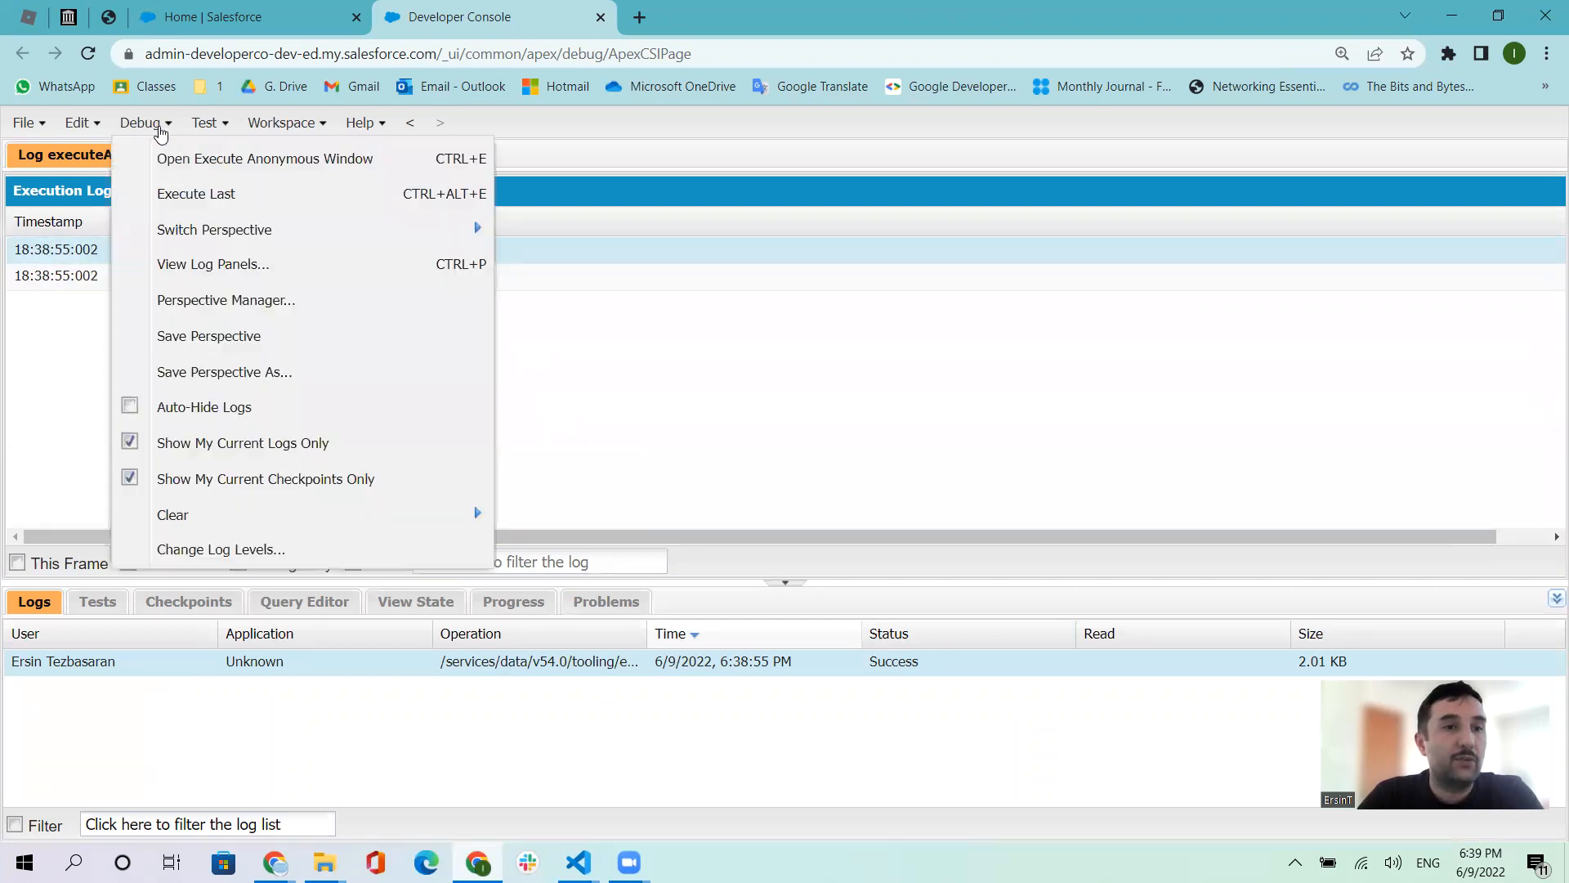
Change line 1 to 'Hello world' + 100, comment out line 2 with //, and execute.
click(264, 158)
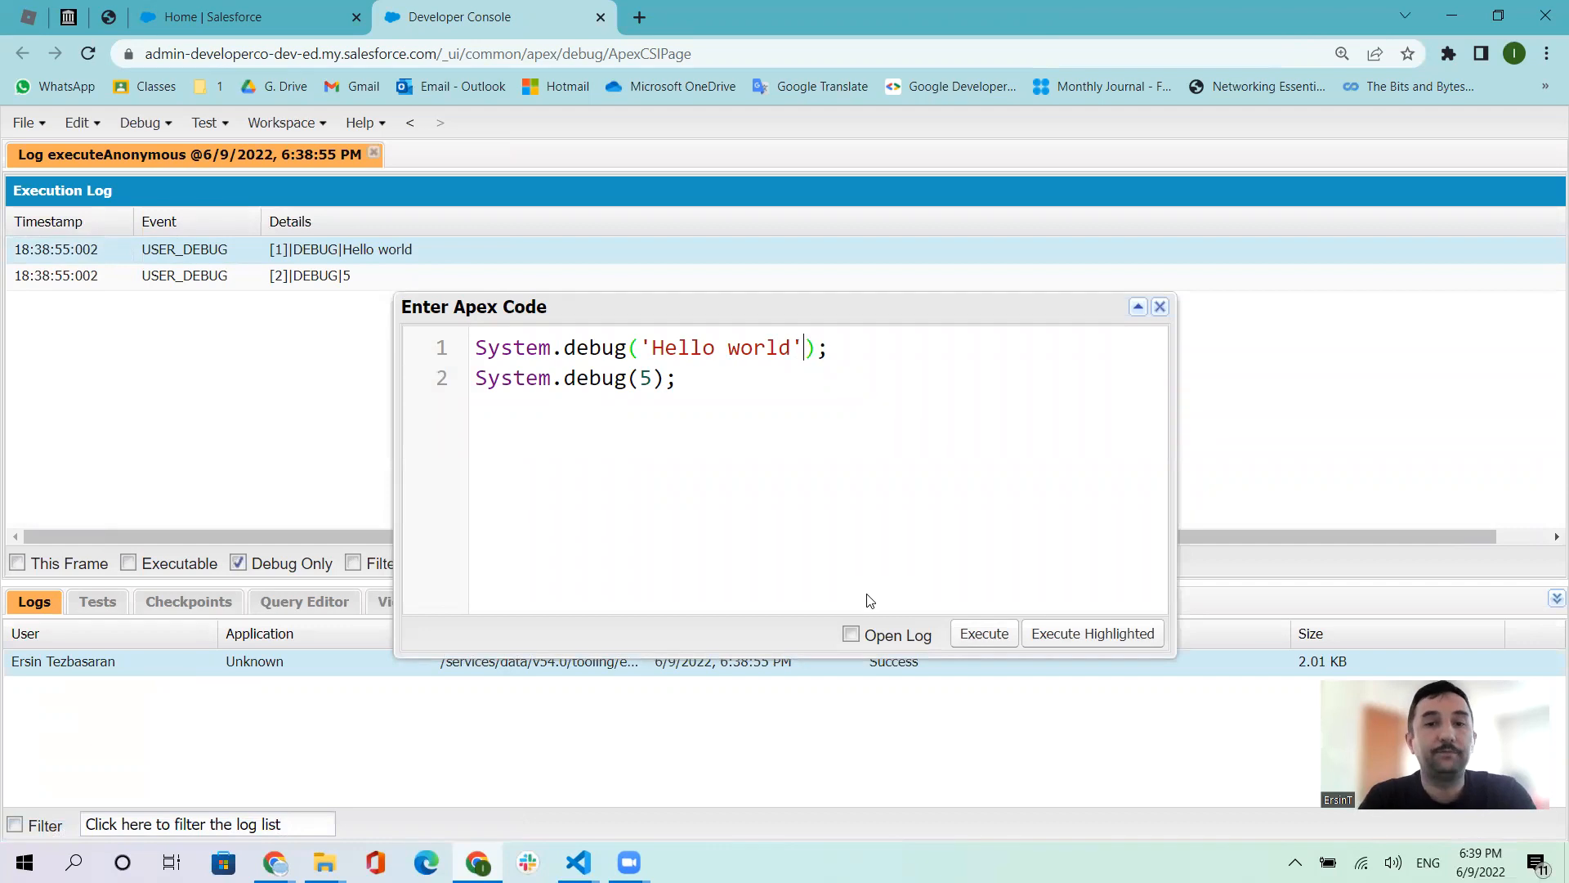
text(+)
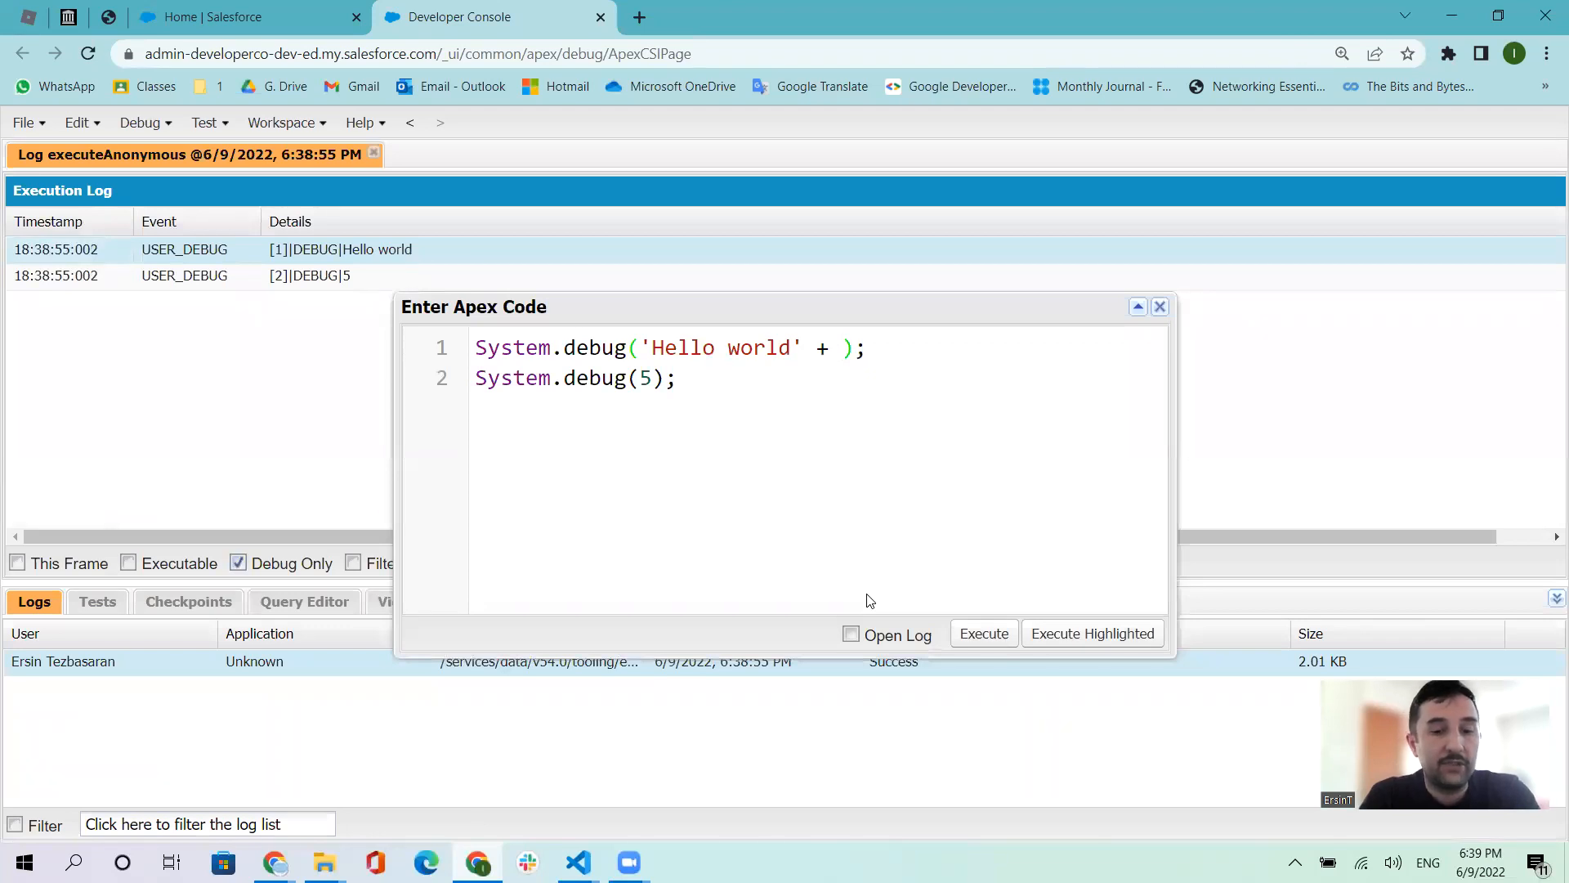
text(100)
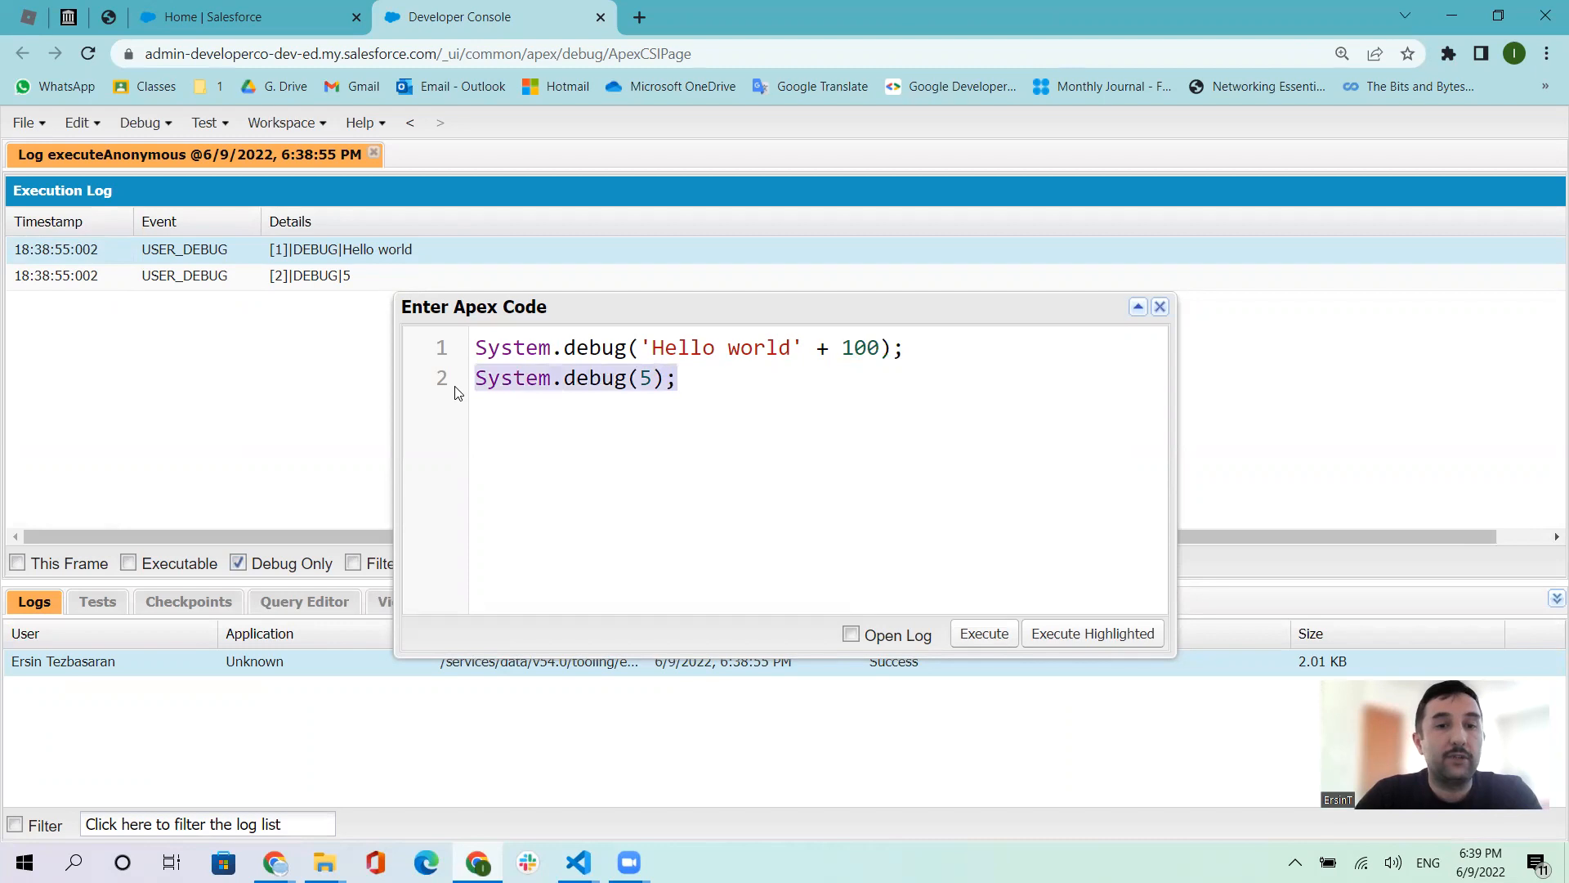
text(//)
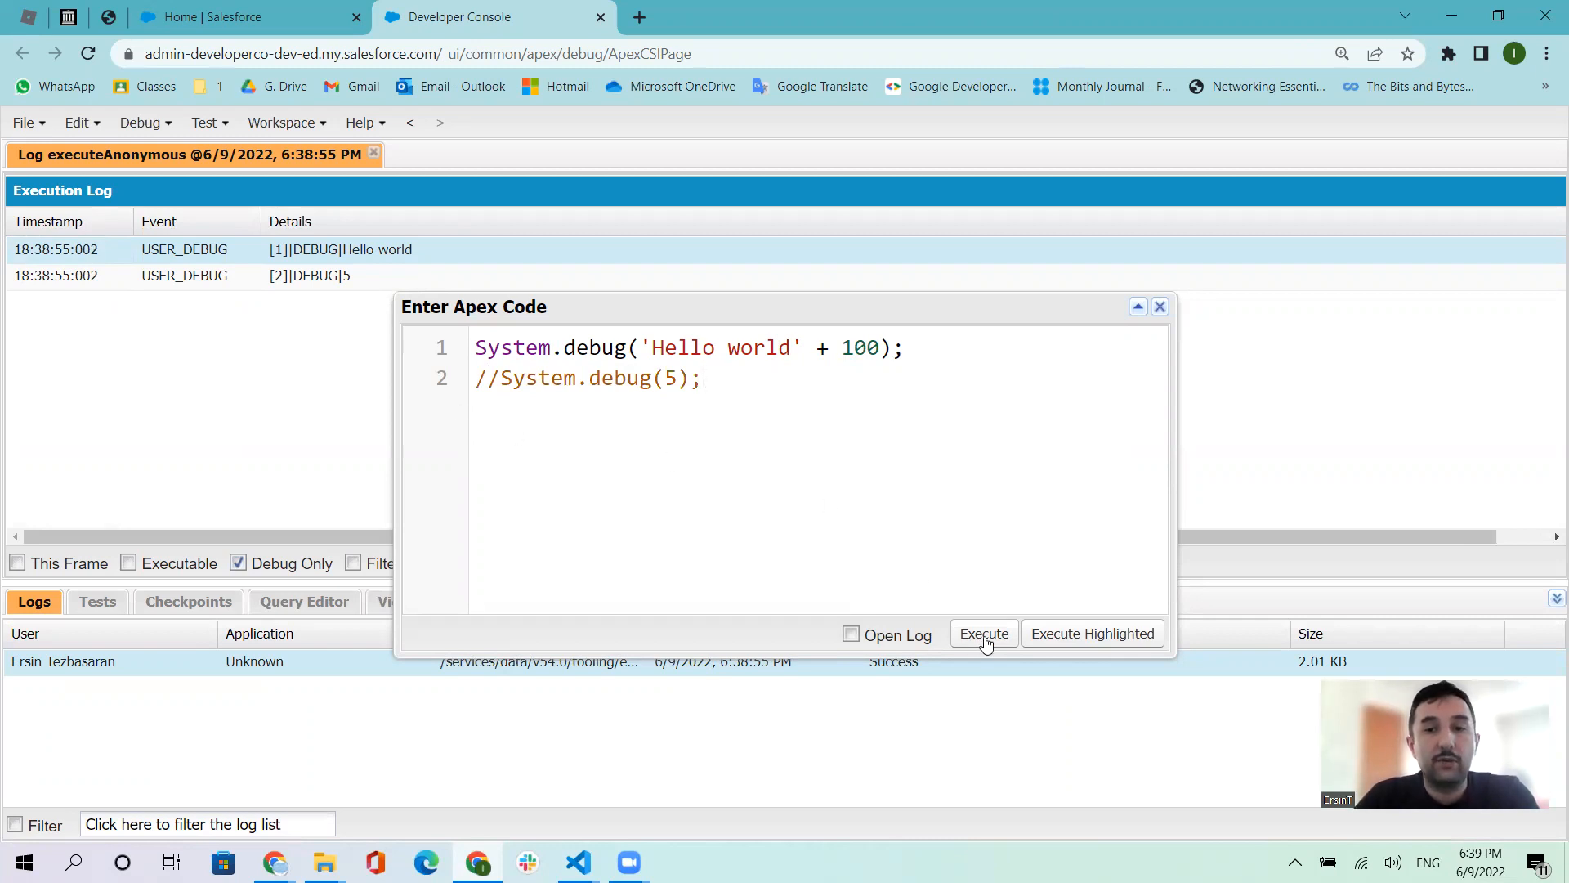
click(983, 633)
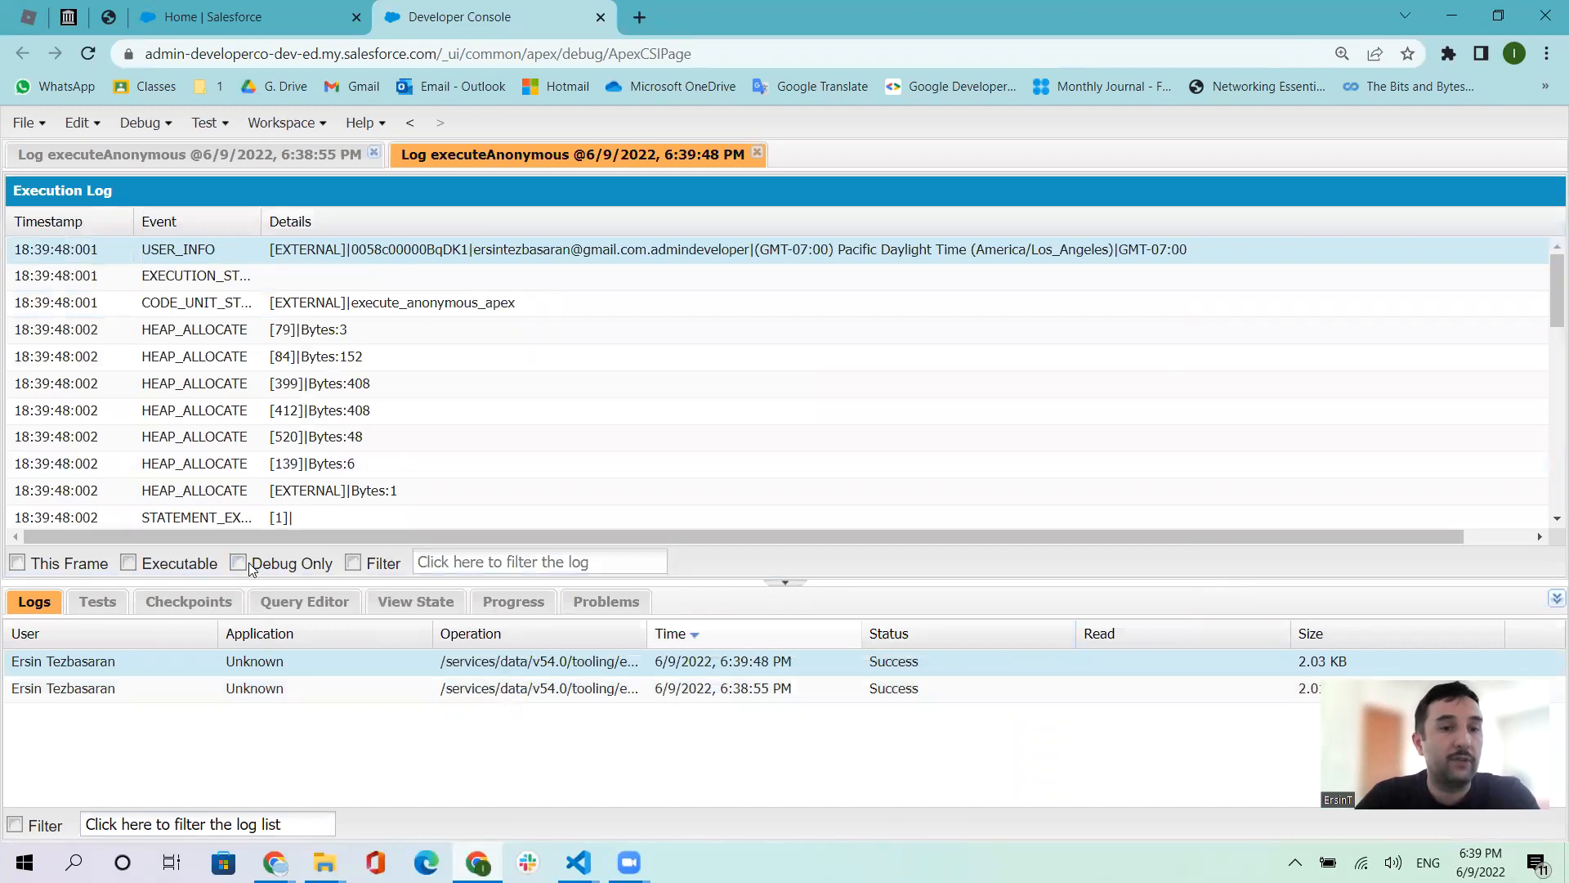
Filter the new log to Debug Only, leaving the single line 'Hello world100'.
click(237, 562)
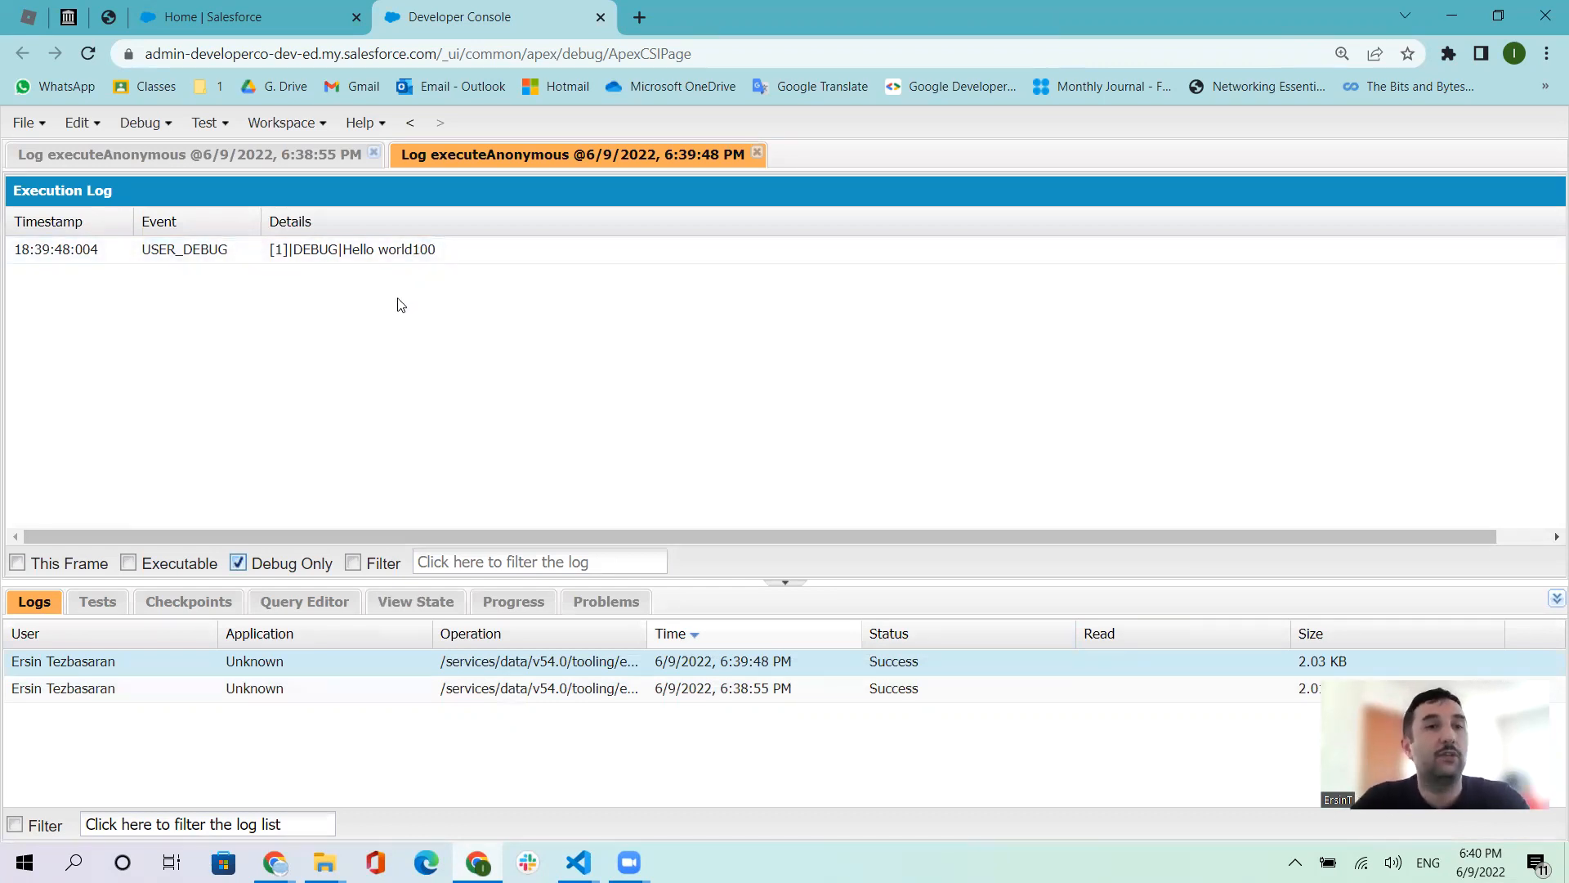
mouse_move(432, 302)
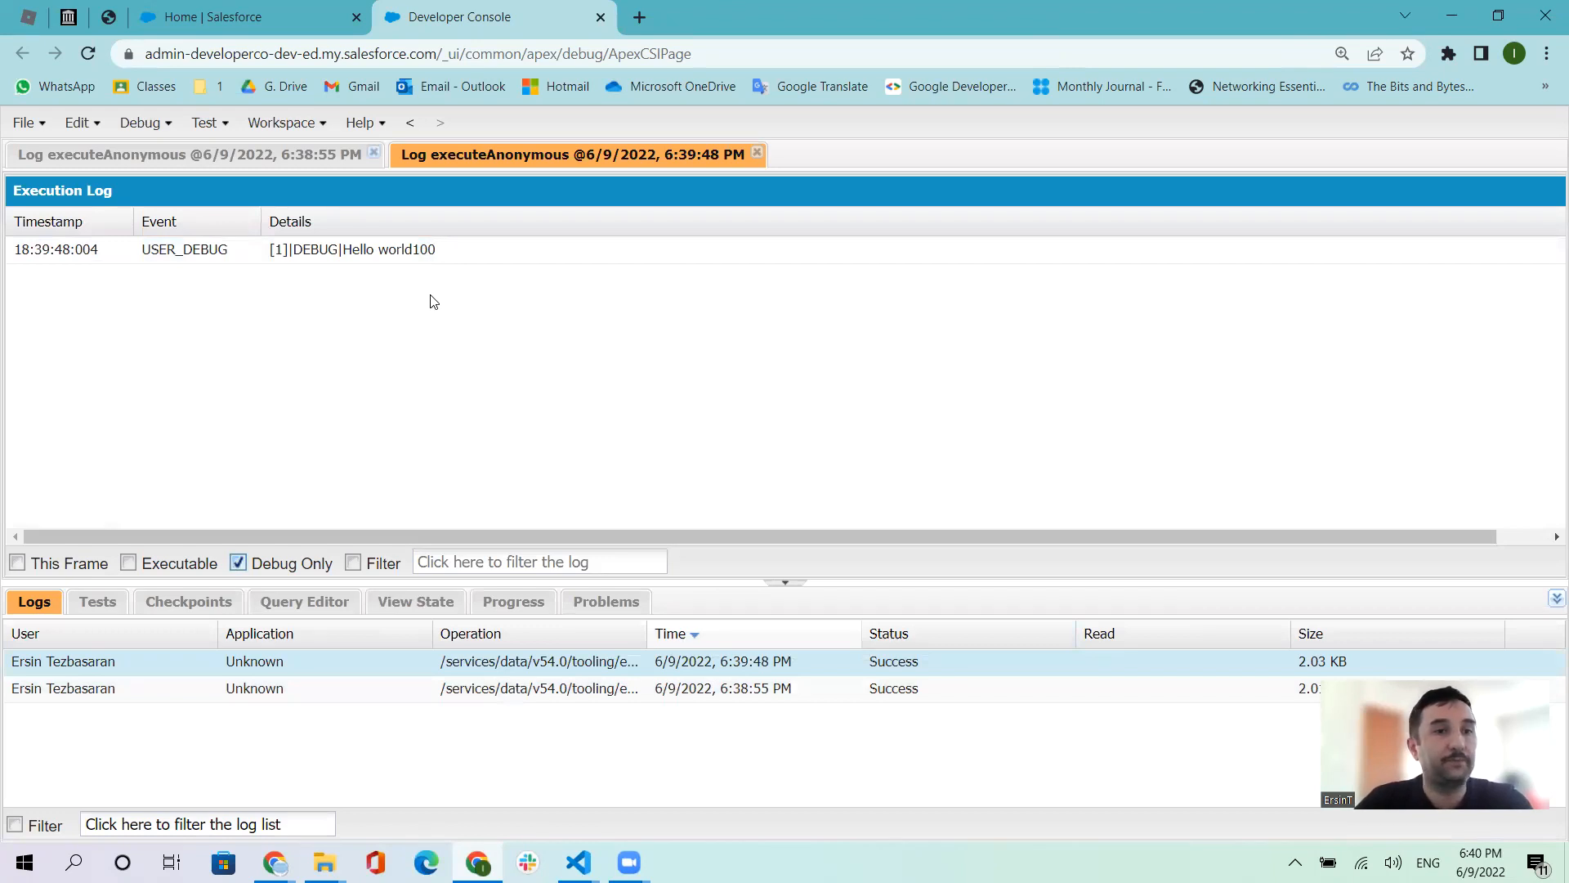
mouse_move(162, 135)
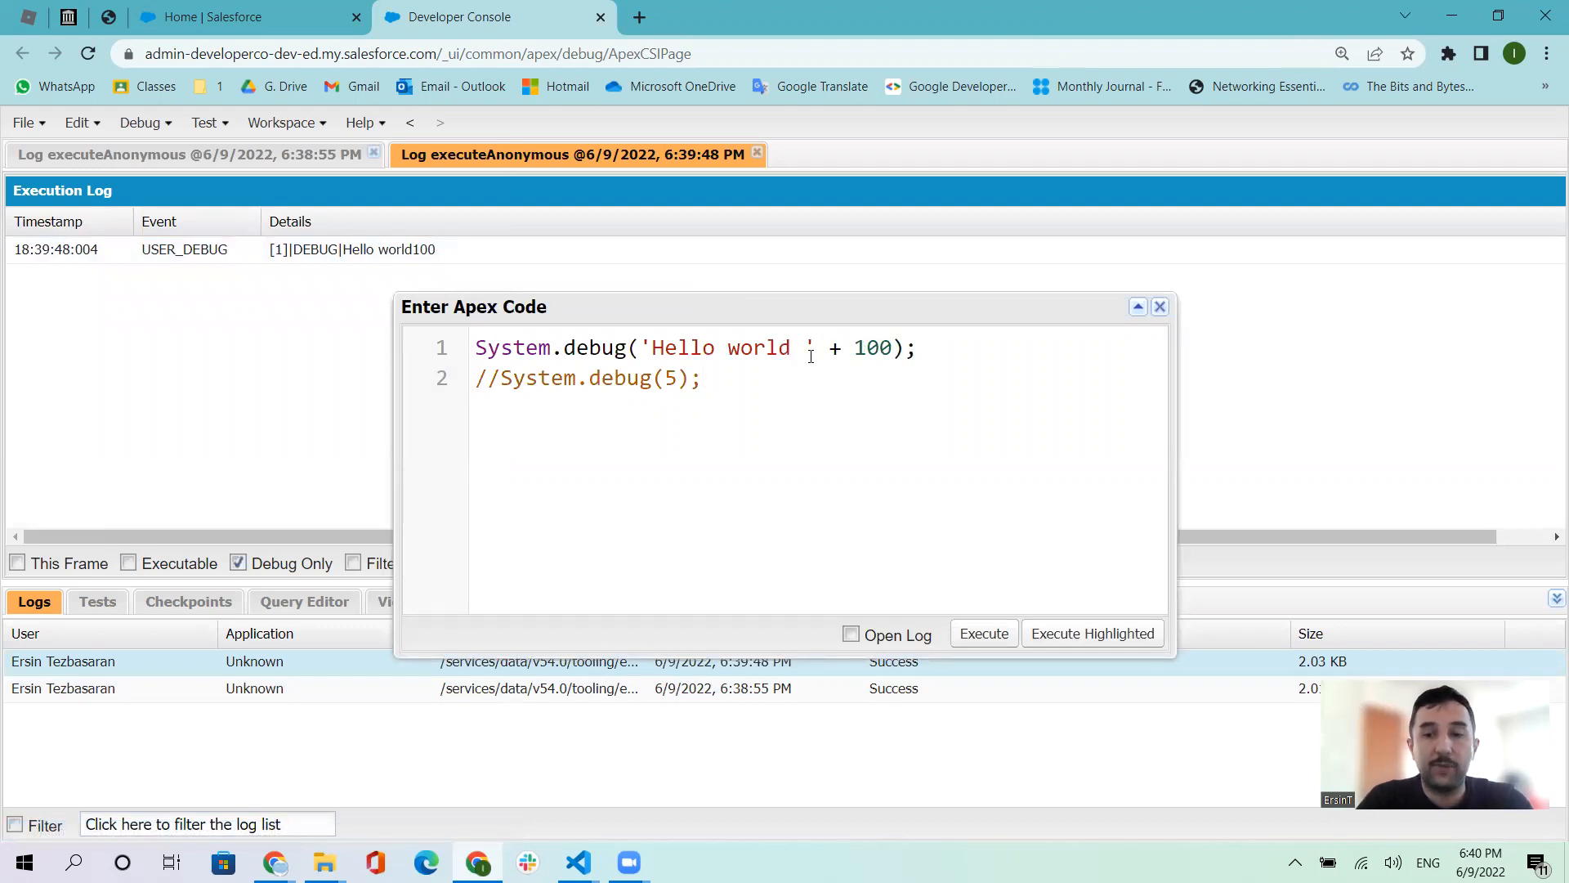
Add ' = ' to the message, execute, and filter the newest log to 'Hello world = 100'.
text(=)
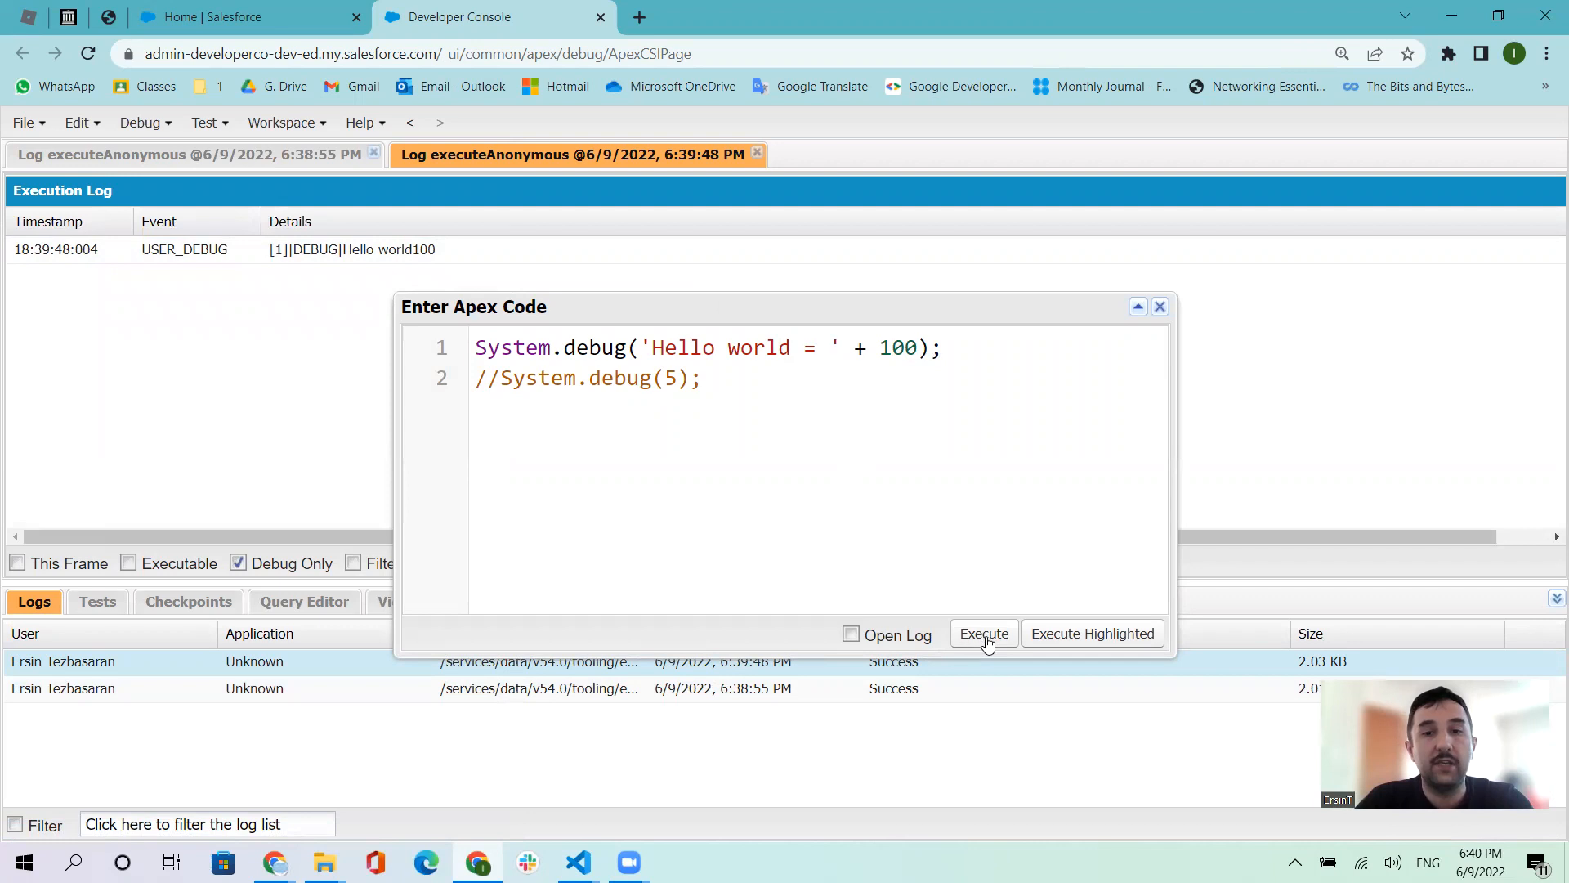
click(982, 632)
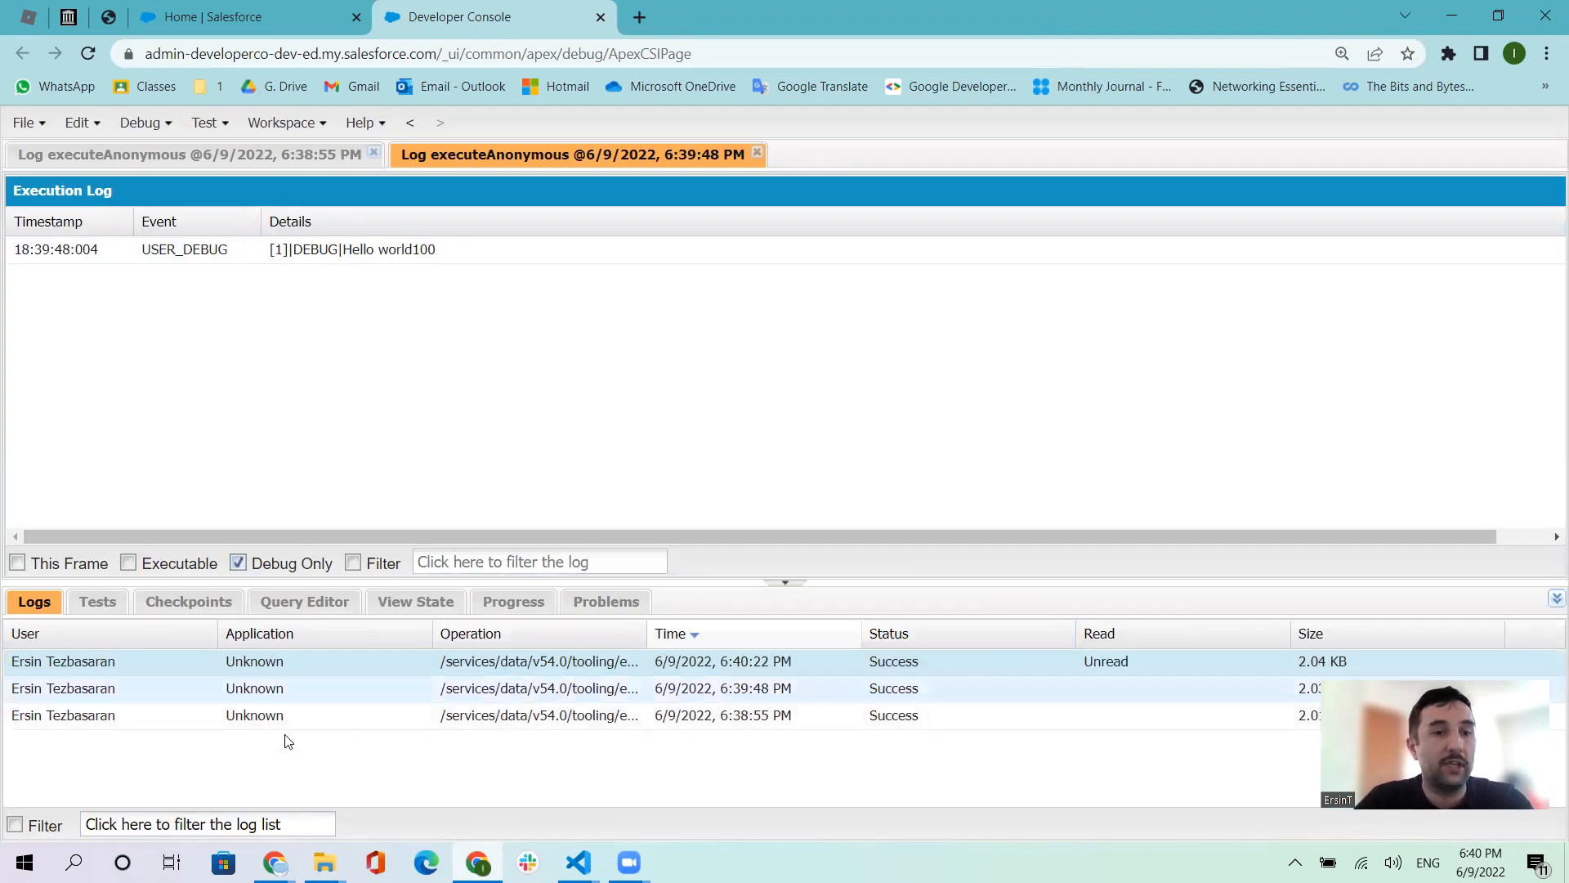
double_click(721, 660)
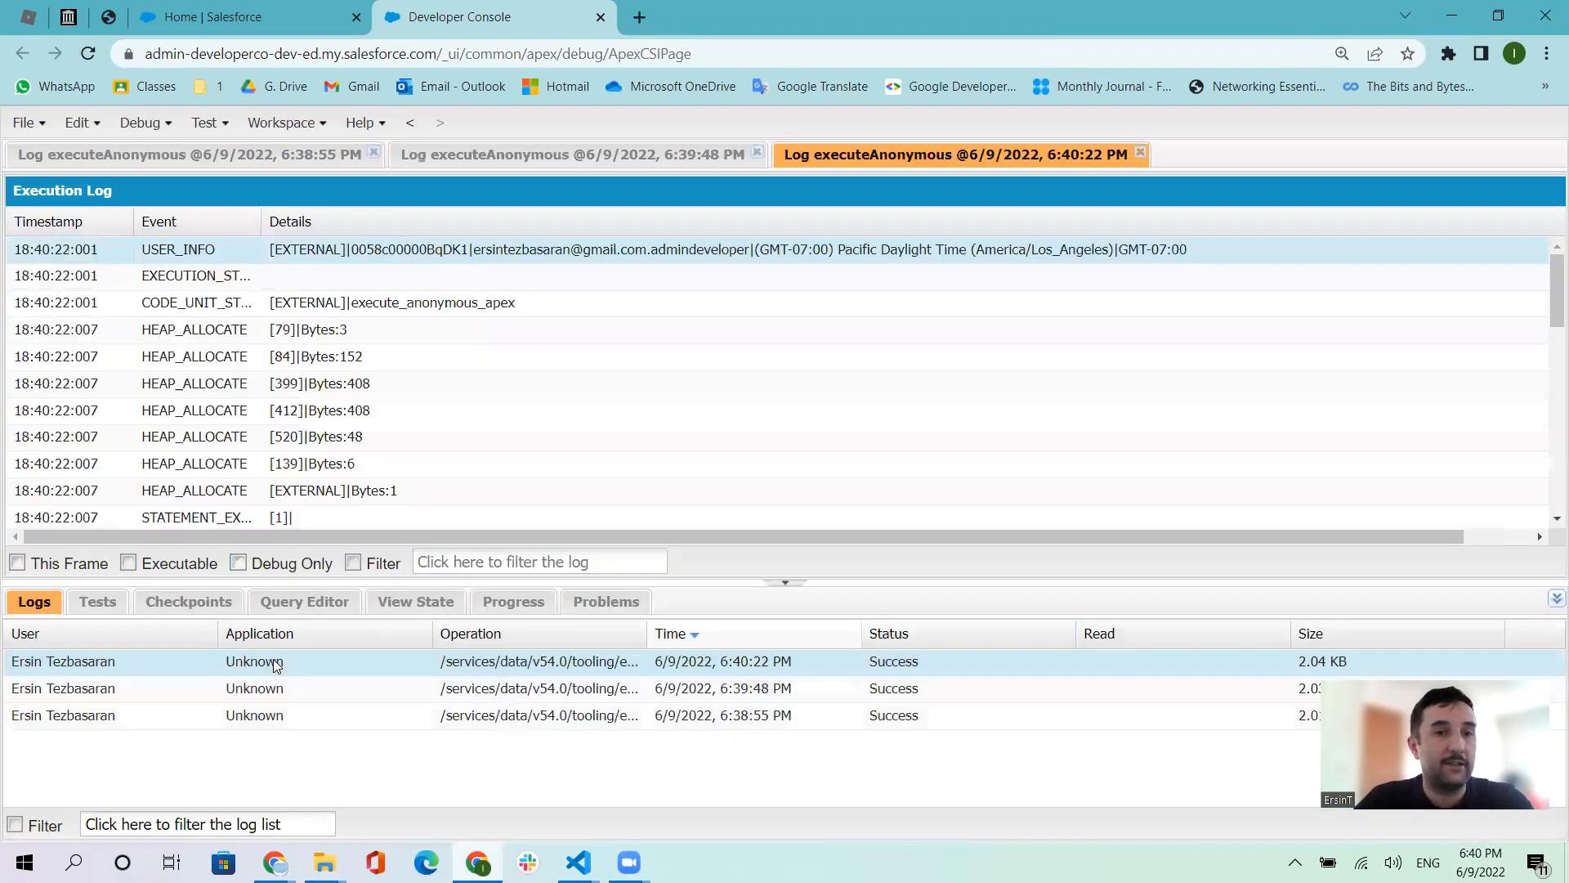
click(237, 563)
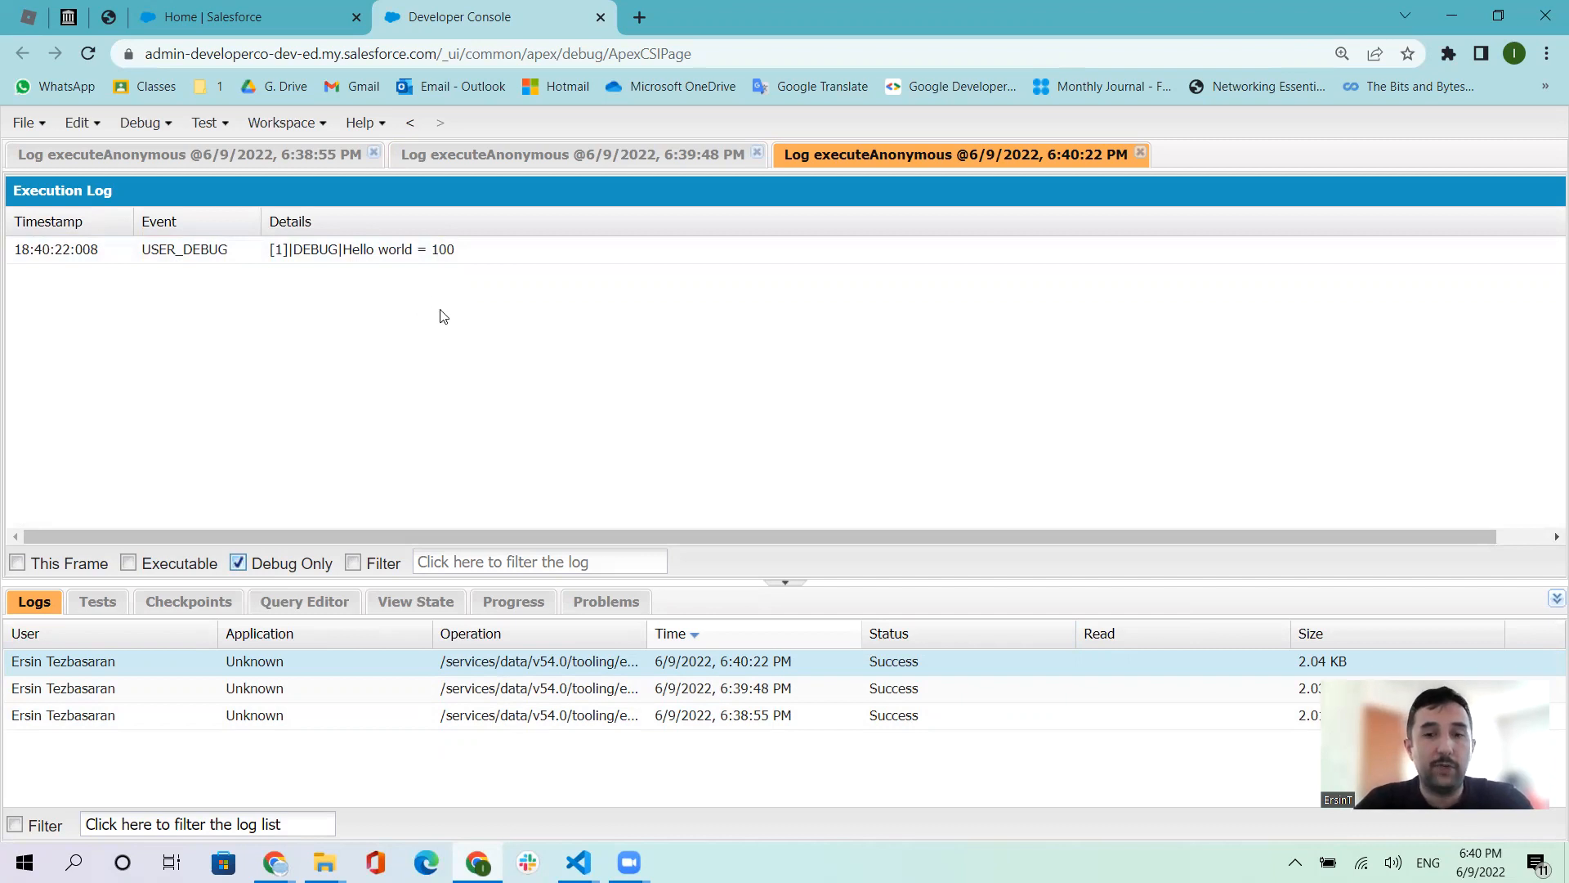
mouse_move(449, 306)
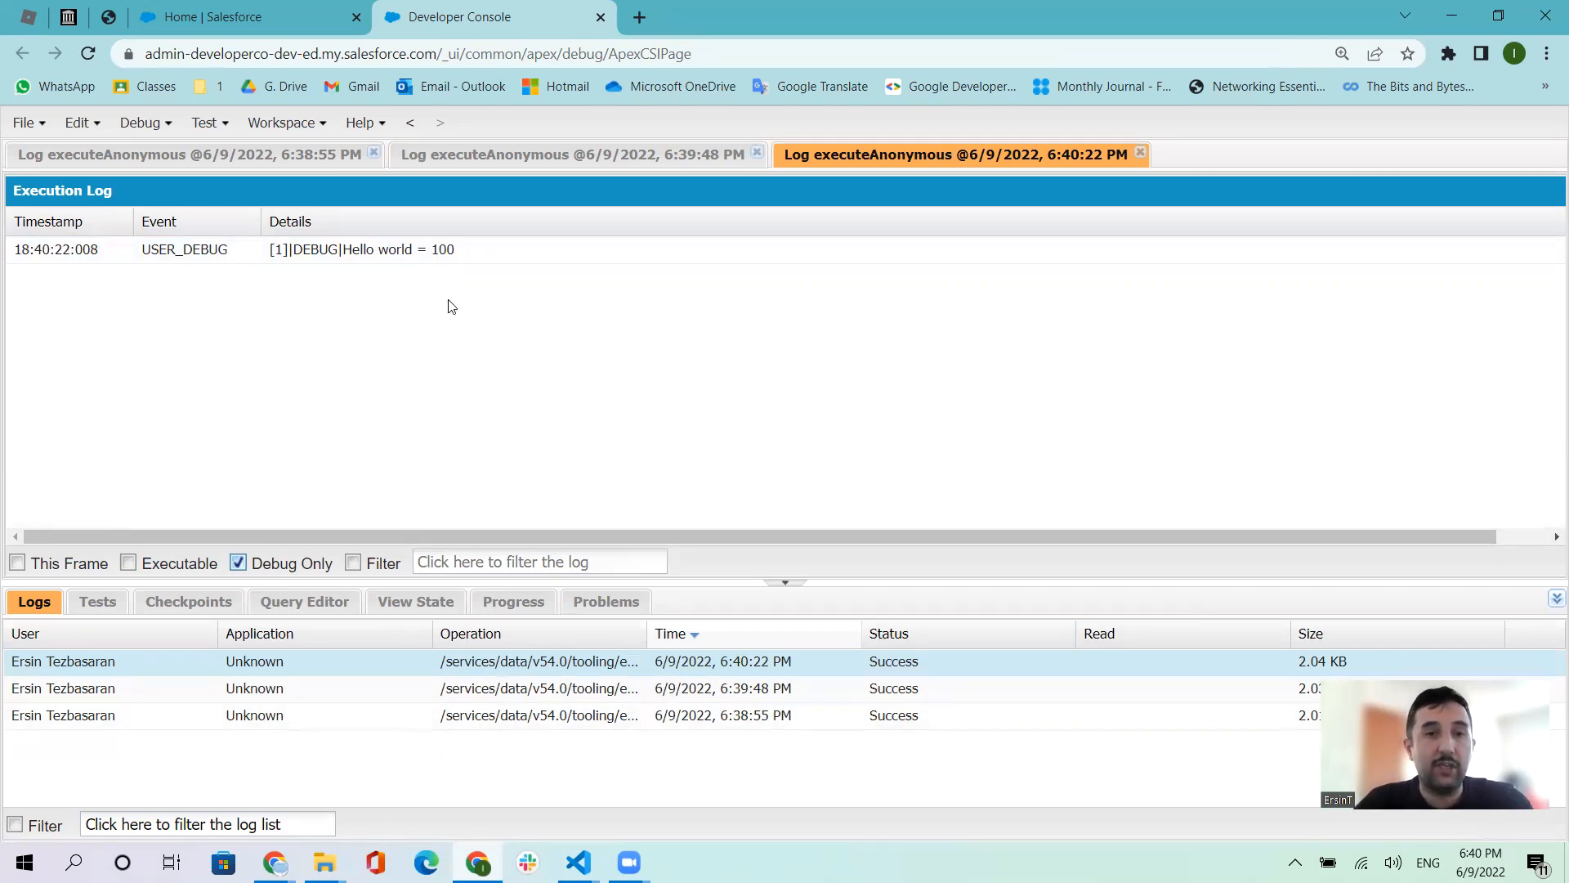